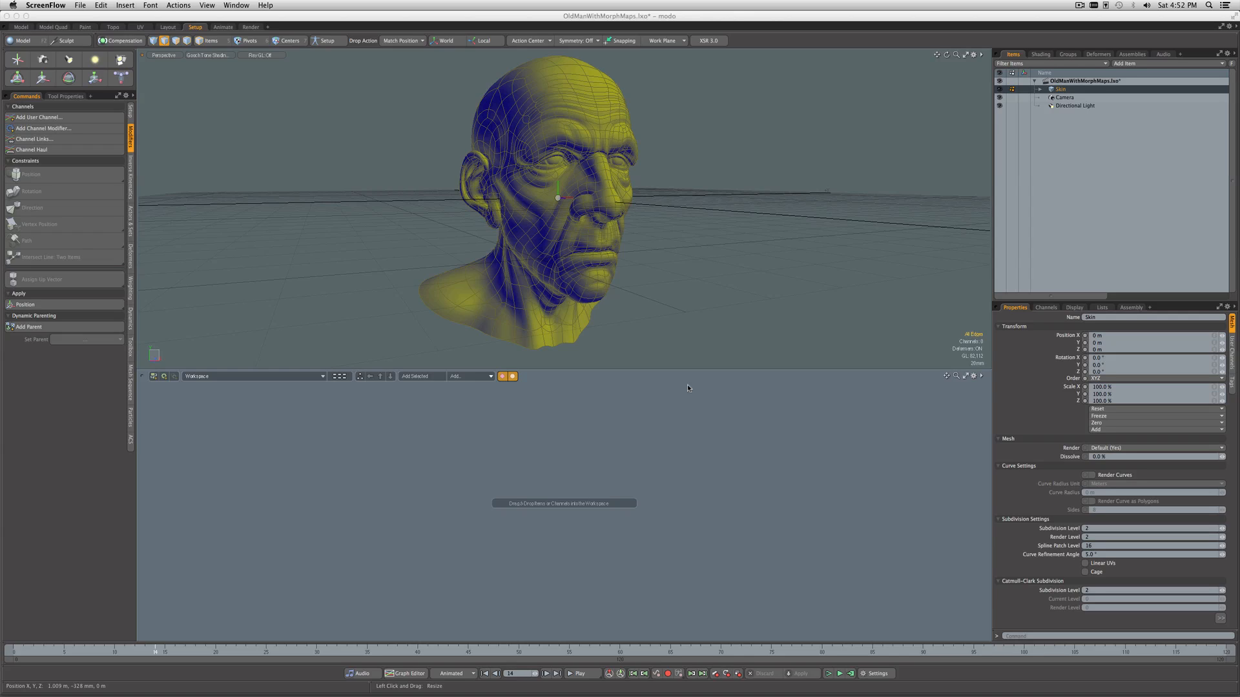
{"action": "mouse_move", "coordinate": [648, 357]}
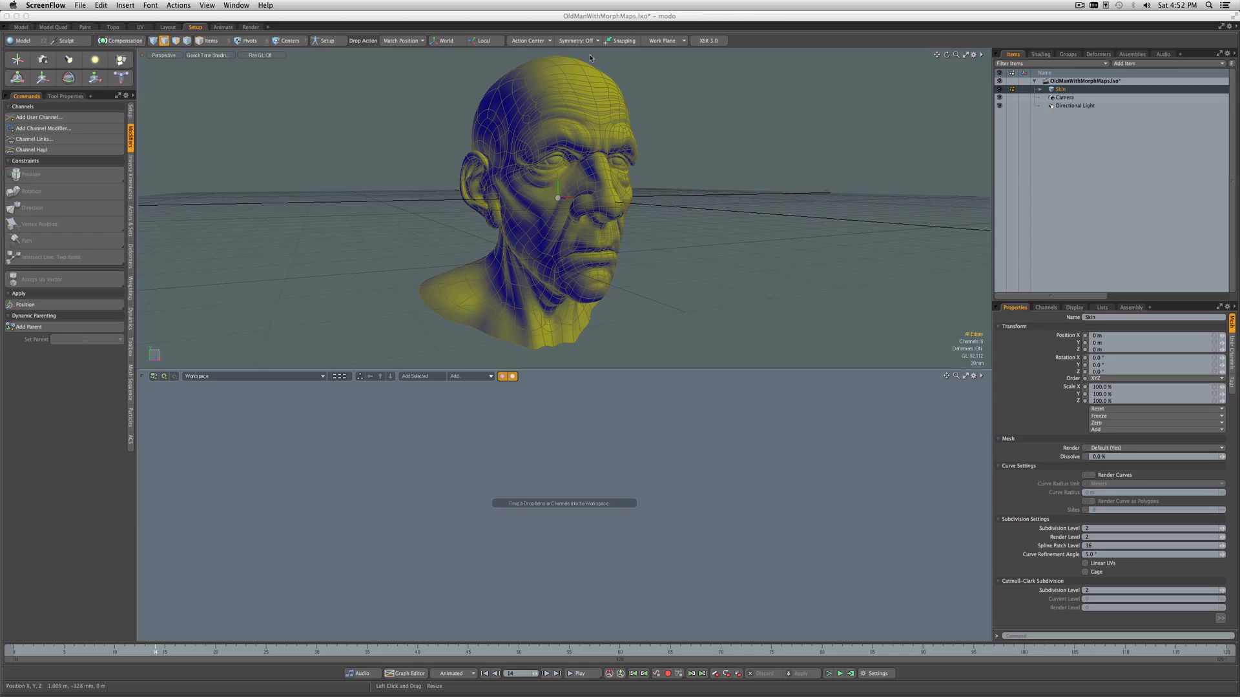
{"action": "mouse_move", "coordinate": [567, 24]}
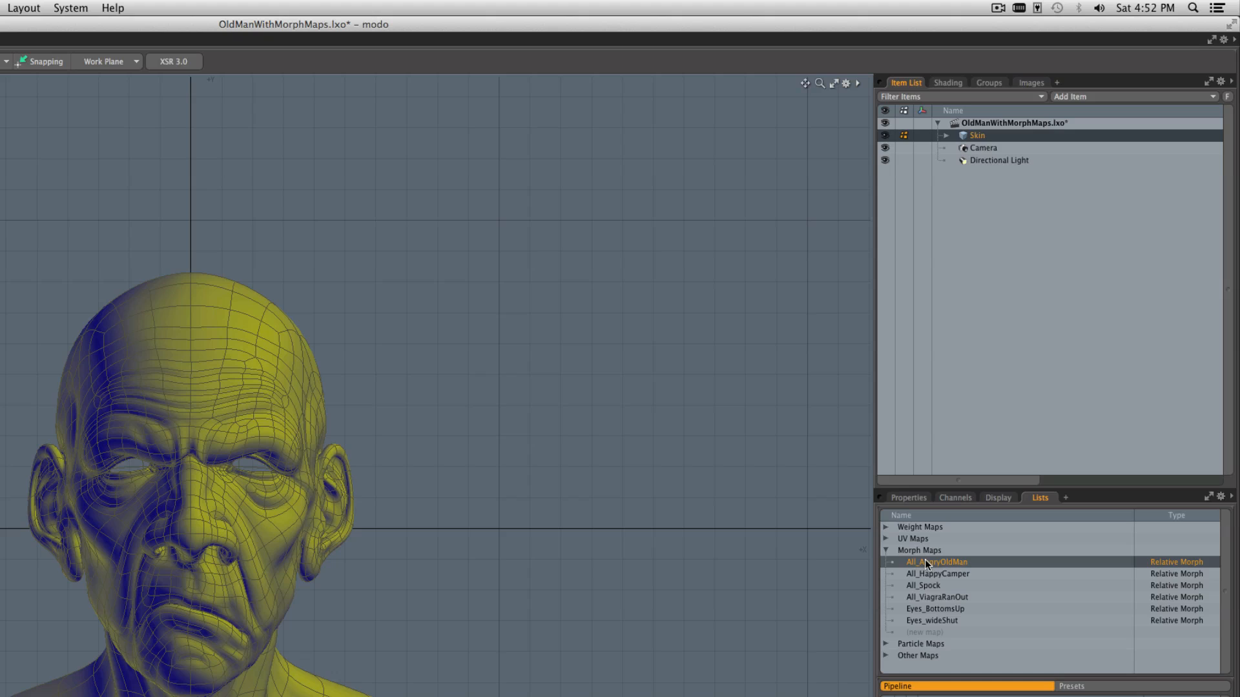
Step: Cycle through the All_HappyCamper, All_Spock and Eyes_BottomsUp morphs, ending on All_HappyCamper
{"action": "left_click", "coordinate": [937, 573]}
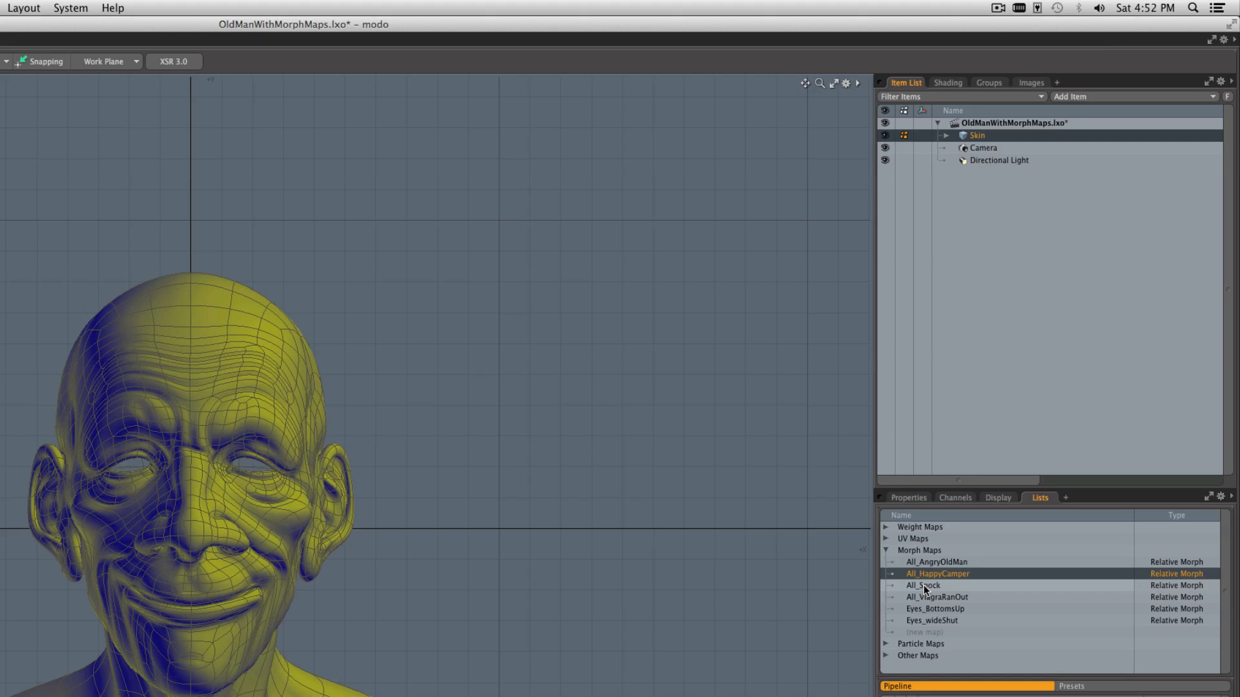
{"action": "left_click", "coordinate": [923, 585]}
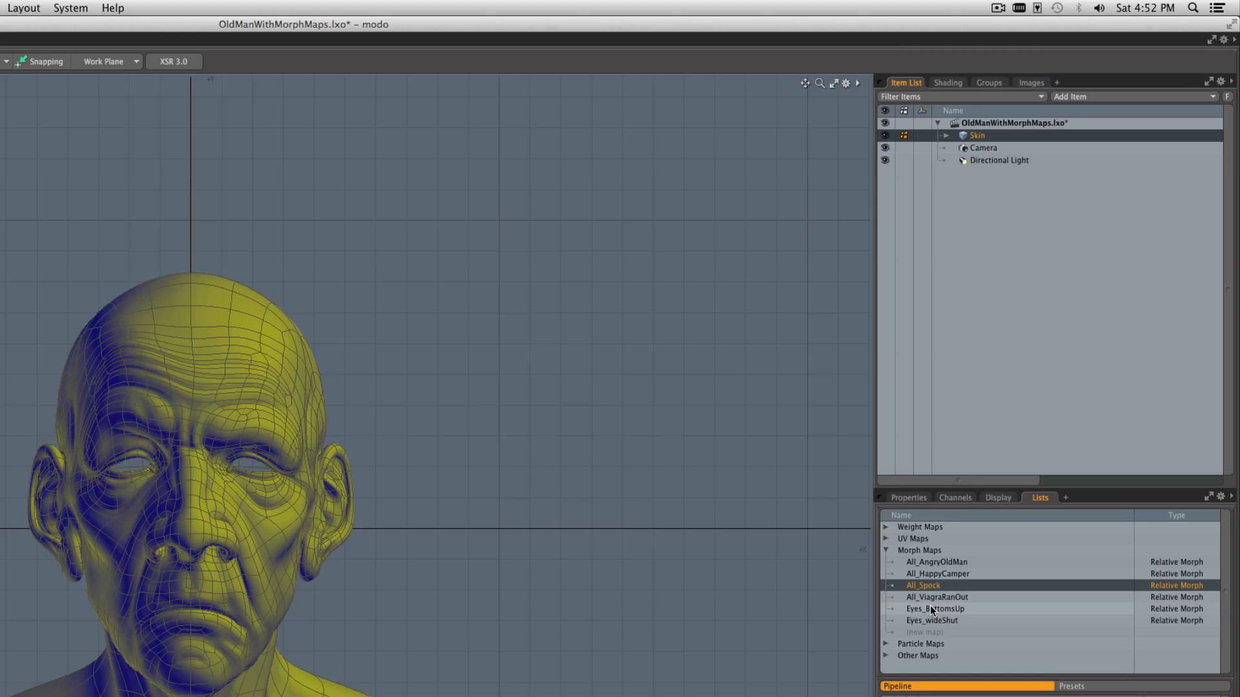
{"action": "left_click", "coordinate": [934, 609]}
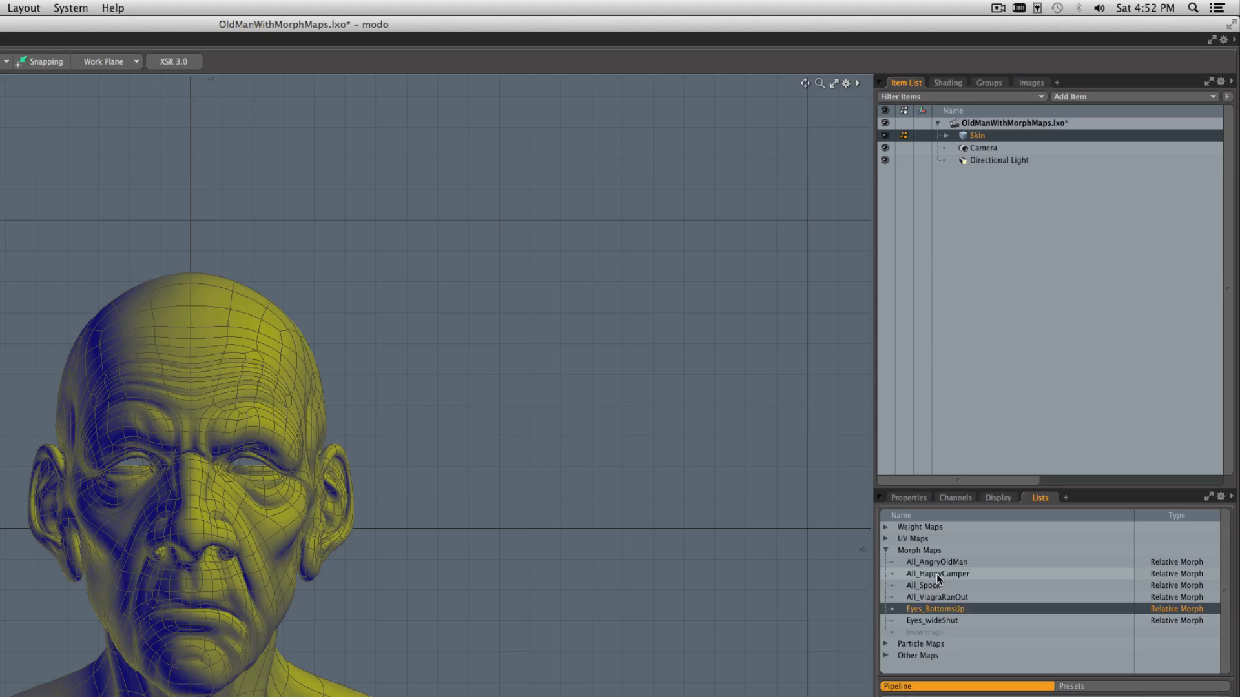
{"action": "left_click", "coordinate": [938, 574]}
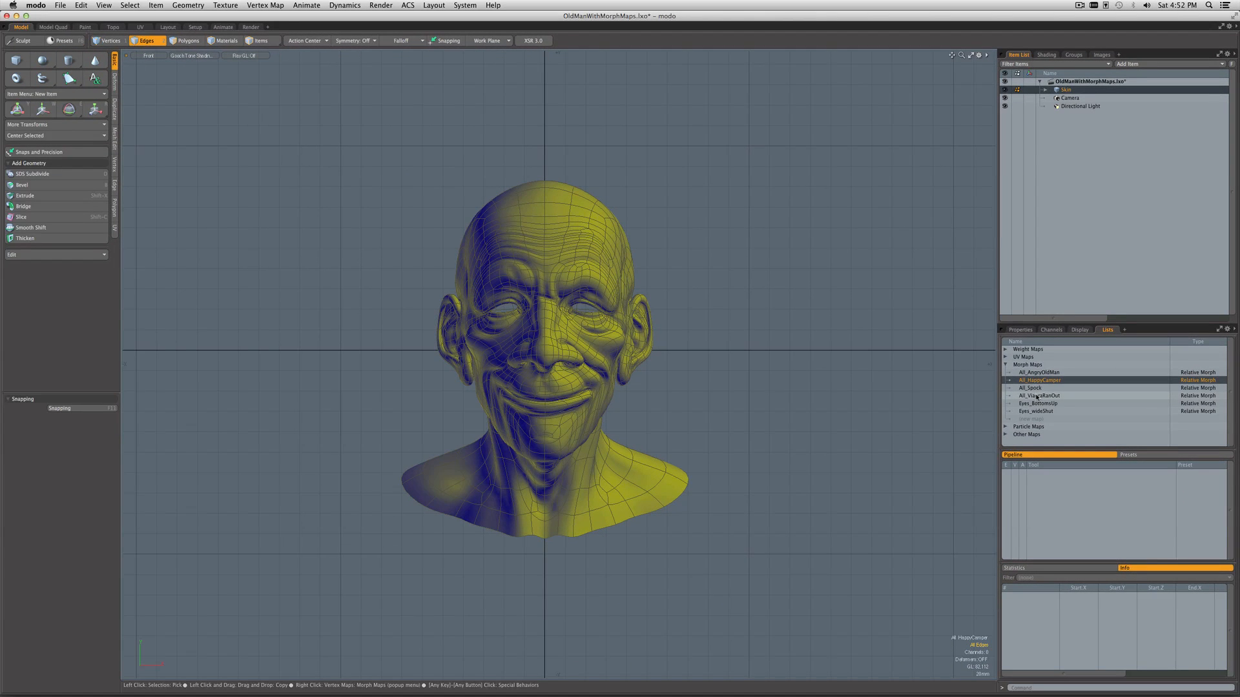
Step: In the rigging workspace, rename the Skin mesh to Old Man
{"action": "left_click", "coordinate": [194, 27]}
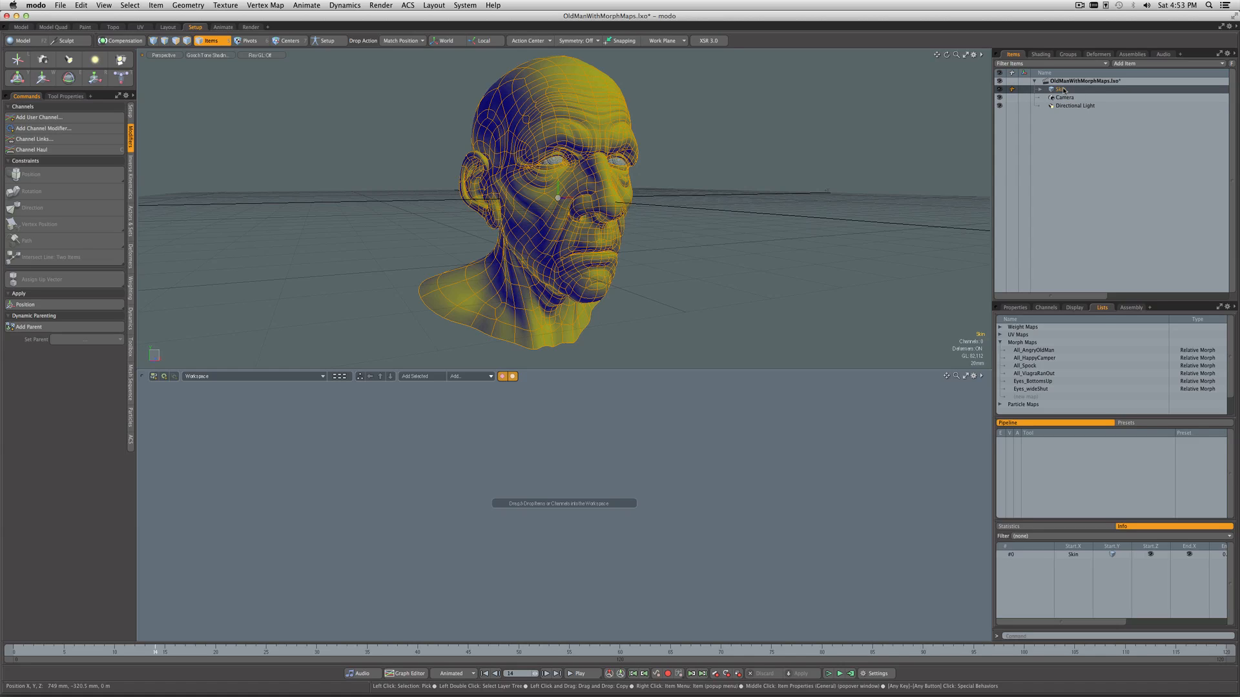
{"action": "double_click", "coordinate": [1061, 88]}
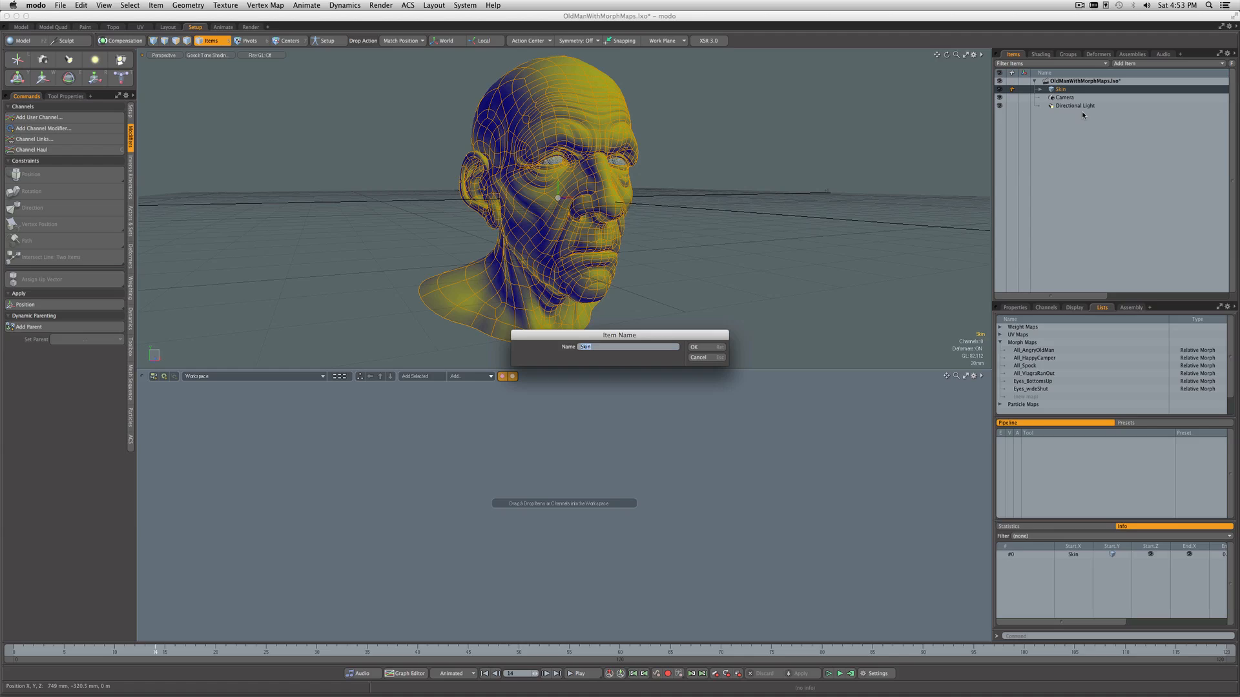
{"action": "left_click", "coordinate": [694, 347]}
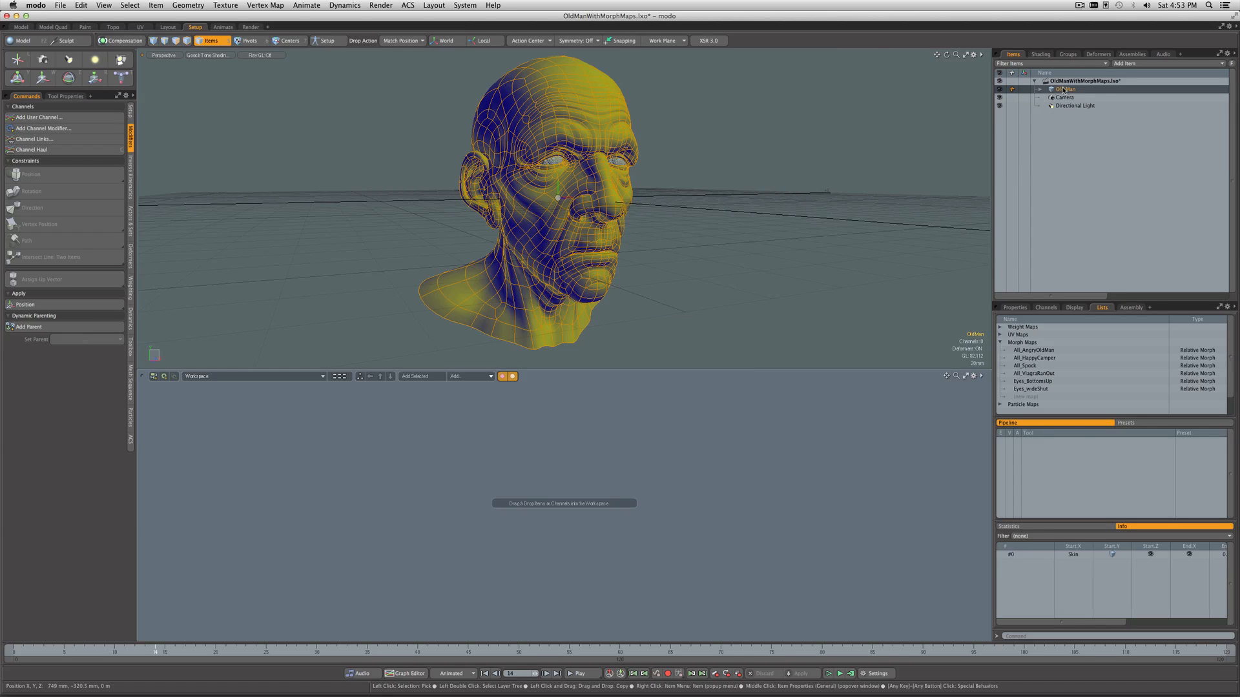
Step: Rename the duplicate Old Man_2 mesh to Old Man Reader
{"action": "right_click", "coordinate": [1065, 89]}
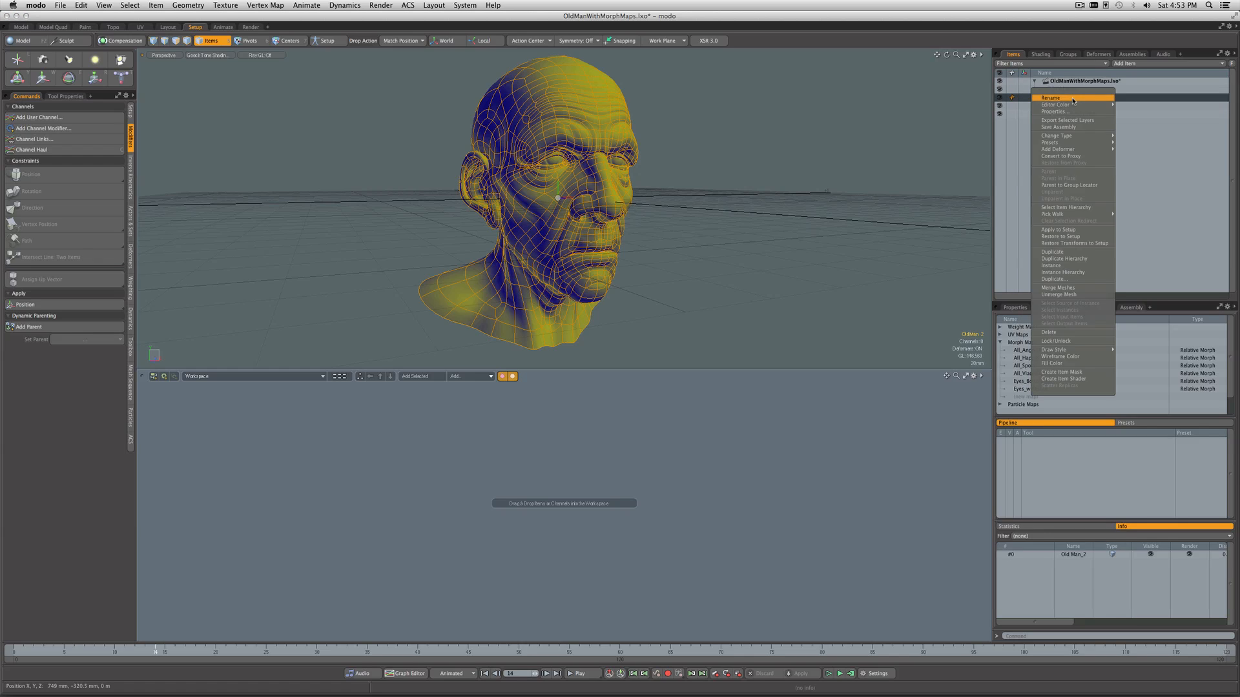
{"action": "left_click", "coordinate": [1052, 97]}
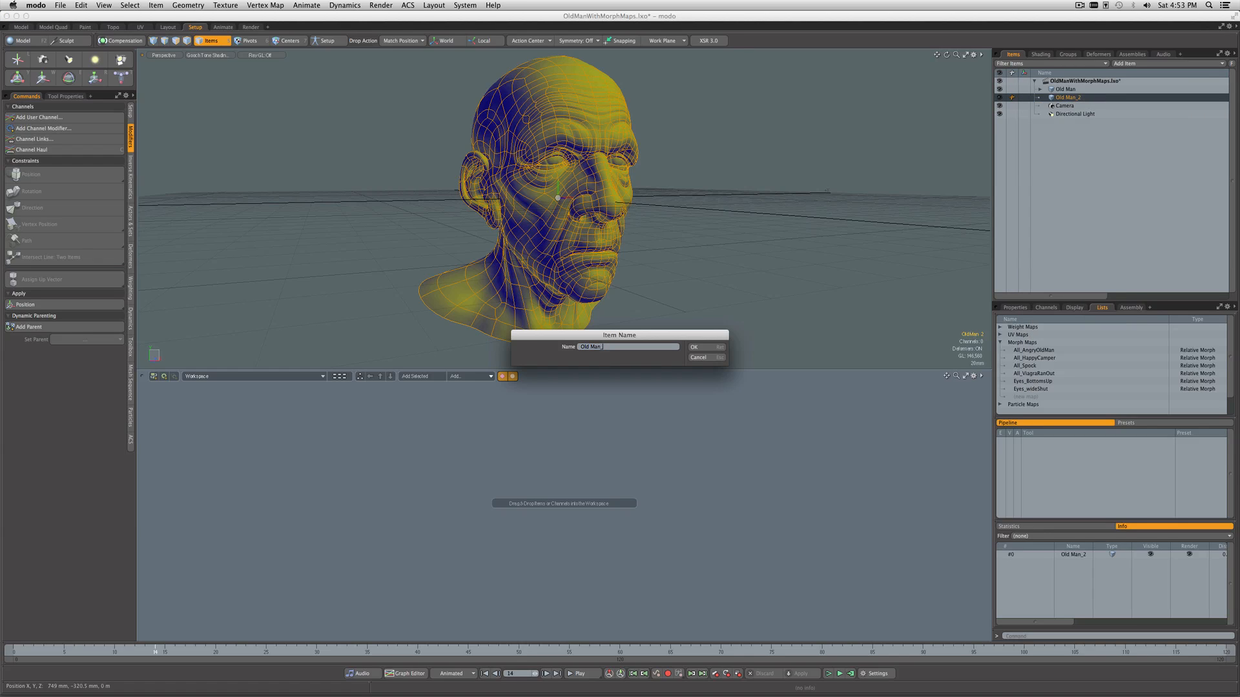
{"action": "type", "text": "Rel"}
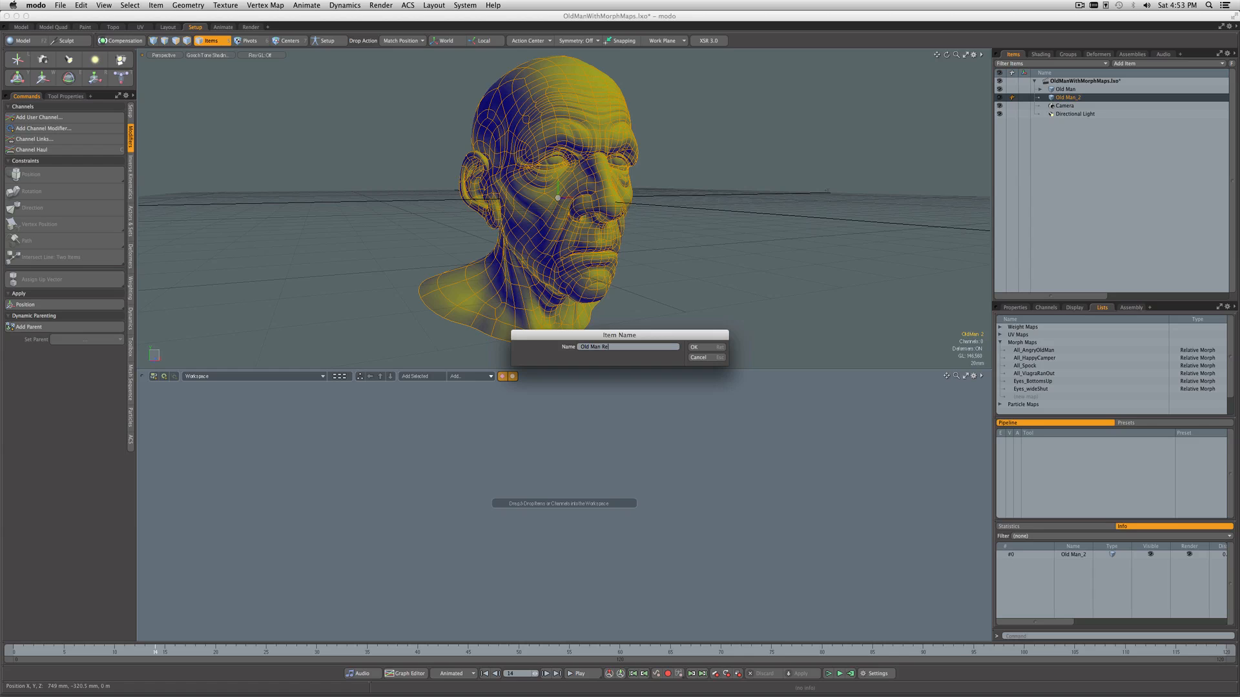
{"action": "left_click", "coordinate": [694, 346]}
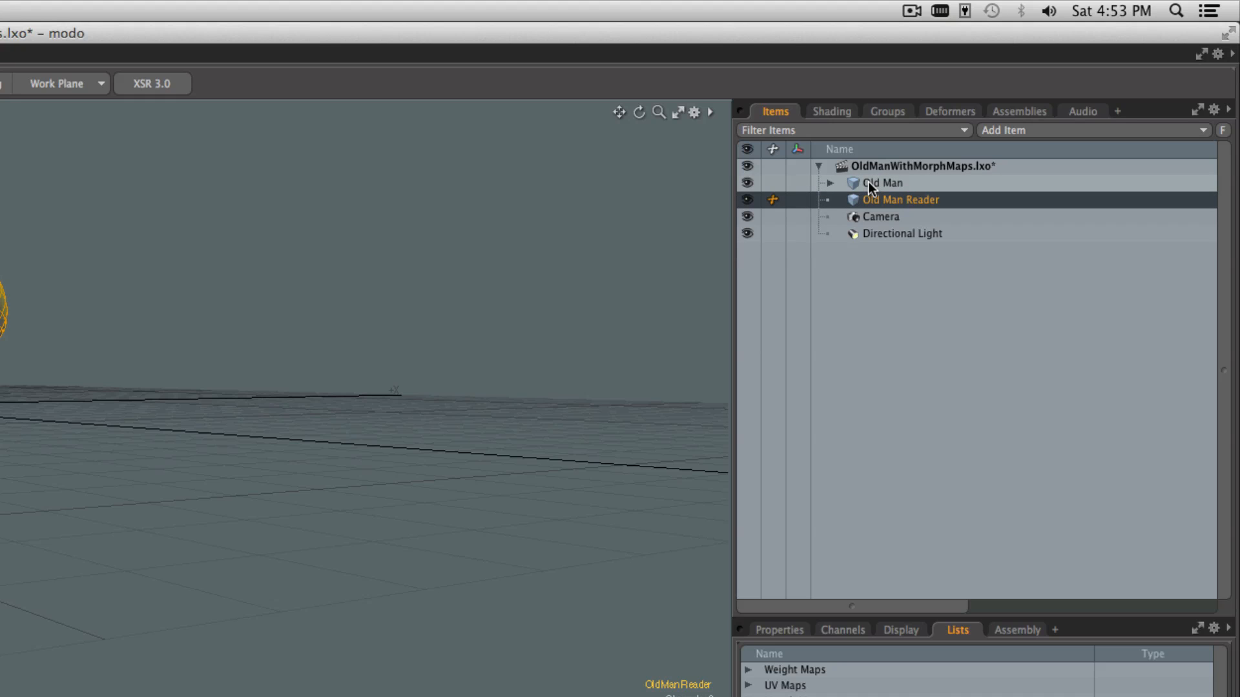
Step: Select the Old Man mesh and toggle its visibility off
{"action": "left_click", "coordinate": [883, 183]}
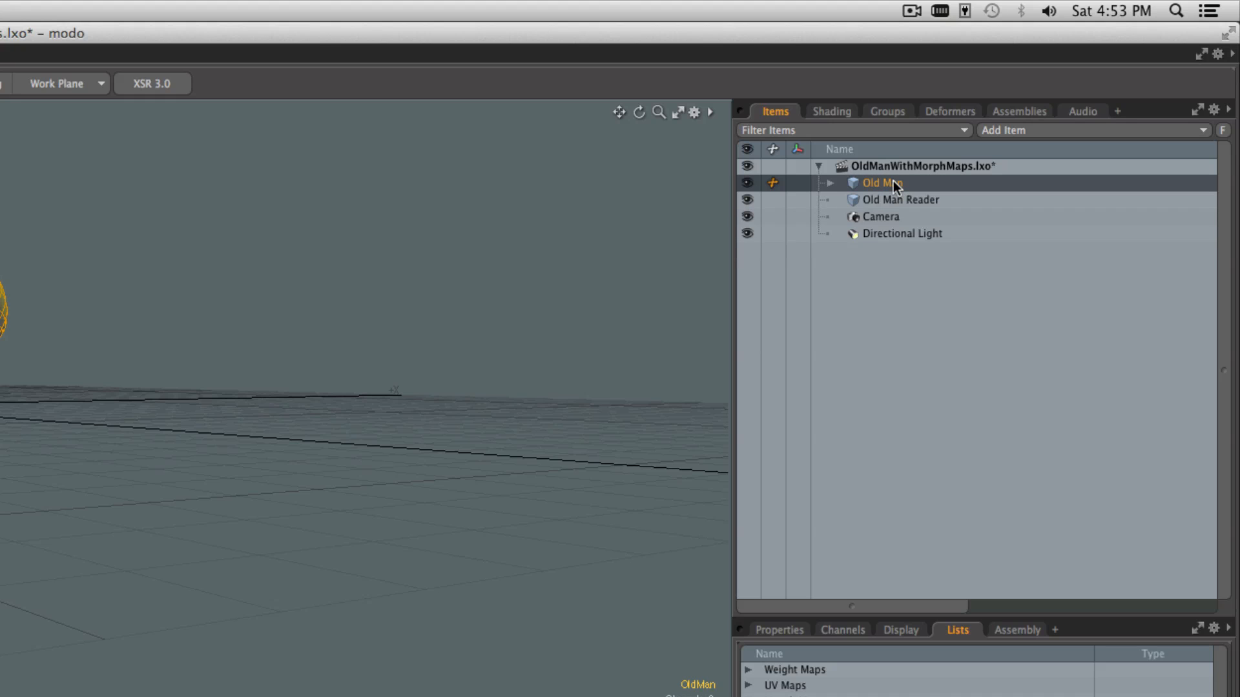
{"action": "mouse_move", "coordinate": [876, 190]}
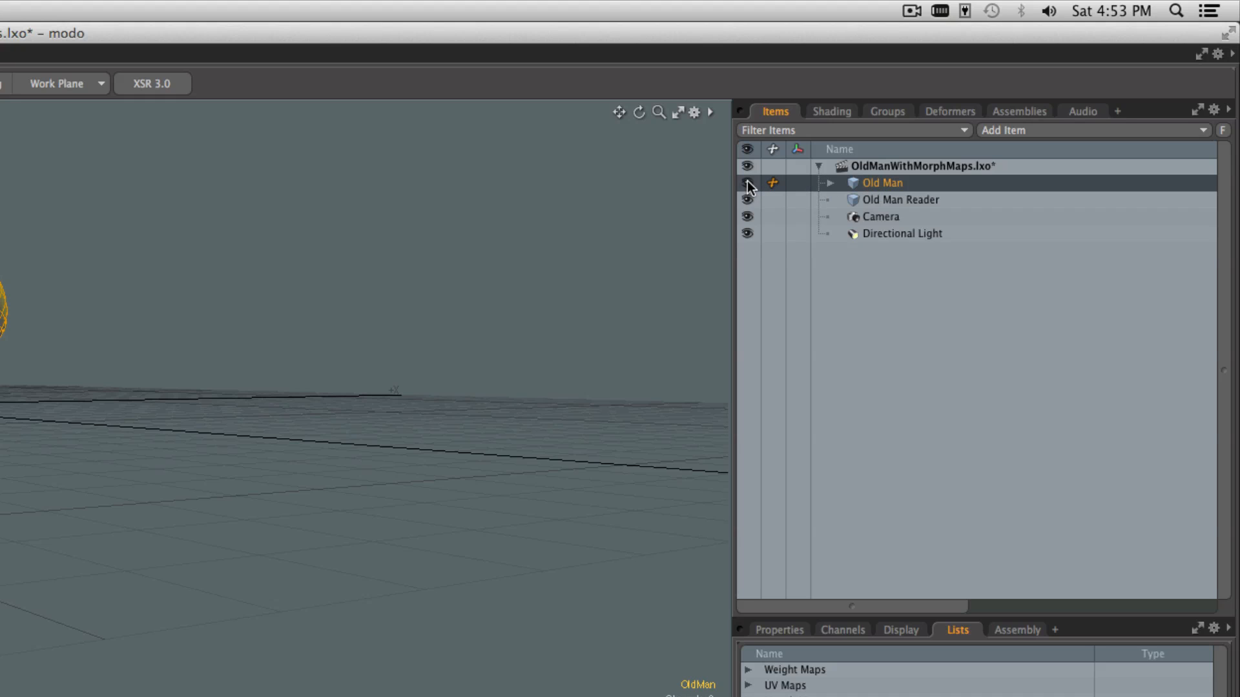
{"action": "left_click", "coordinate": [899, 200]}
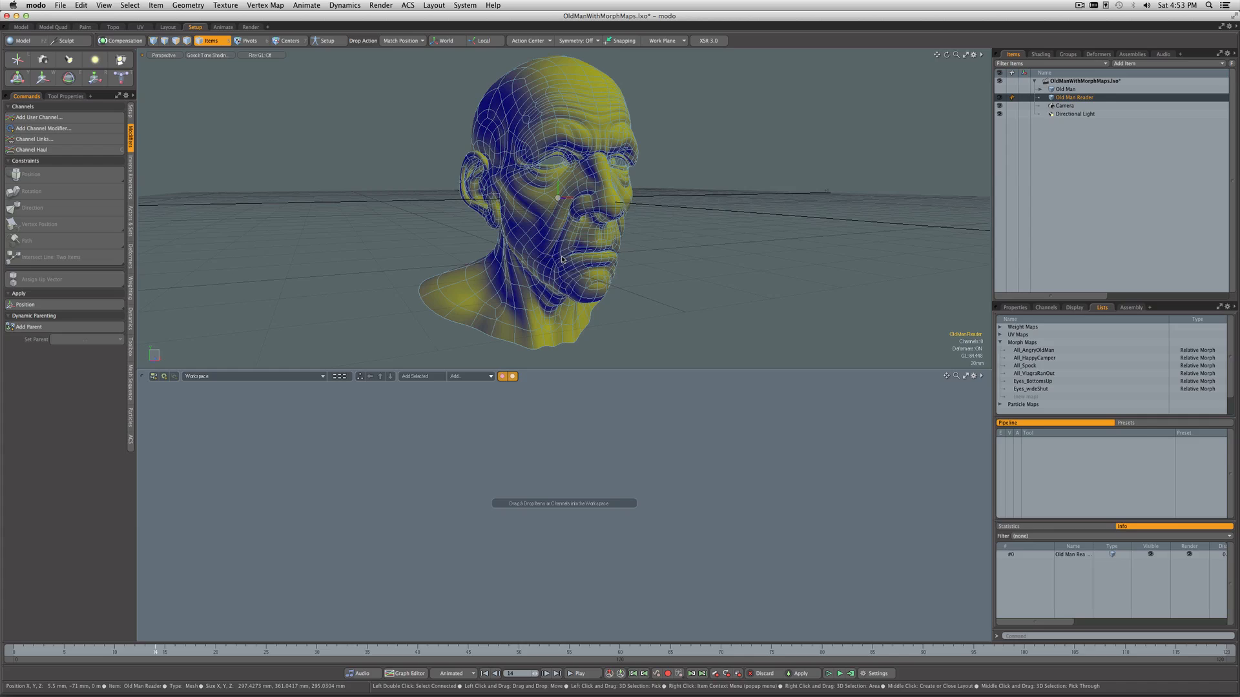
{"action": "mouse_move", "coordinate": [561, 254]}
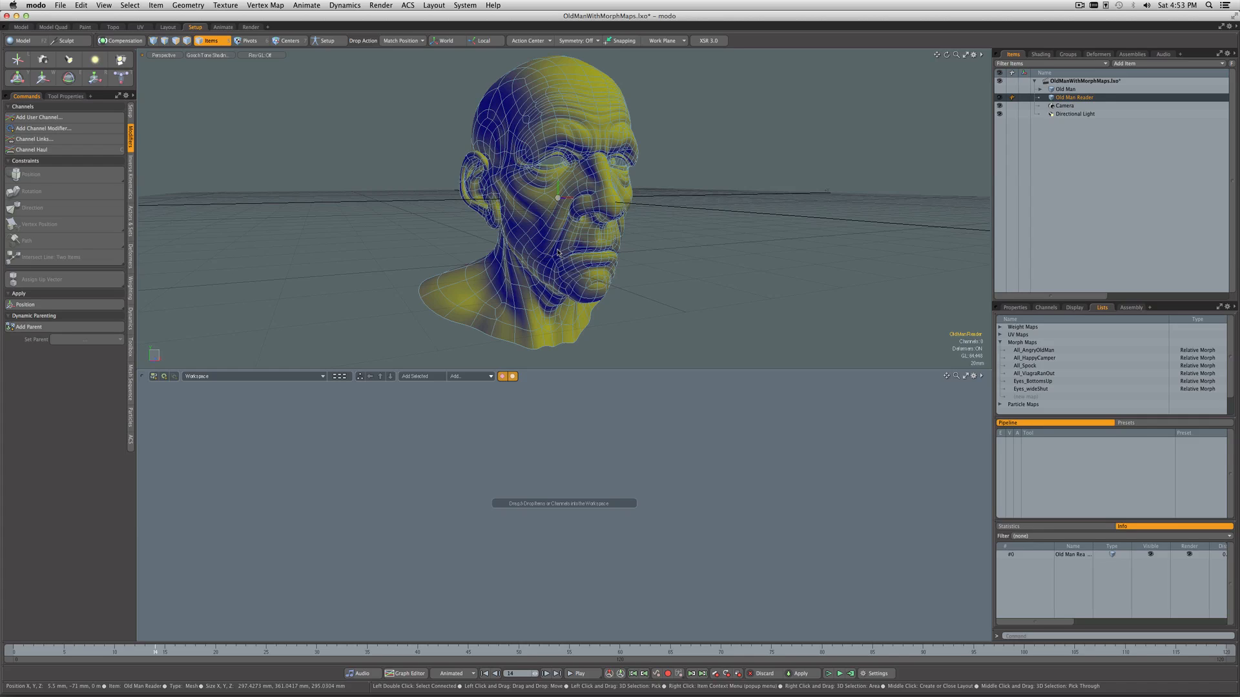
{"action": "mouse_move", "coordinate": [601, 251]}
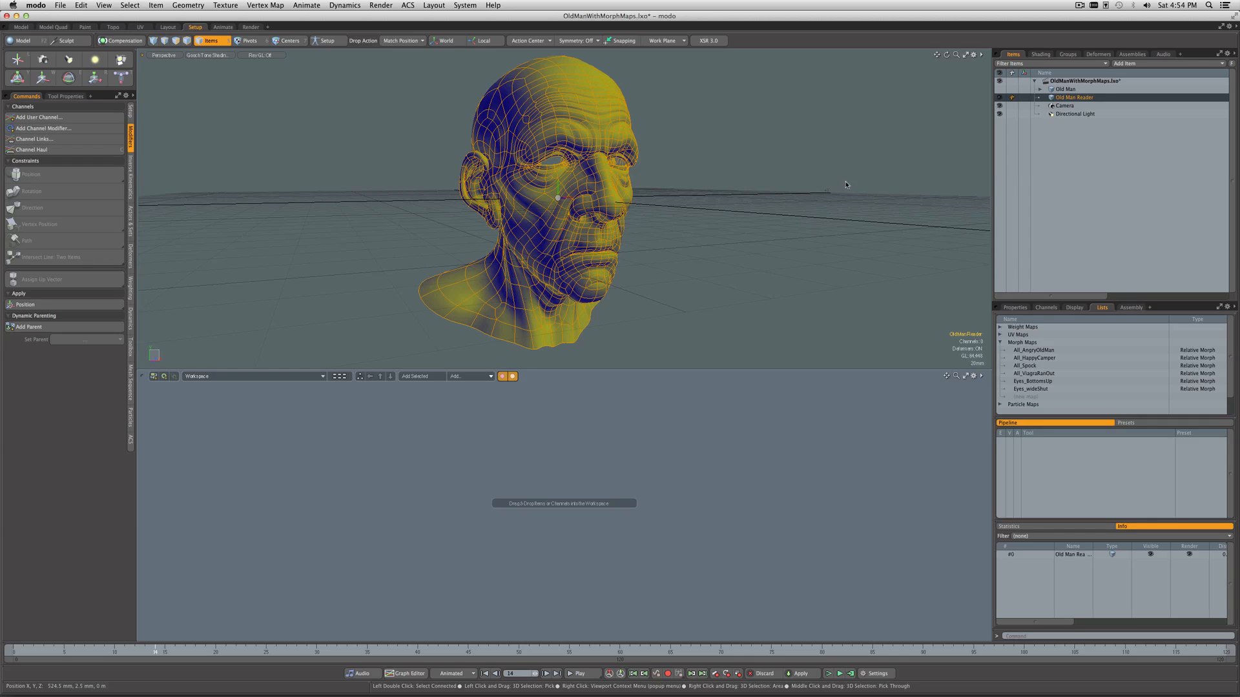
Step: Add a locator and rename it Locator Mouth Corner Reader
{"action": "left_click", "coordinate": [1147, 63]}
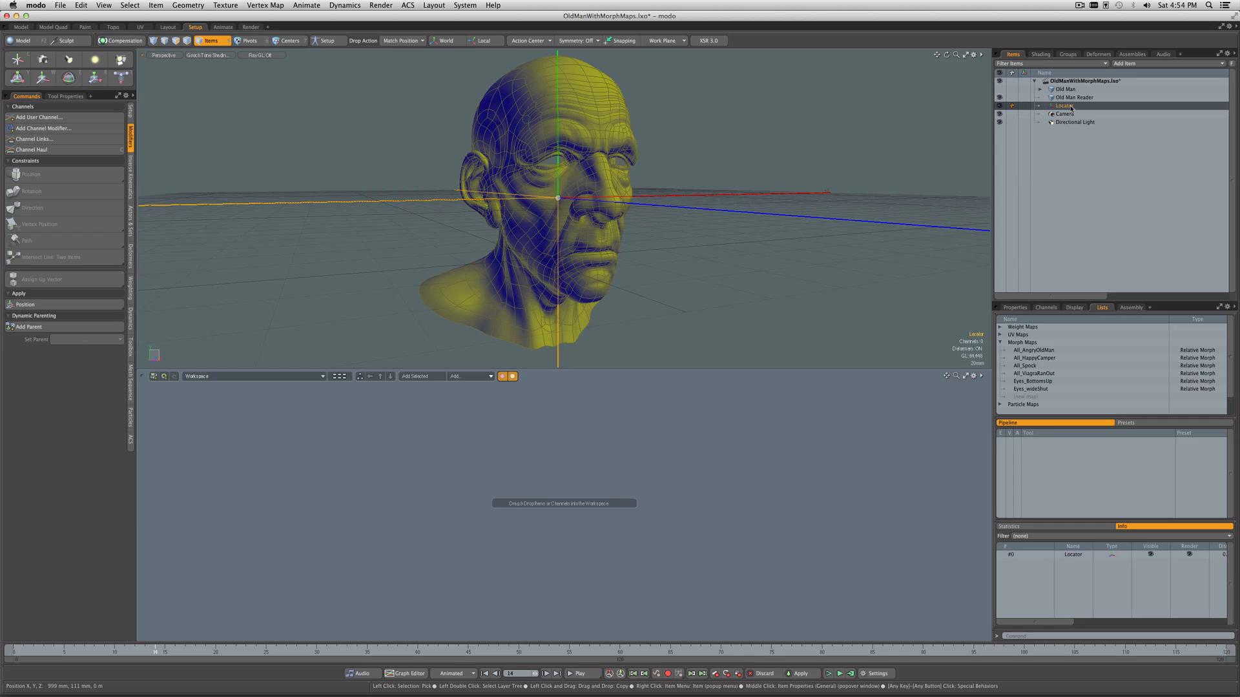
{"action": "double_click", "coordinate": [1065, 105]}
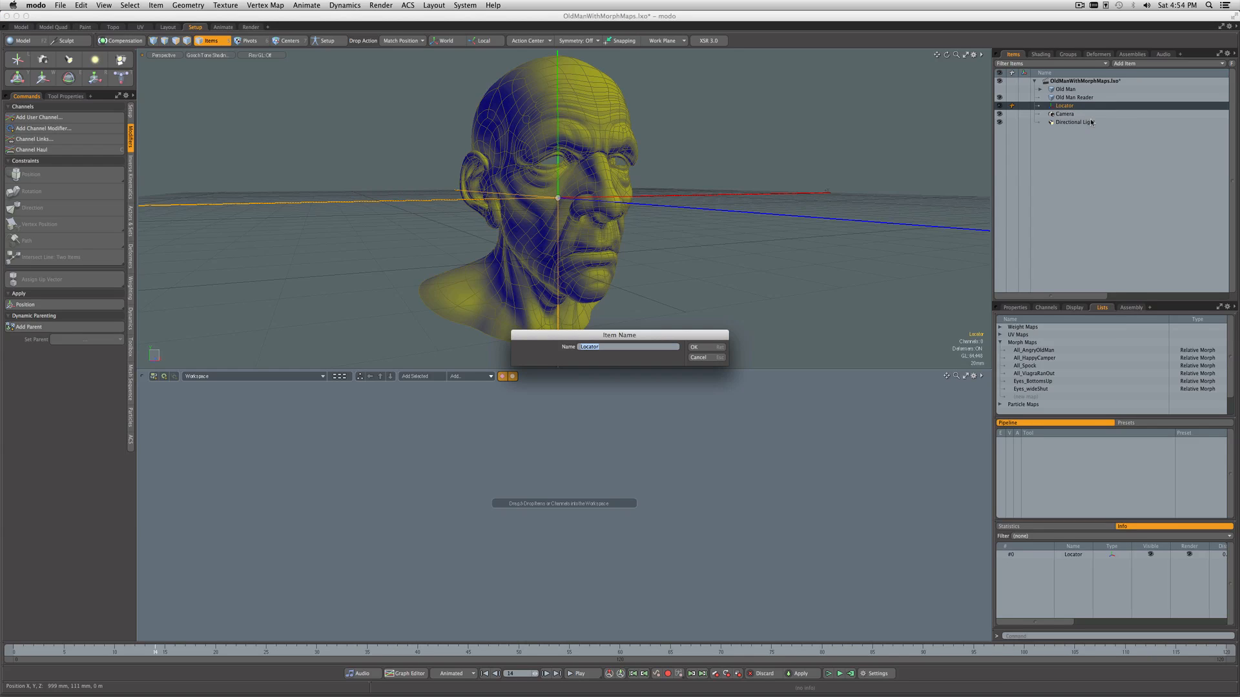
{"action": "left_click", "coordinate": [617, 347]}
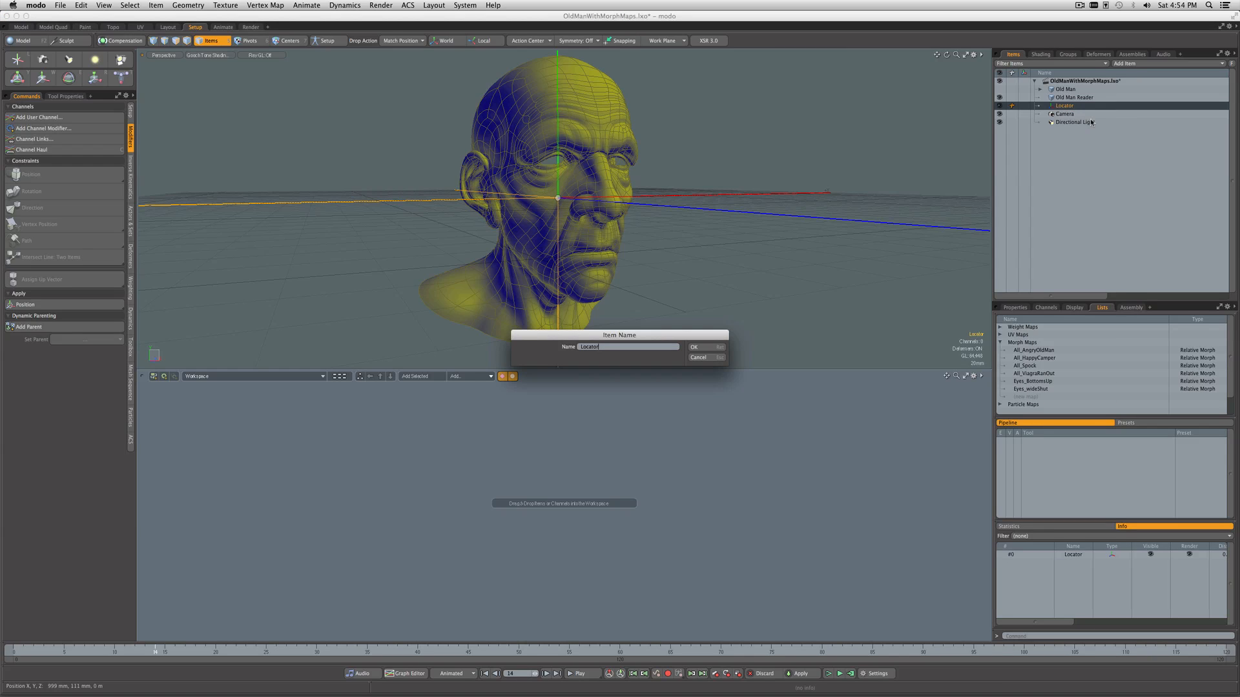
{"action": "type", "text": "Mouth Corner REa"}
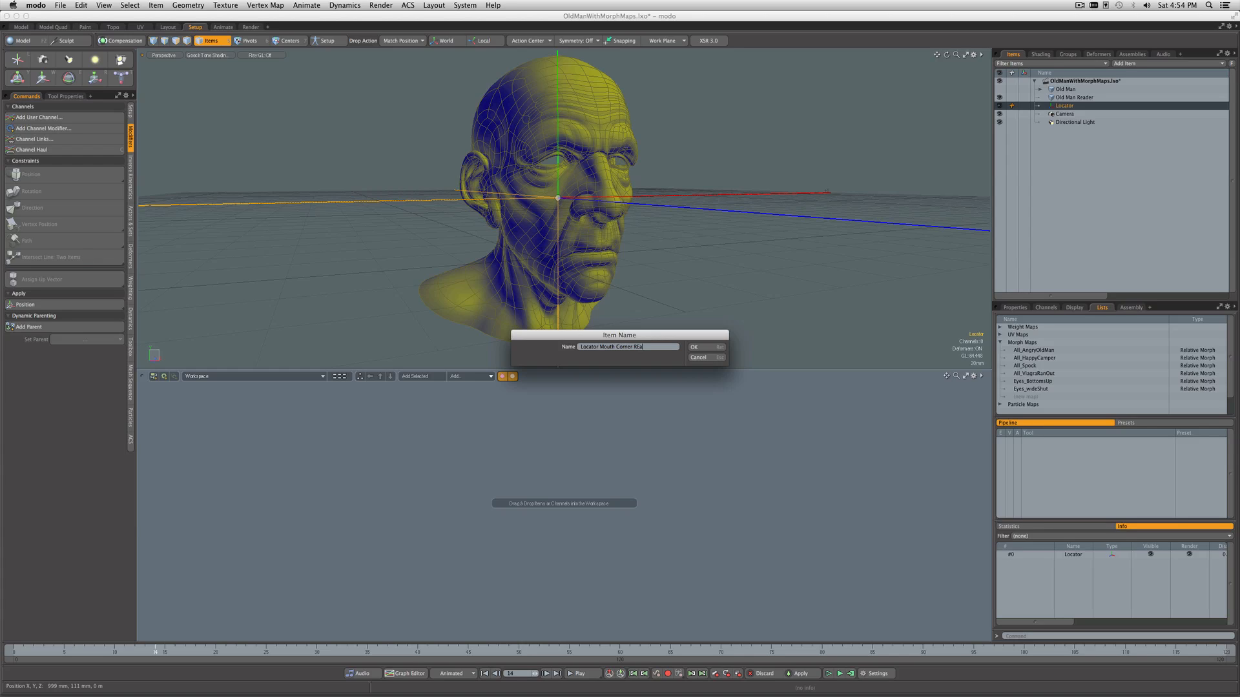
{"action": "left_click", "coordinate": [694, 346]}
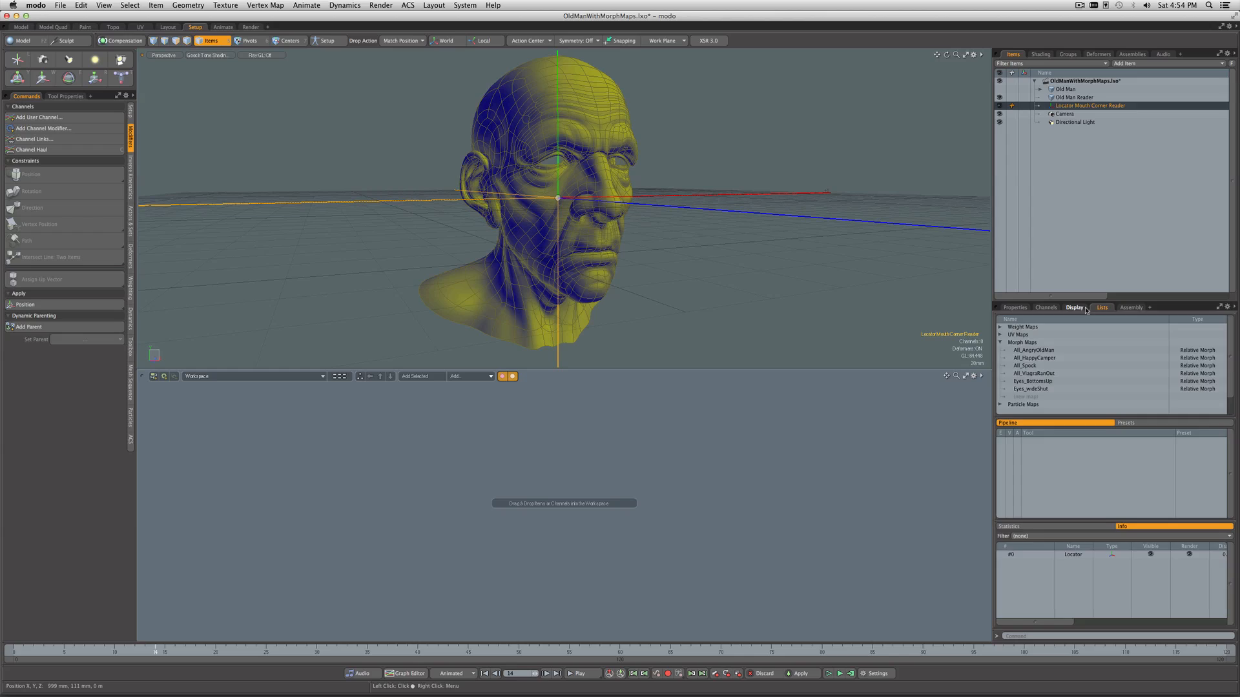
{"action": "left_click", "coordinate": [1074, 307]}
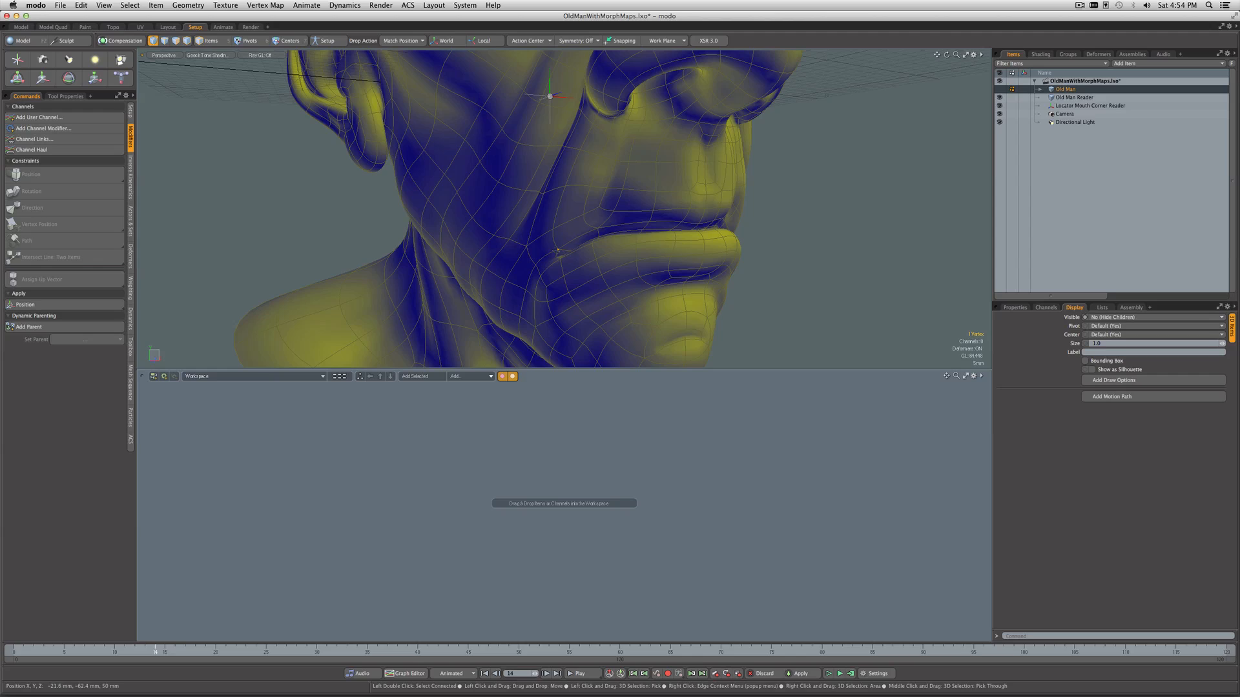
Step: Show the selected mouth-corner vertex's info to read index 1177, then reselect the locator
{"action": "left_click", "coordinate": [1102, 307]}
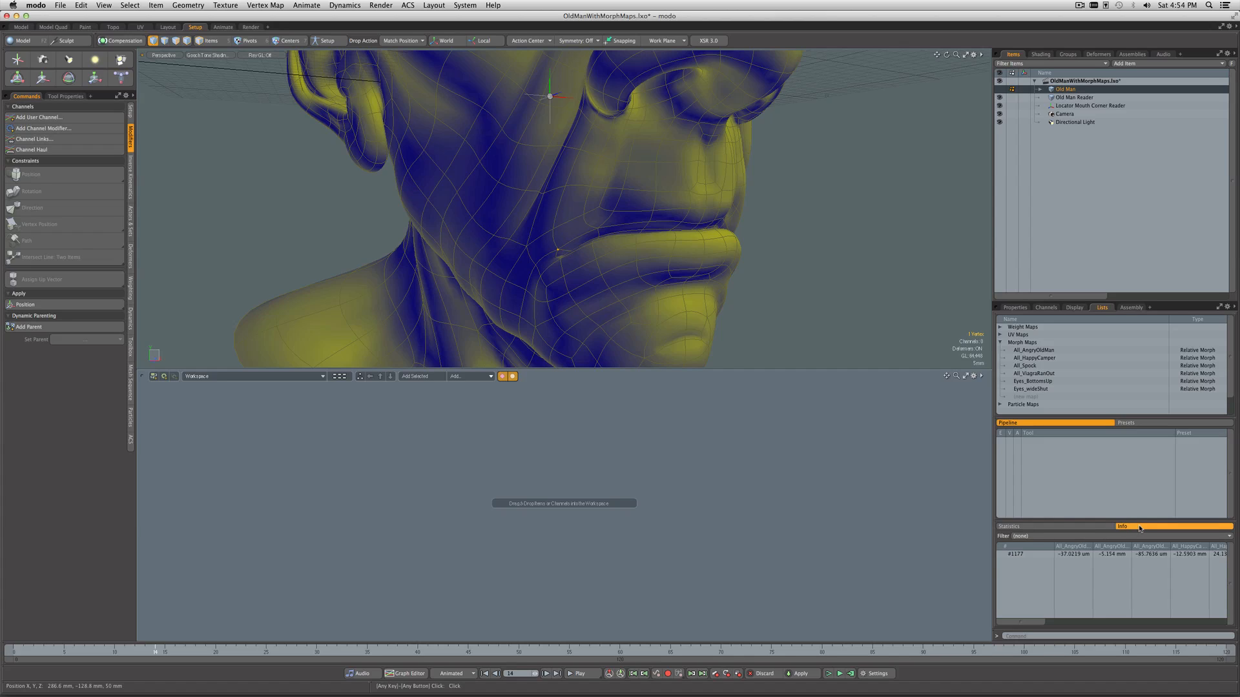
{"action": "left_click", "coordinate": [1020, 553]}
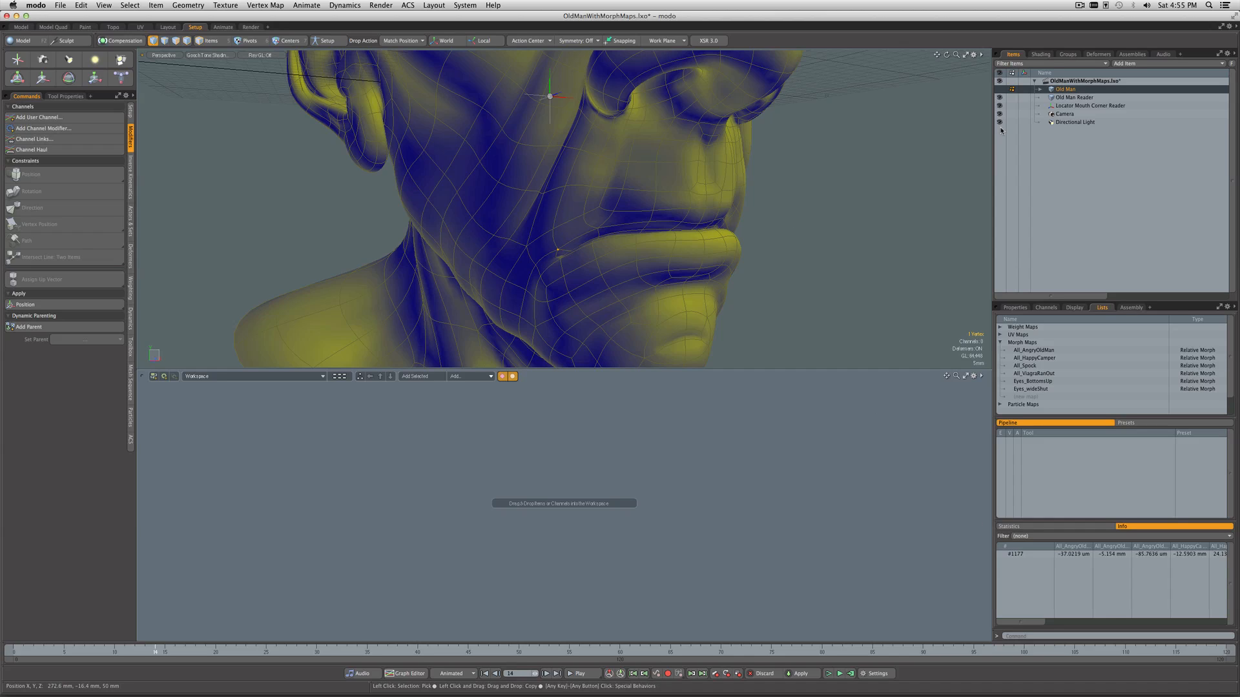
{"action": "left_click", "coordinate": [1089, 105]}
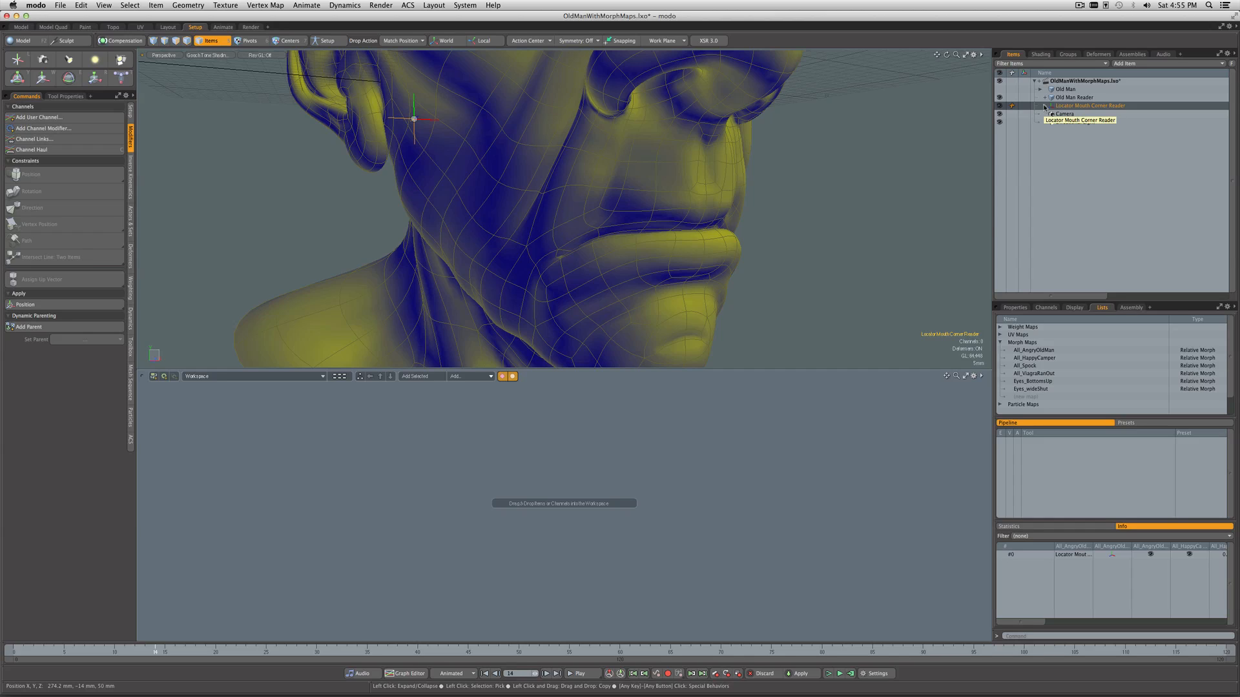
Step: Set the locator's vertex constraint to vertex 1177 at the mouth corner
{"action": "left_click", "coordinate": [1043, 106]}
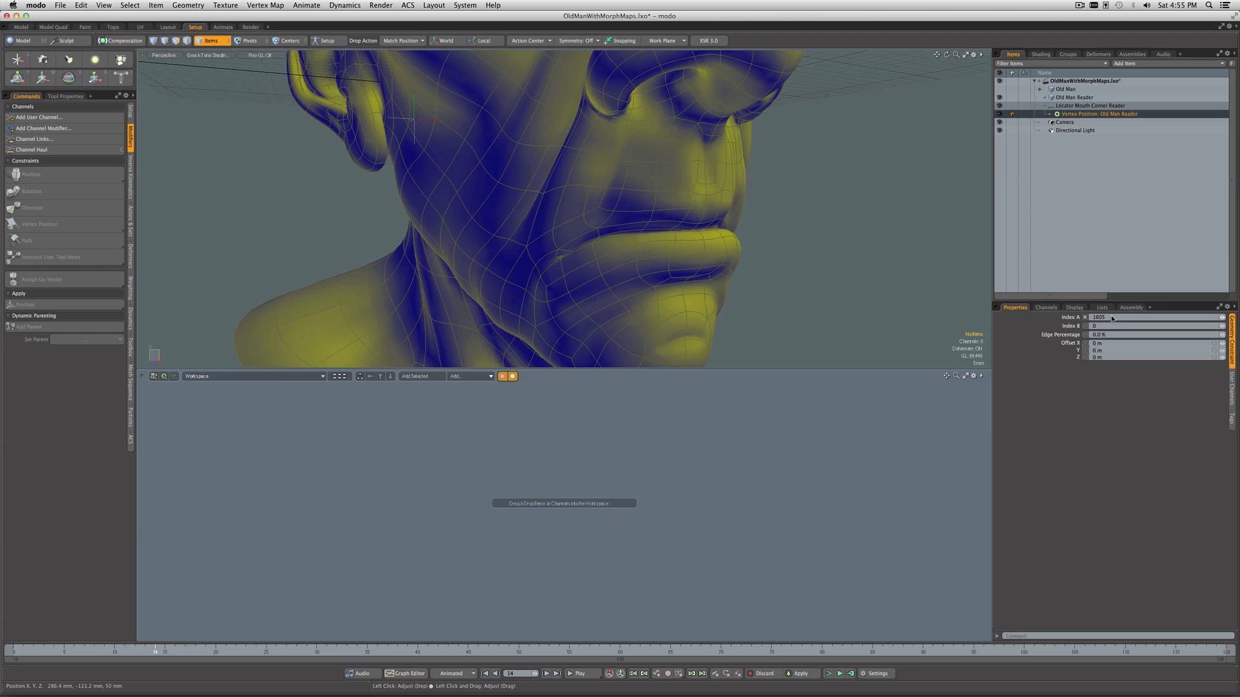
{"action": "left_click", "coordinate": [1099, 317]}
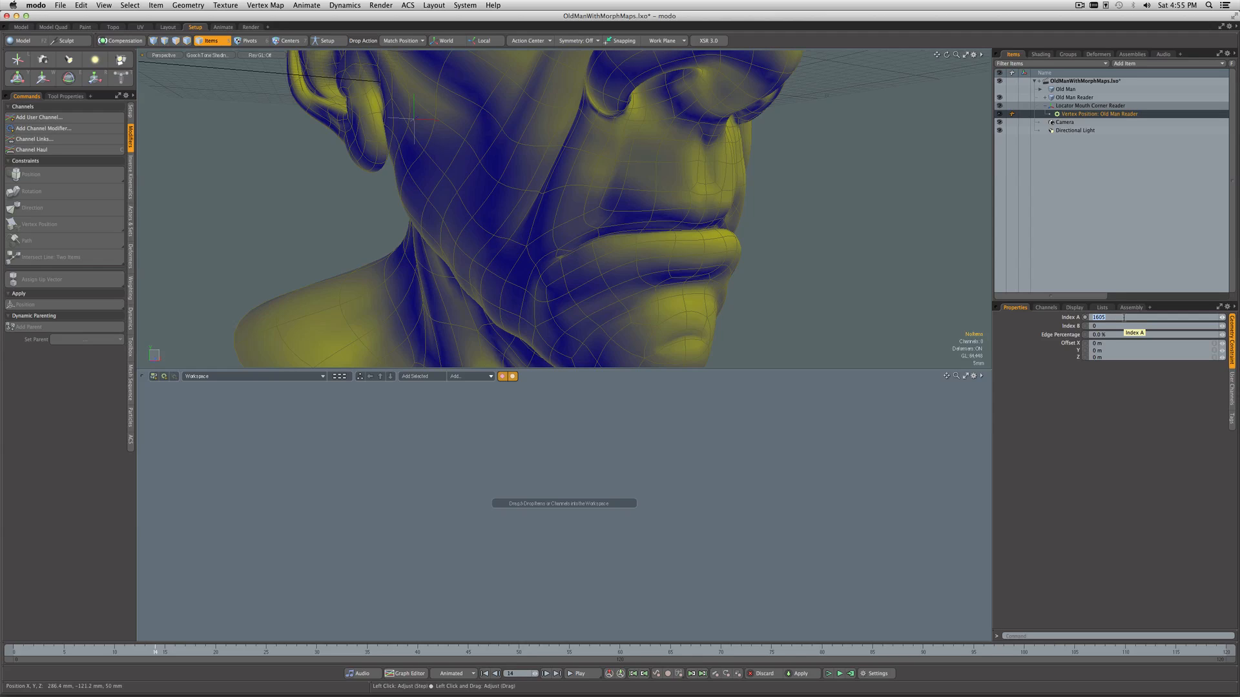
{"action": "type", "text": "1177"}
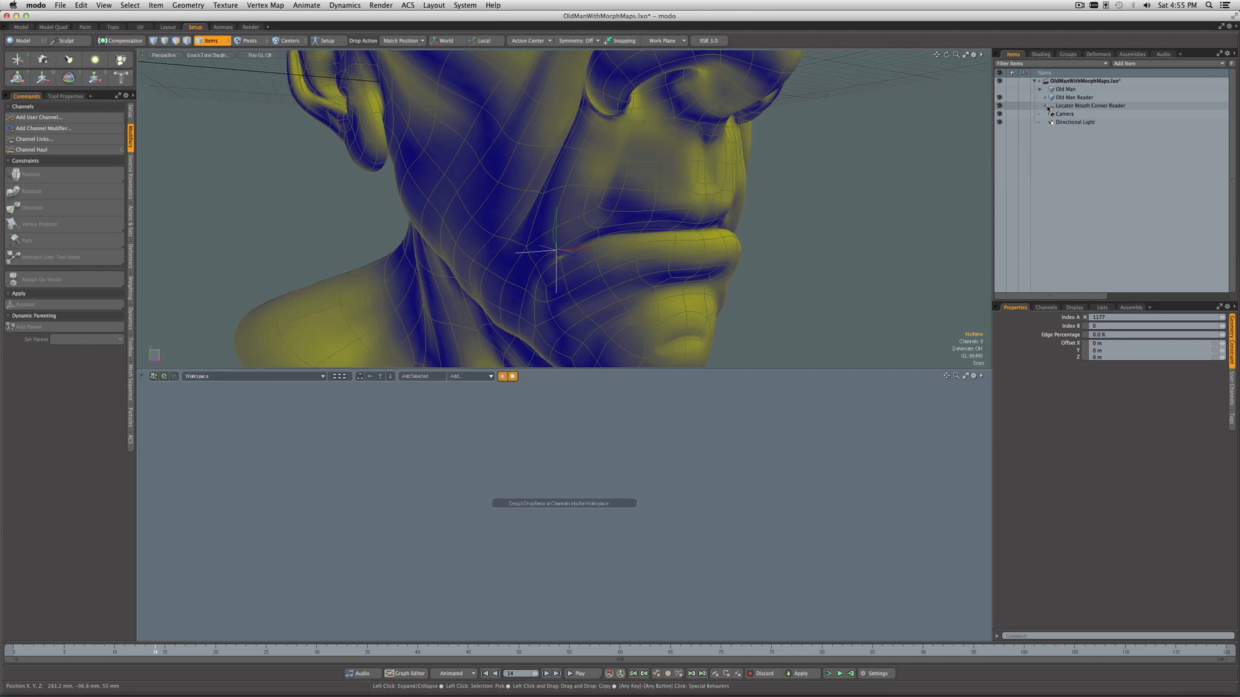
{"action": "left_click", "coordinate": [1089, 106]}
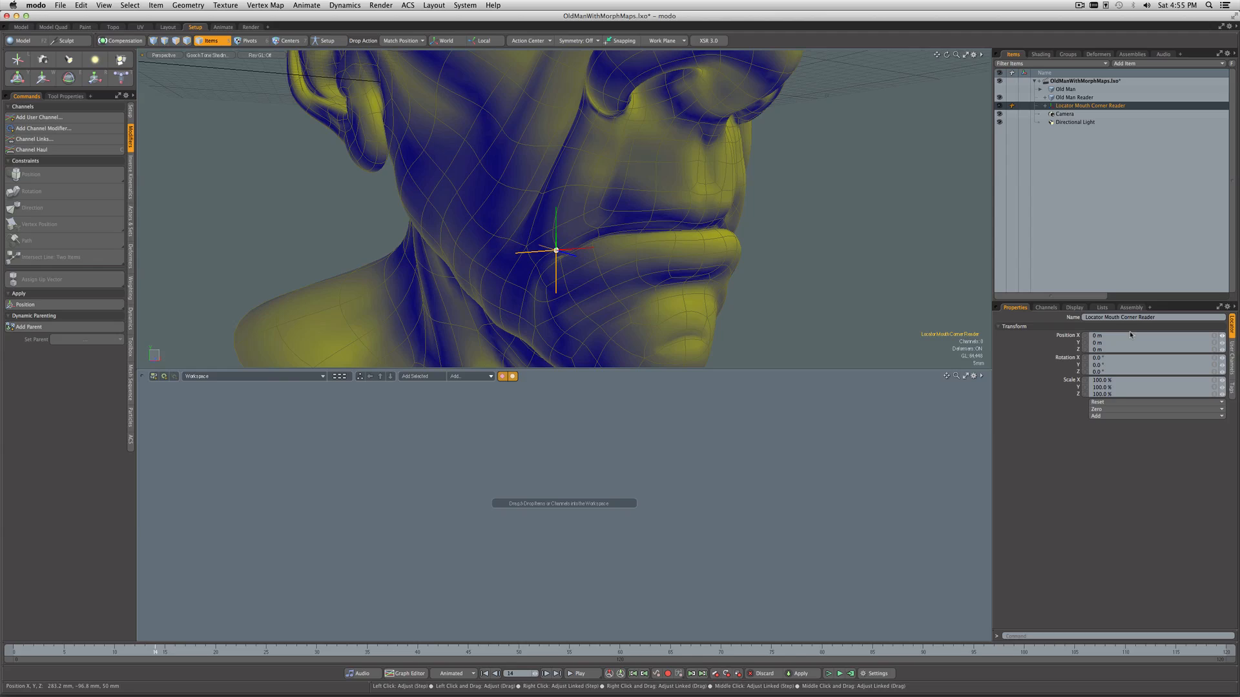
{"action": "left_click", "coordinate": [1074, 307]}
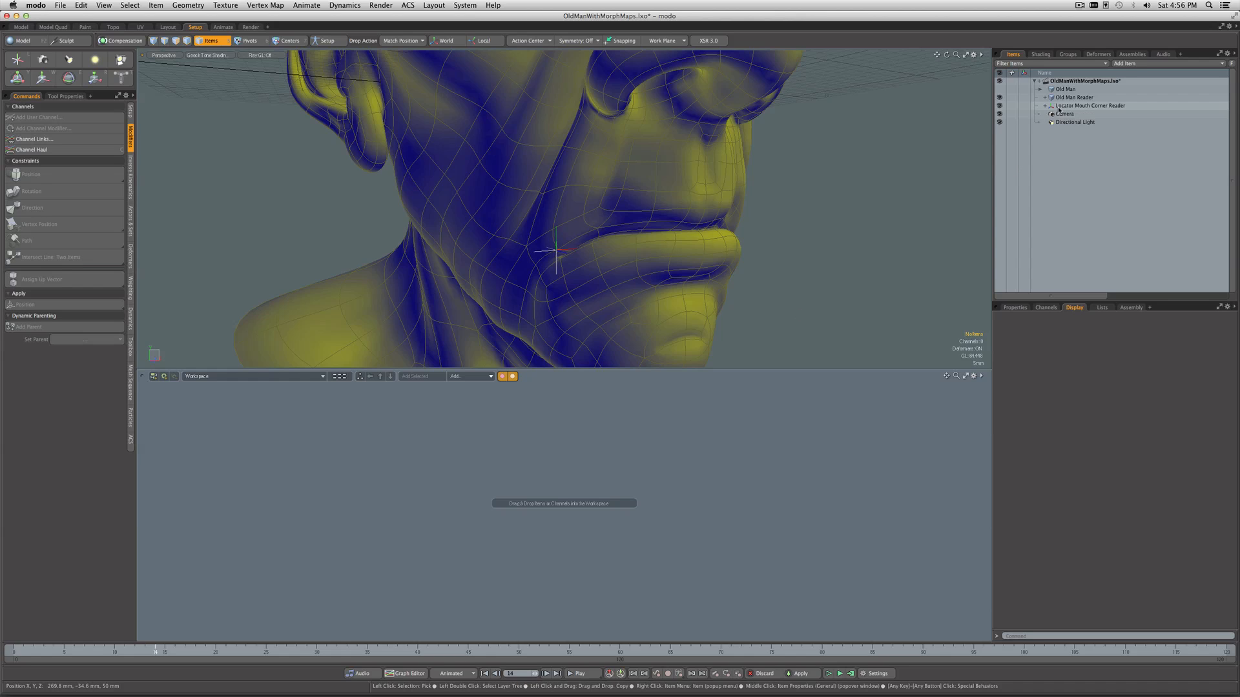
Step: Add an All_HappyCamper Morph Influence named Morph Influence Happy Reader, then a new locator
{"action": "left_click", "coordinate": [1074, 96]}
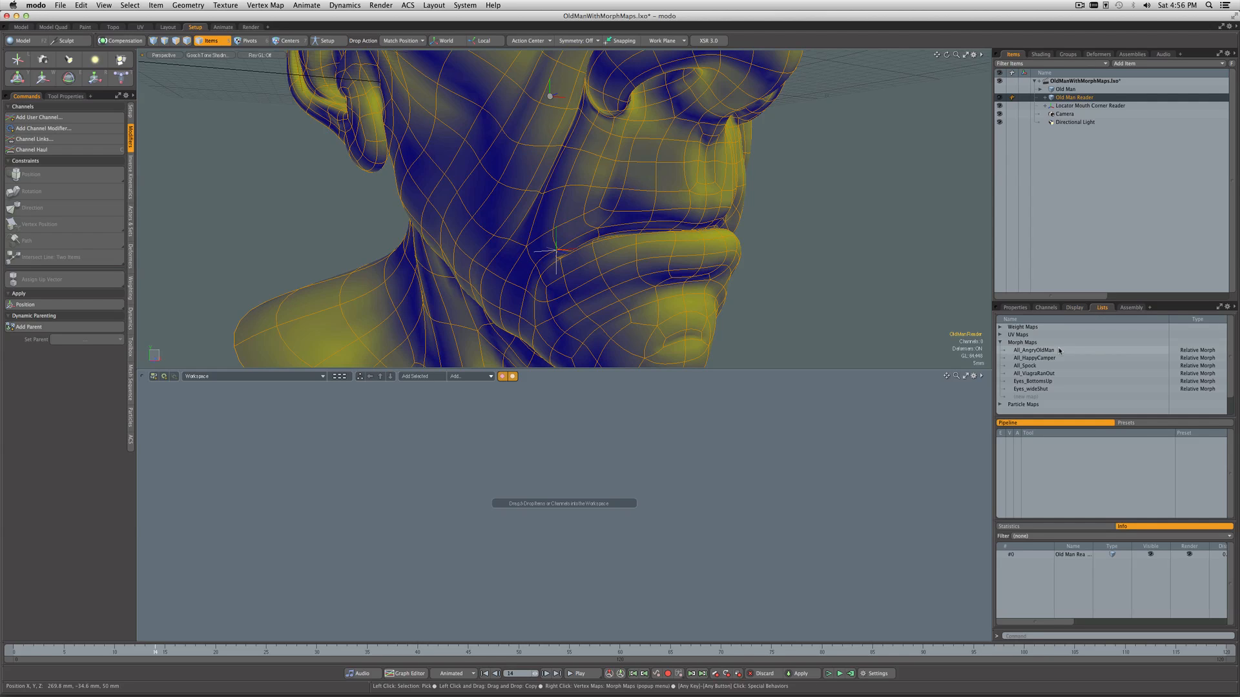
{"action": "left_click", "coordinate": [1034, 357]}
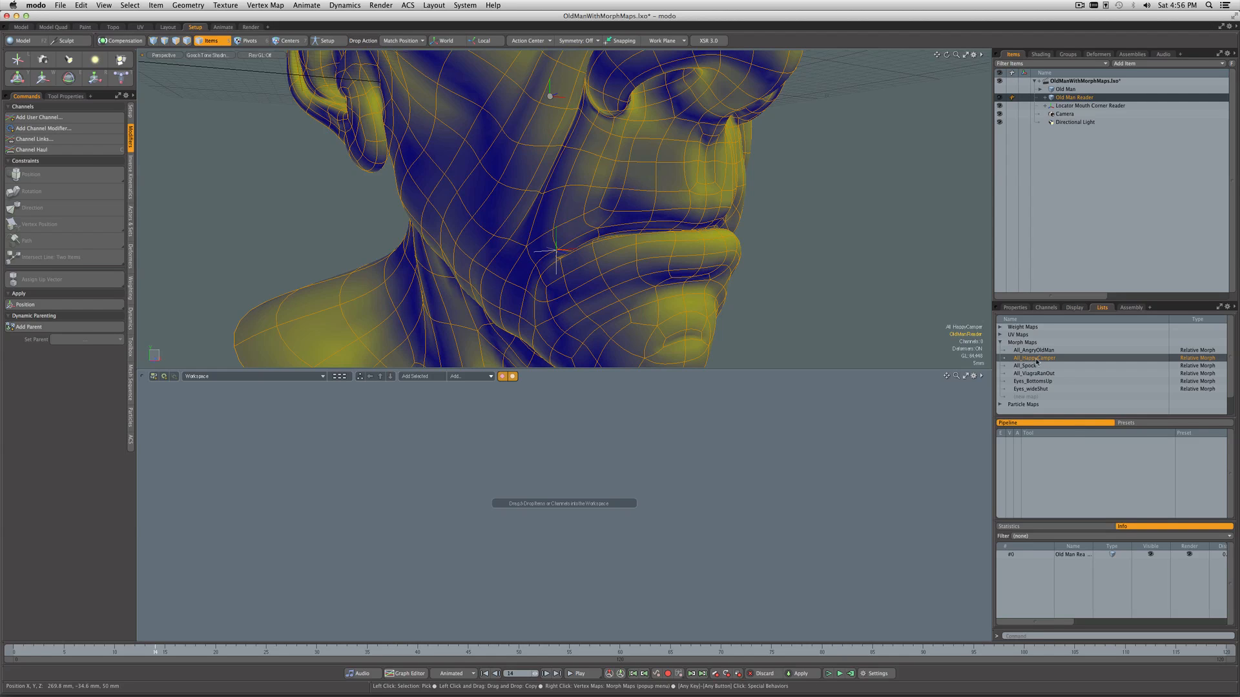
{"action": "right_click", "coordinate": [1033, 357]}
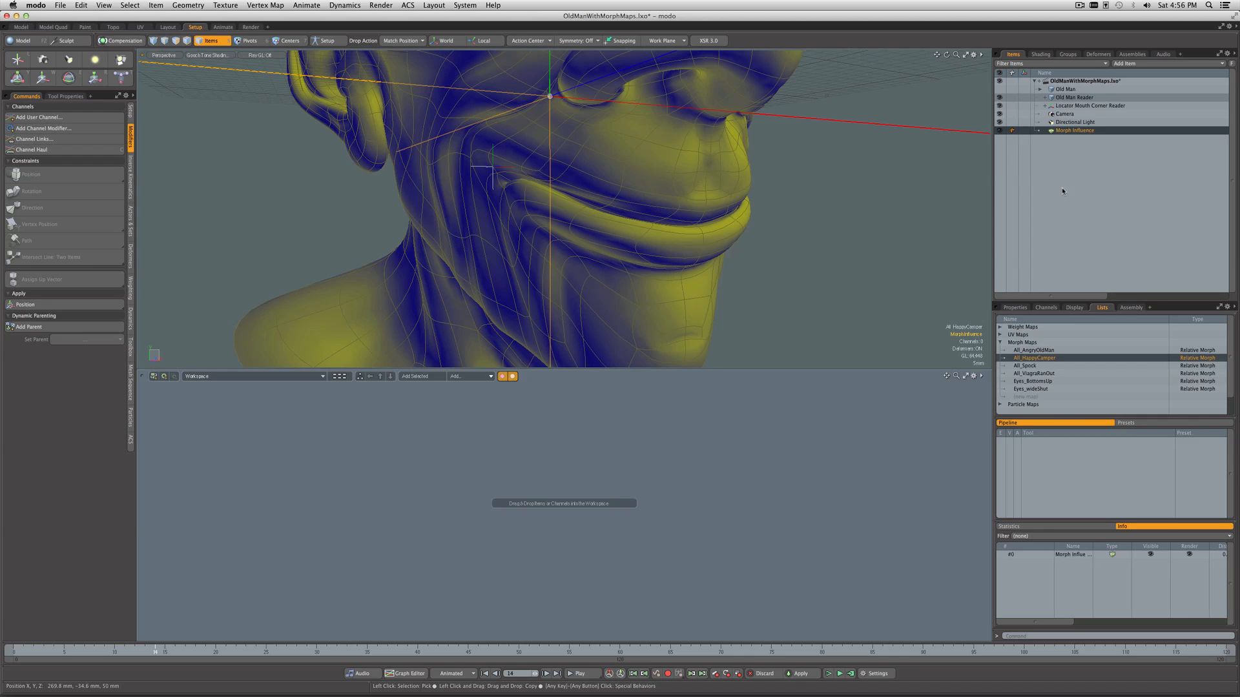
{"action": "double_click", "coordinate": [1074, 130]}
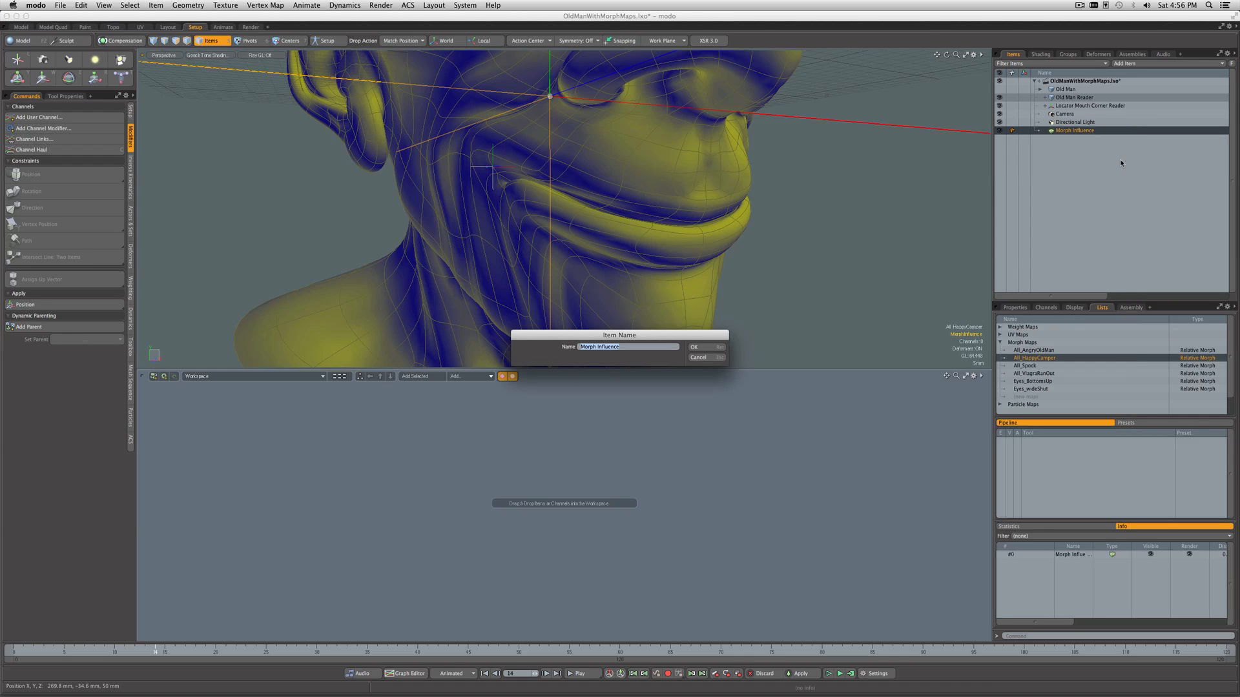
{"action": "type", "text": "Happy Reader"}
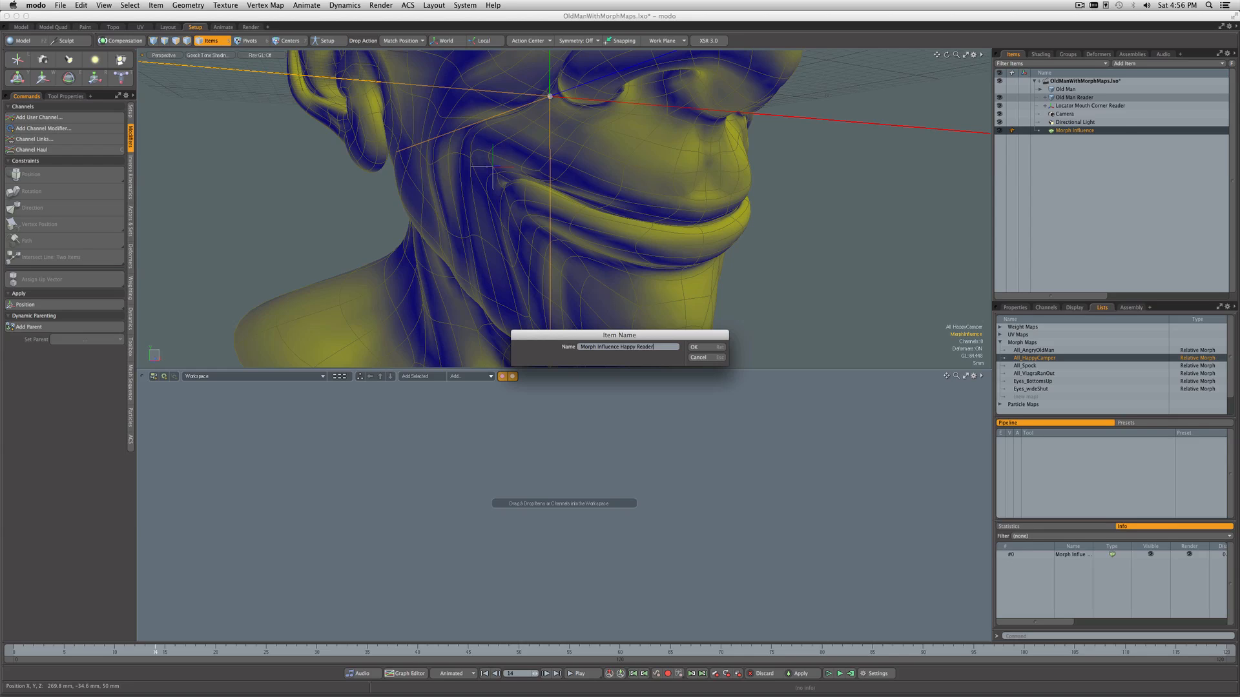
{"action": "left_click", "coordinate": [694, 348]}
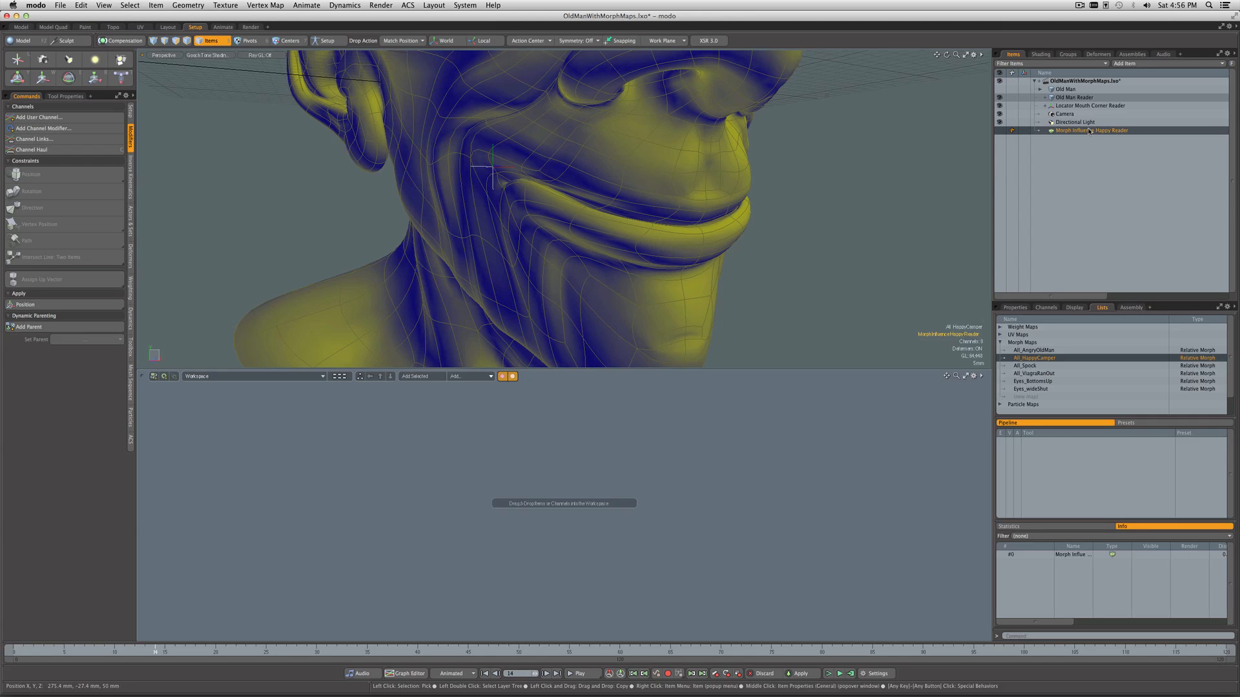
{"action": "mouse_move", "coordinate": [1091, 131]}
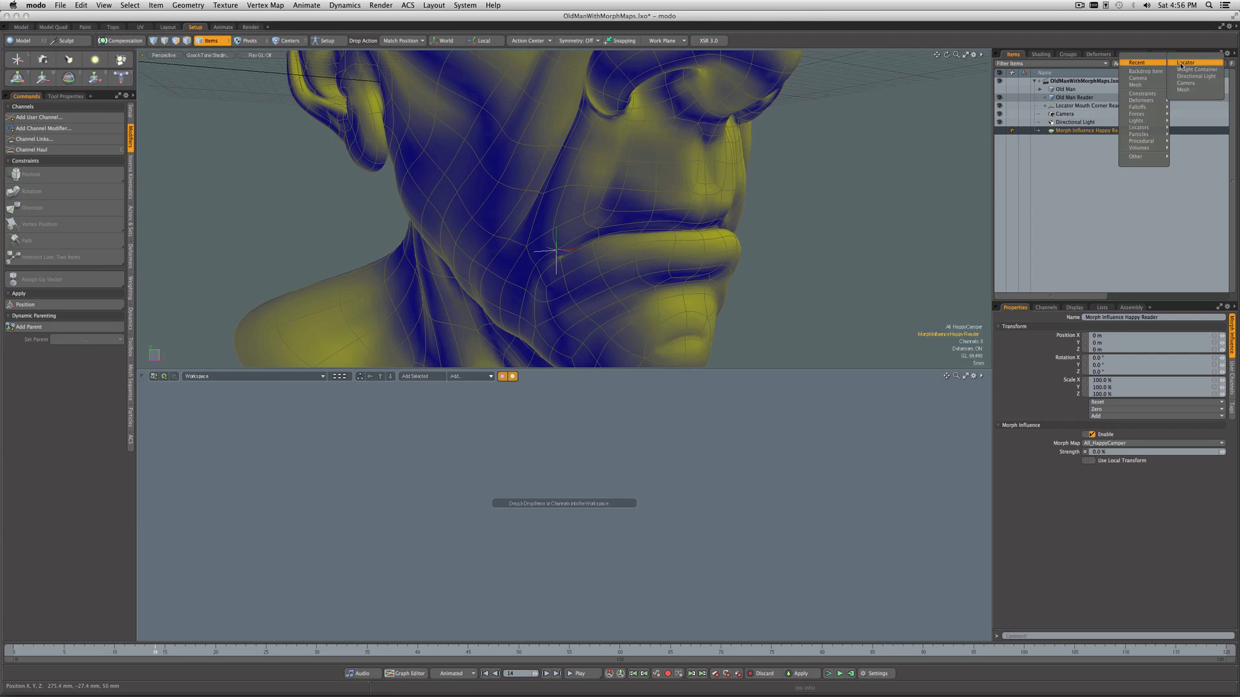
{"action": "left_click", "coordinate": [1184, 63]}
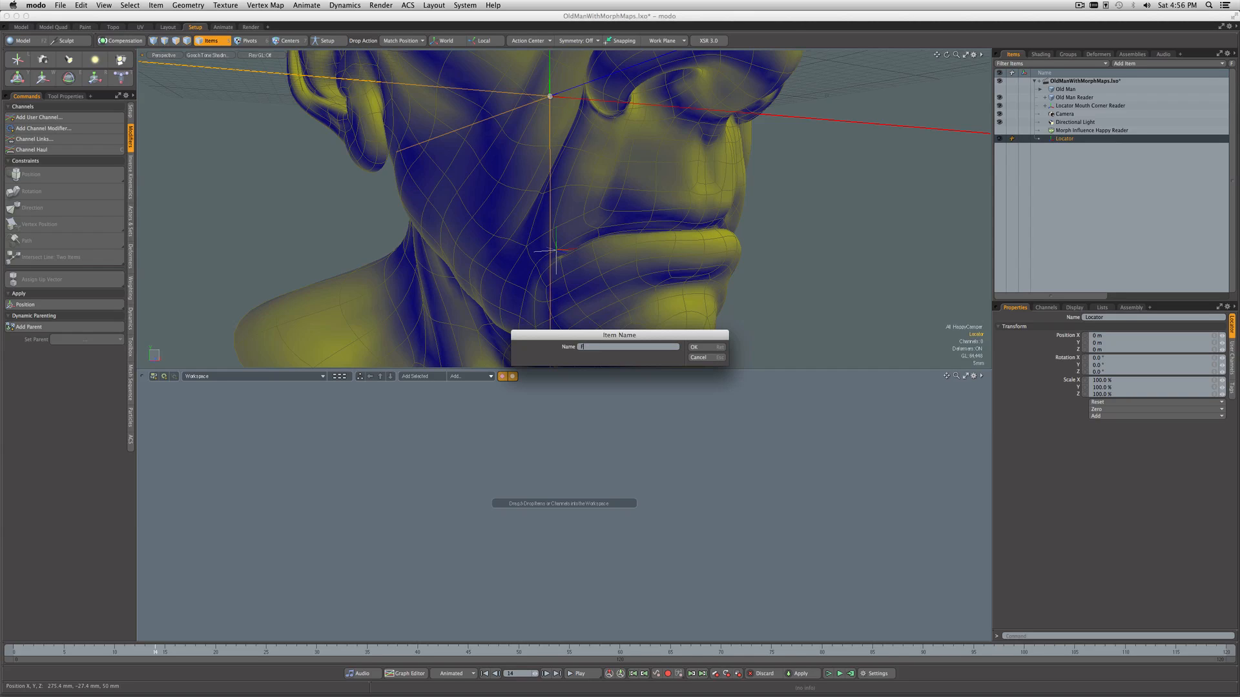
Step: Name the new locator Face Morph Controls
{"action": "type", "text": "Face Morph Co"}
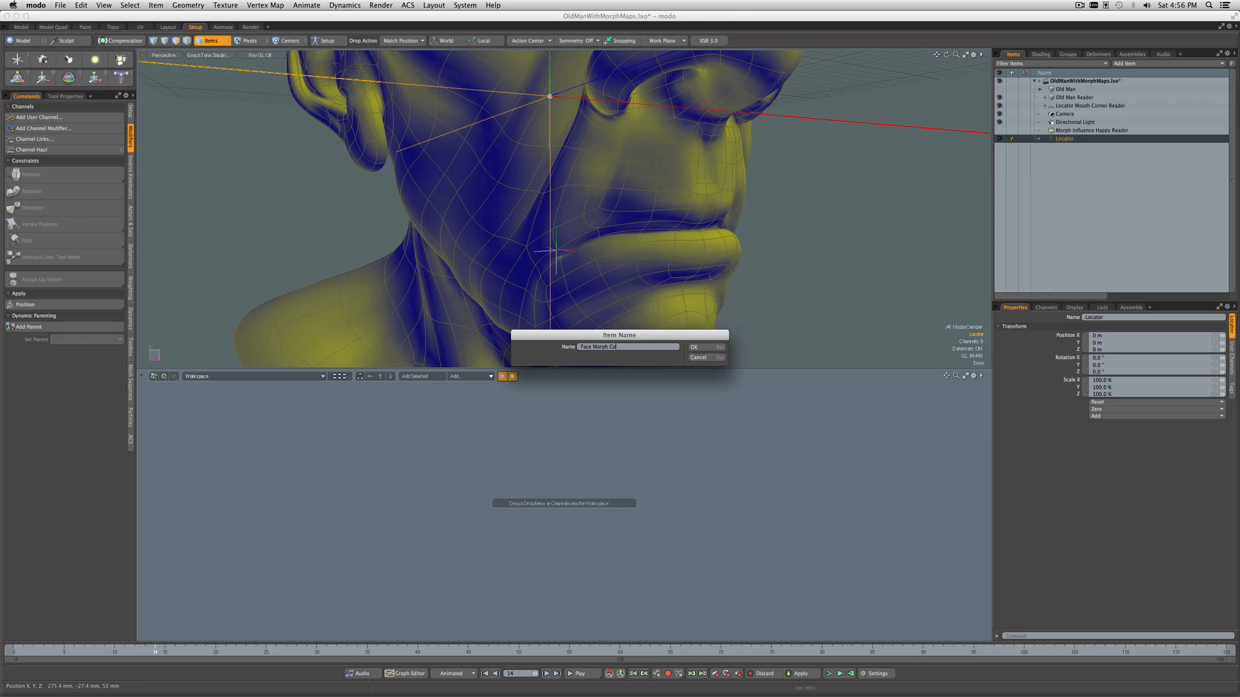
{"action": "left_click", "coordinate": [695, 347]}
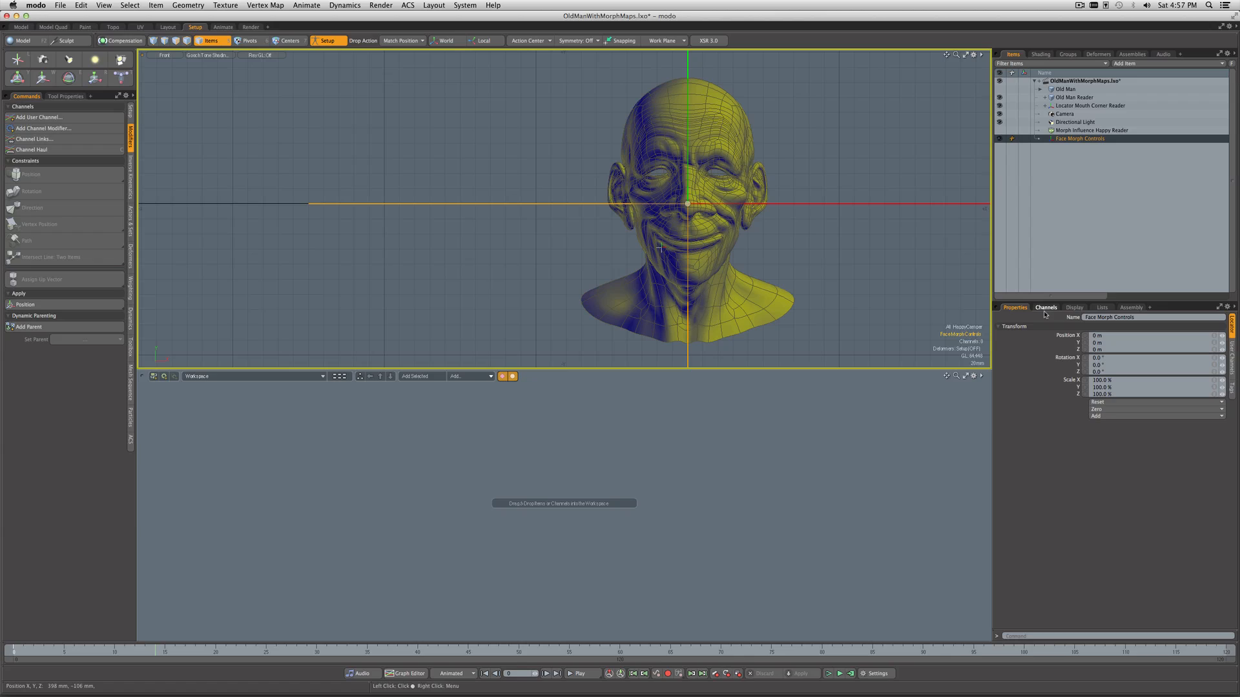
Step: Give Face Morph Controls a custom 20 mm circle shape and move it beside the face
{"action": "left_click", "coordinate": [1075, 306]}
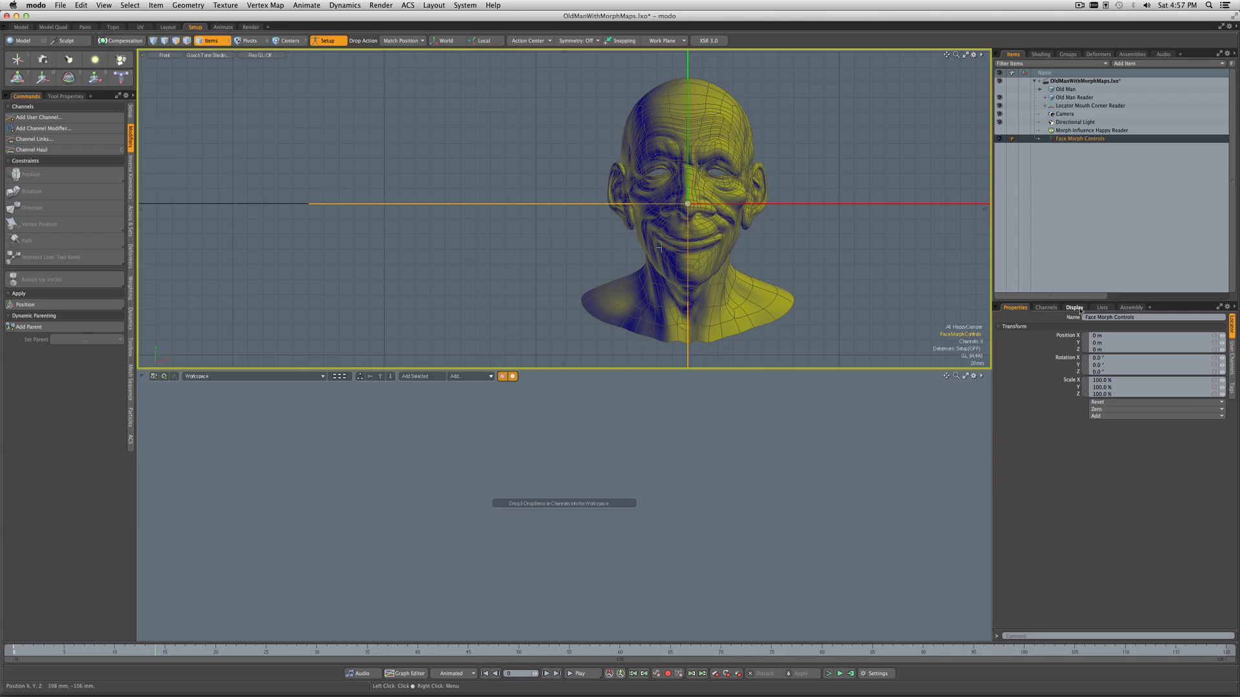
{"action": "left_click", "coordinate": [1073, 307]}
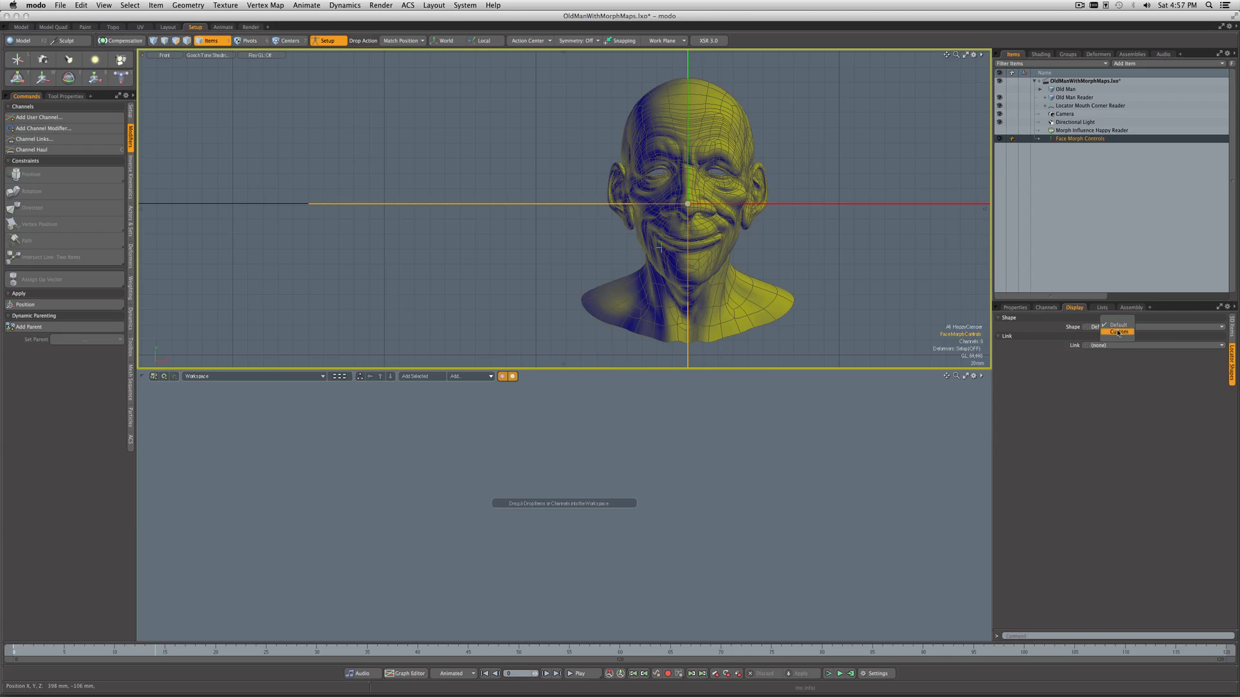
{"action": "left_click", "coordinate": [1118, 330]}
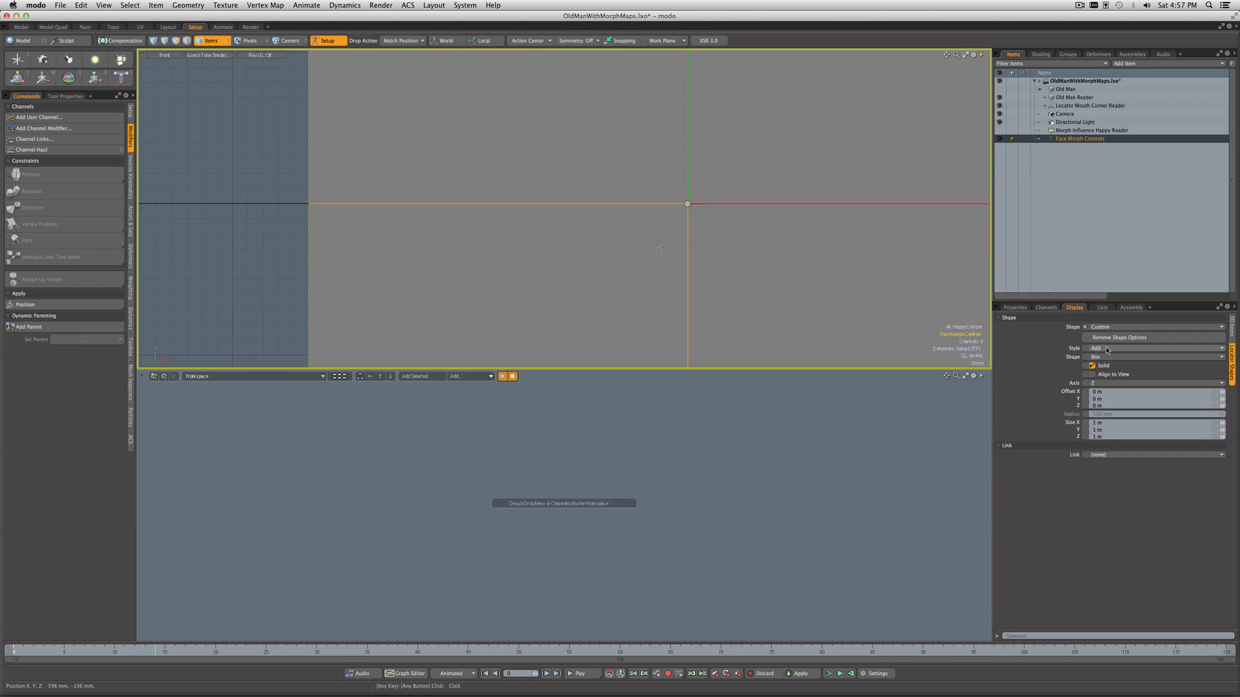
{"action": "left_click", "coordinate": [1151, 356]}
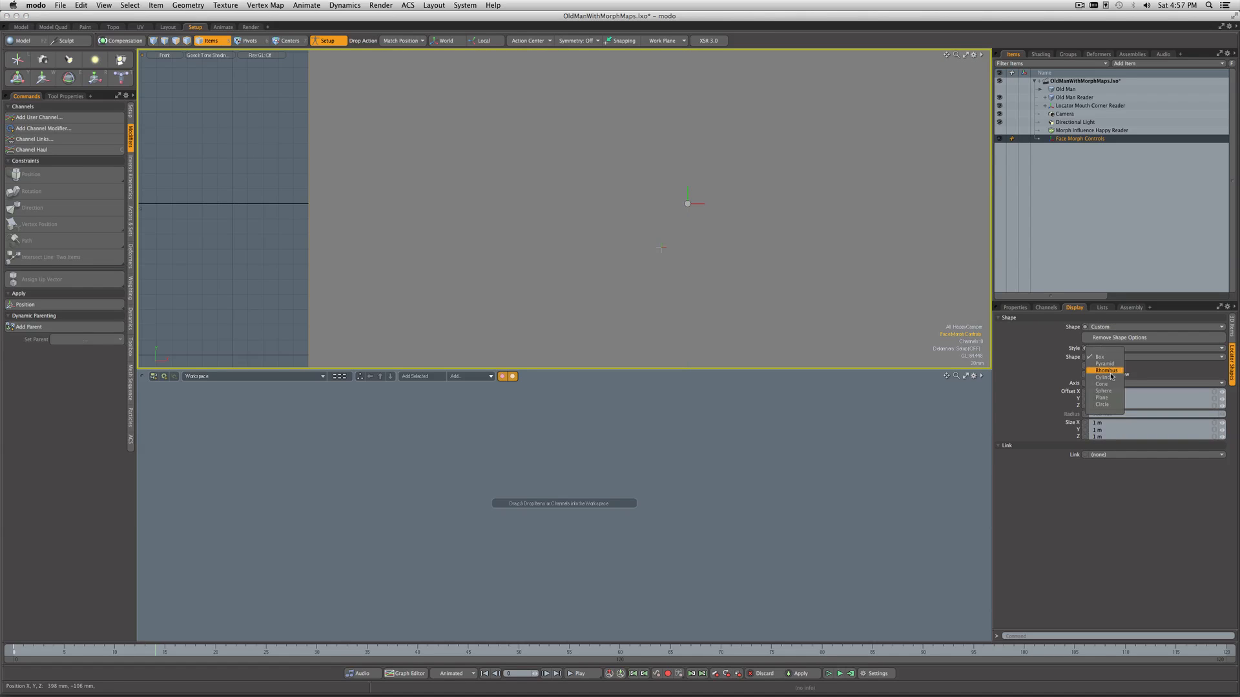
{"action": "left_click", "coordinate": [1103, 404]}
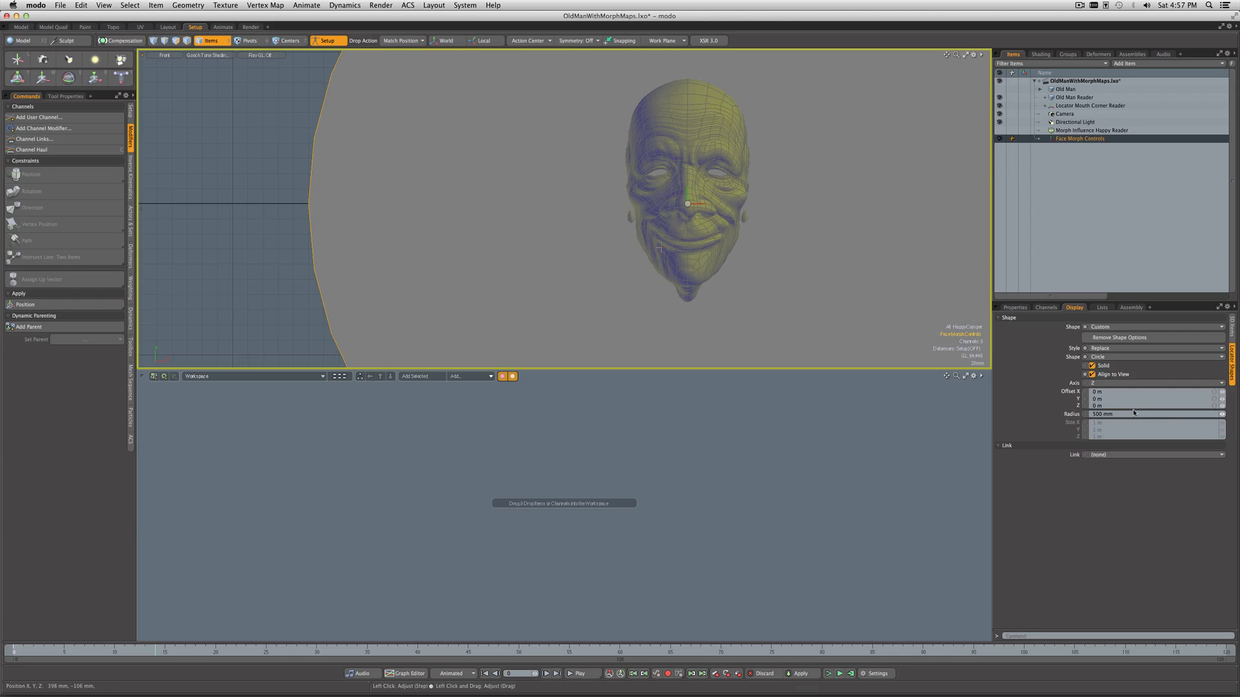
{"action": "left_click", "coordinate": [1147, 415]}
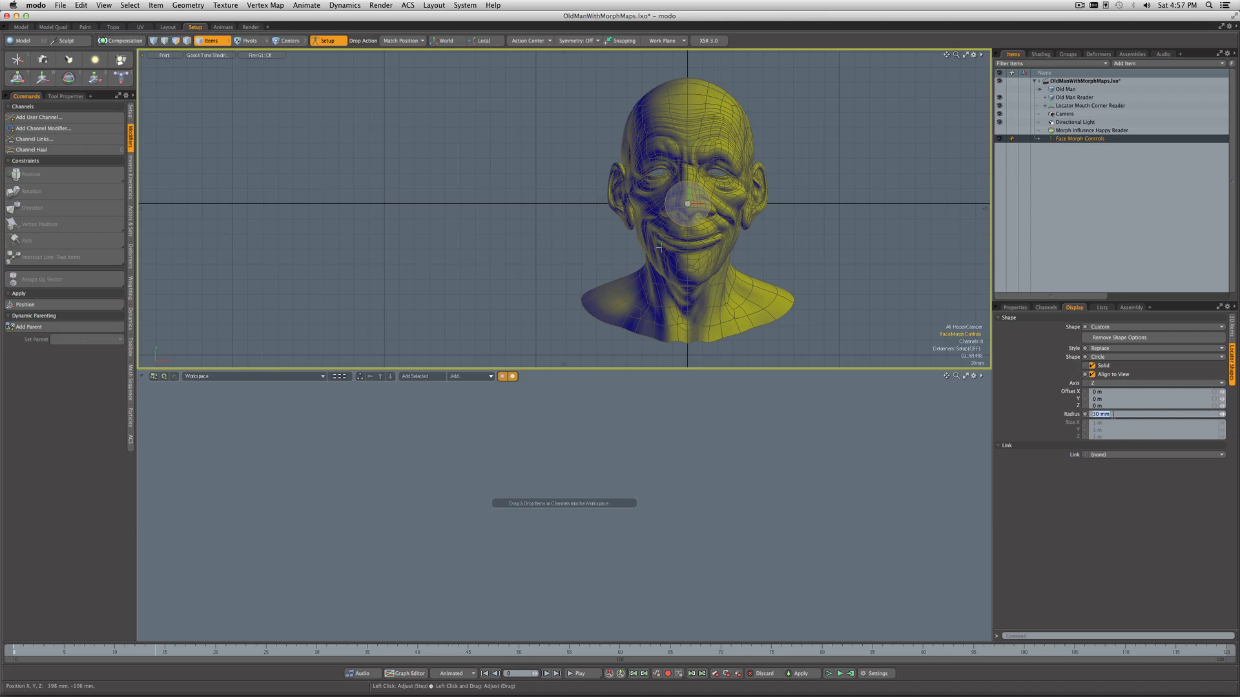
{"action": "type", "text": "20mm"}
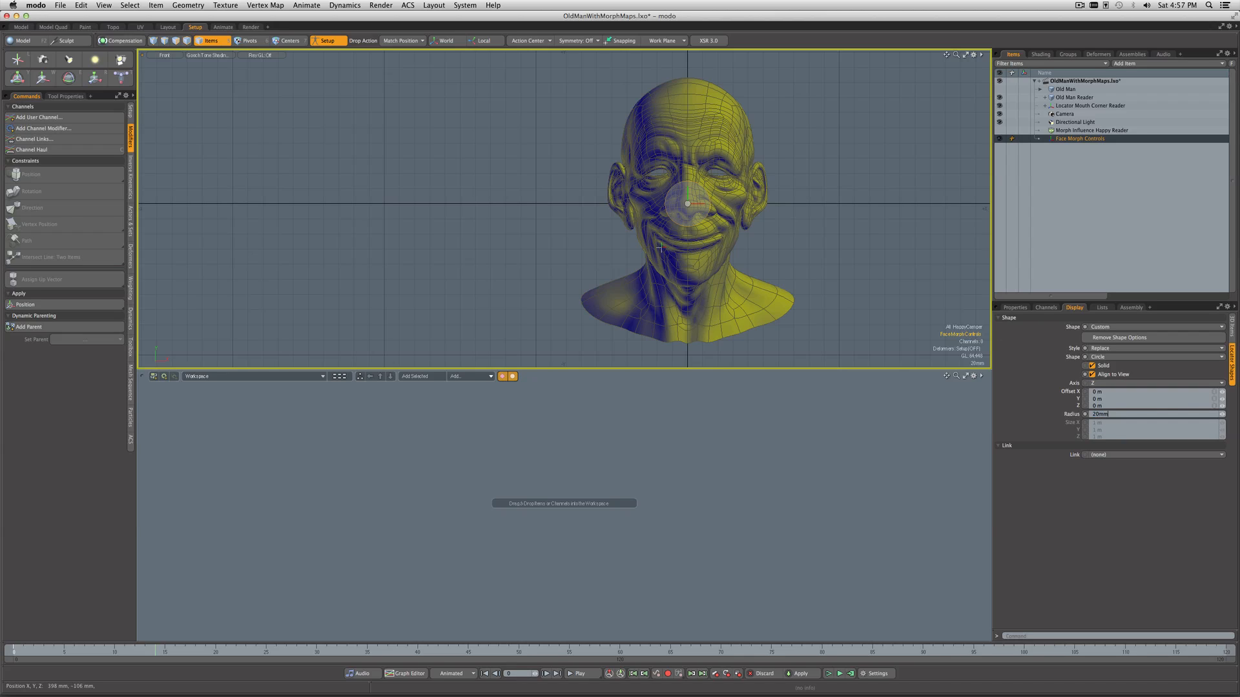
{"action": "left_click", "coordinate": [42, 77]}
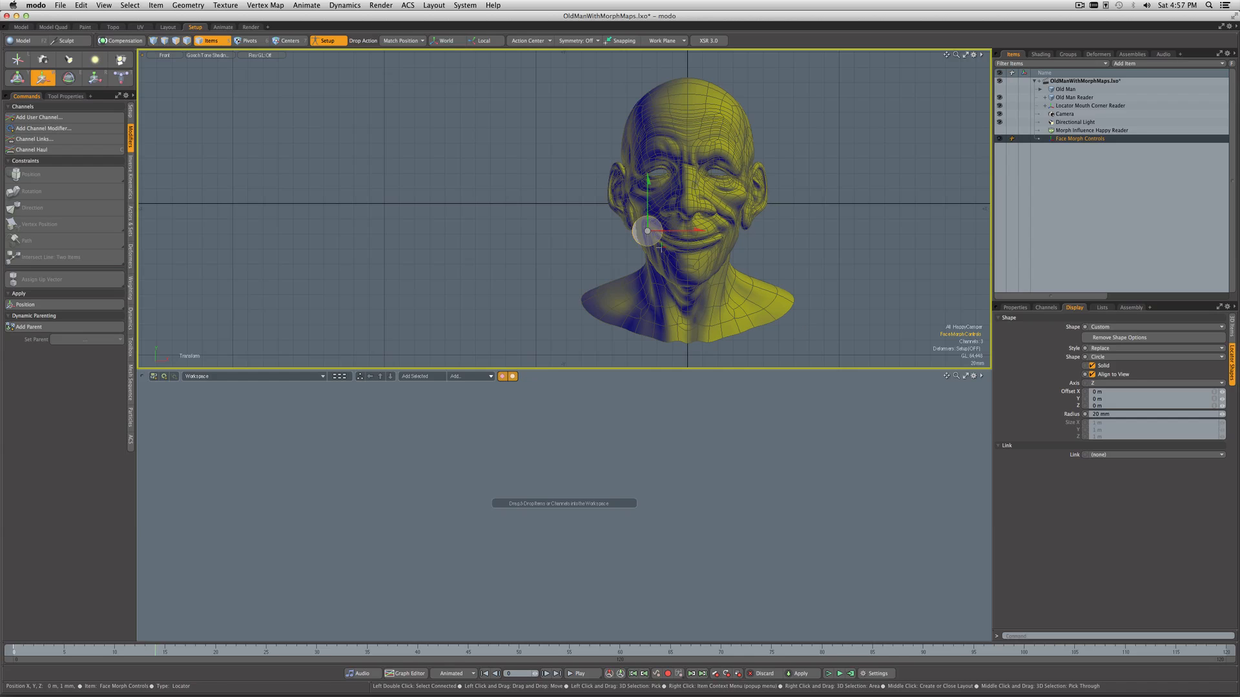
{"action": "left_click_drag", "start_coordinate": [649, 230], "coordinate": [589, 251]}
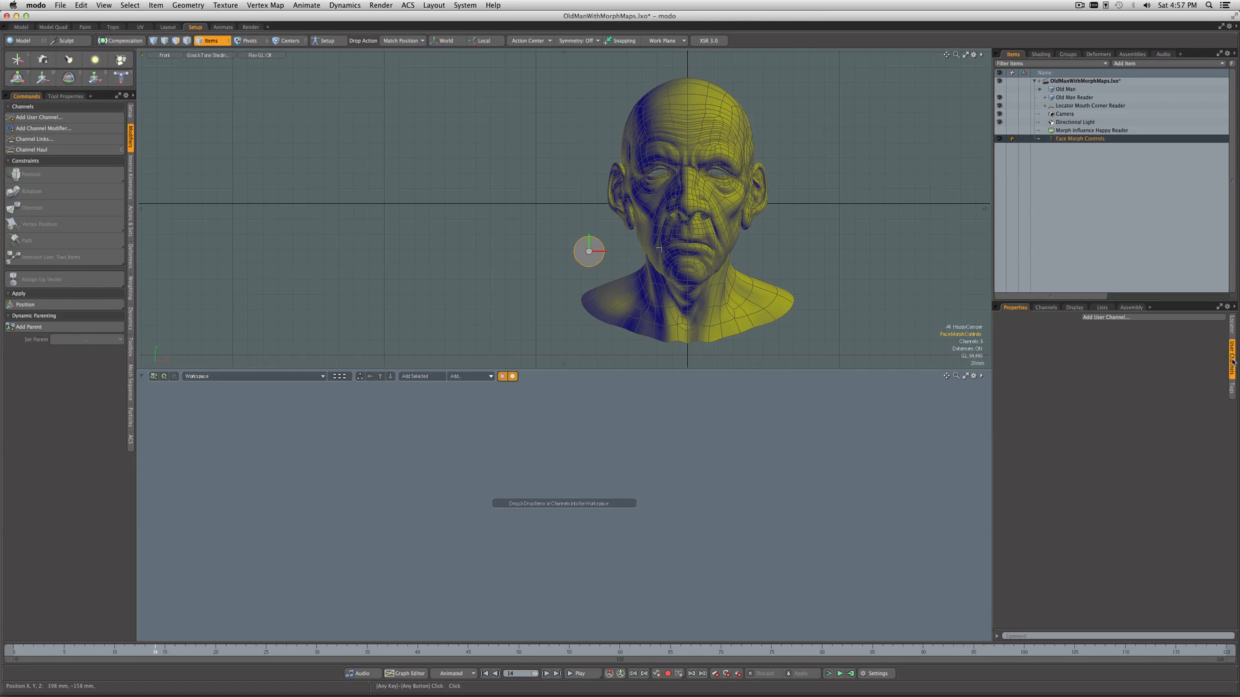
Step: Add a Percentage user channel named Happy to Face Morph Controls
{"action": "left_click", "coordinate": [38, 117]}
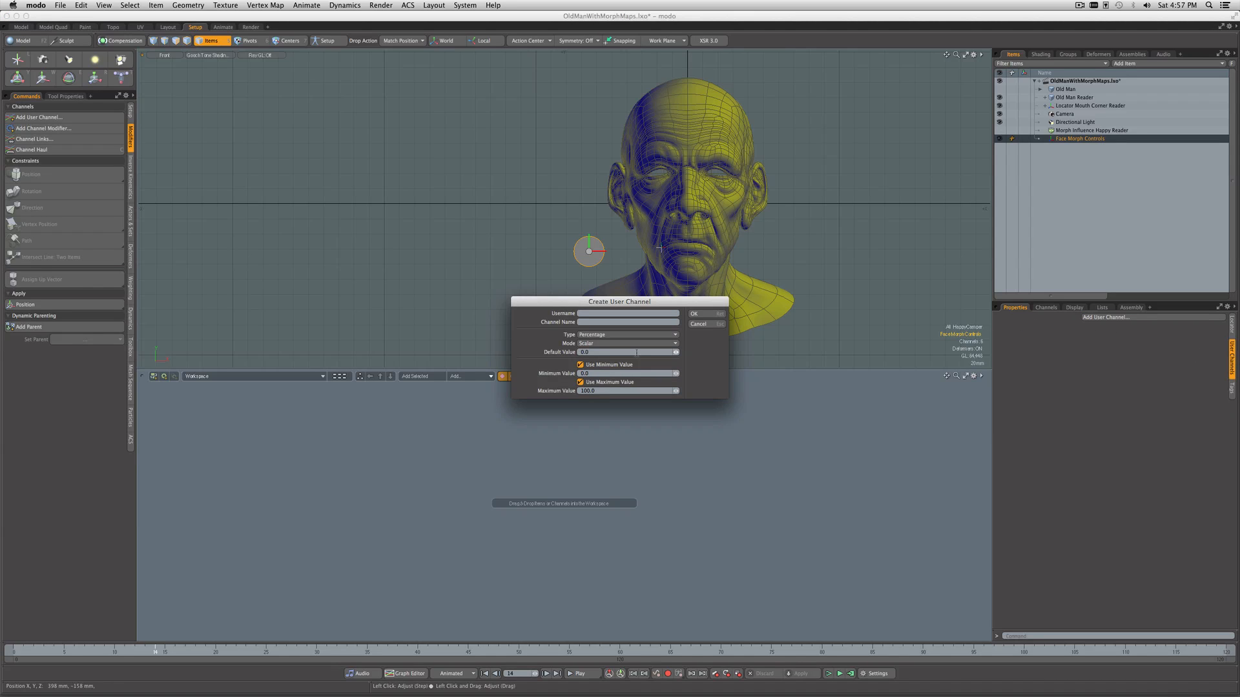
{"action": "type", "text": "Happy"}
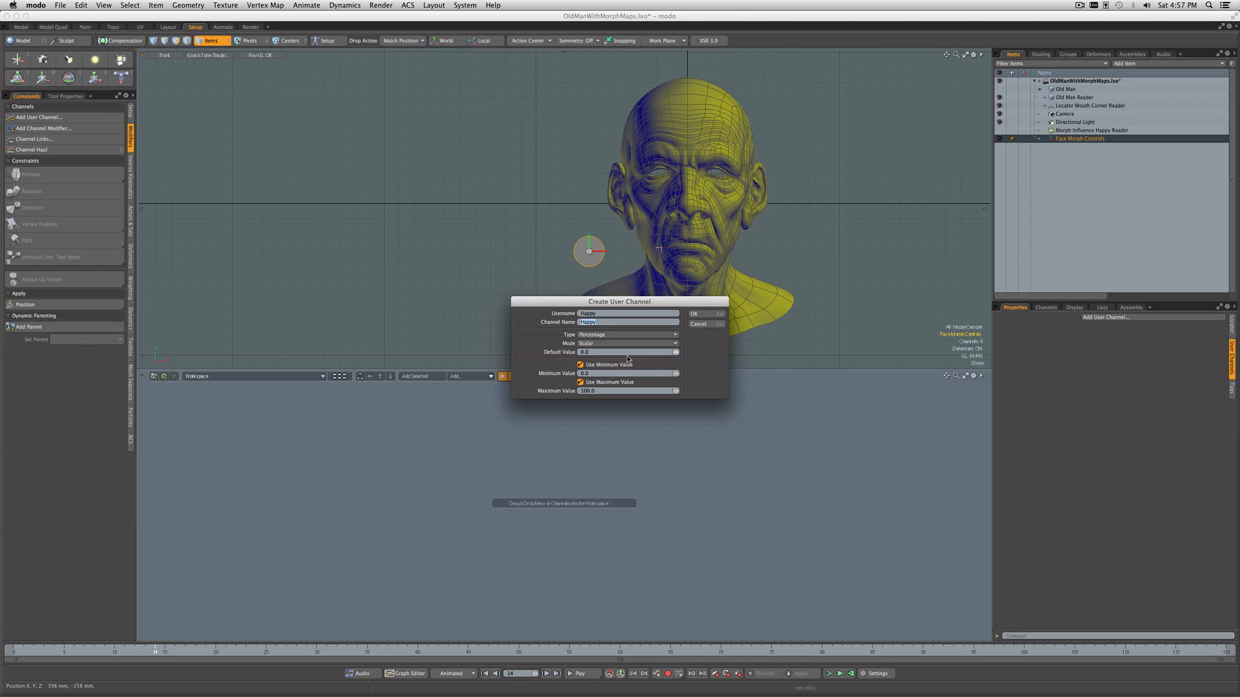
{"action": "left_click", "coordinate": [628, 352]}
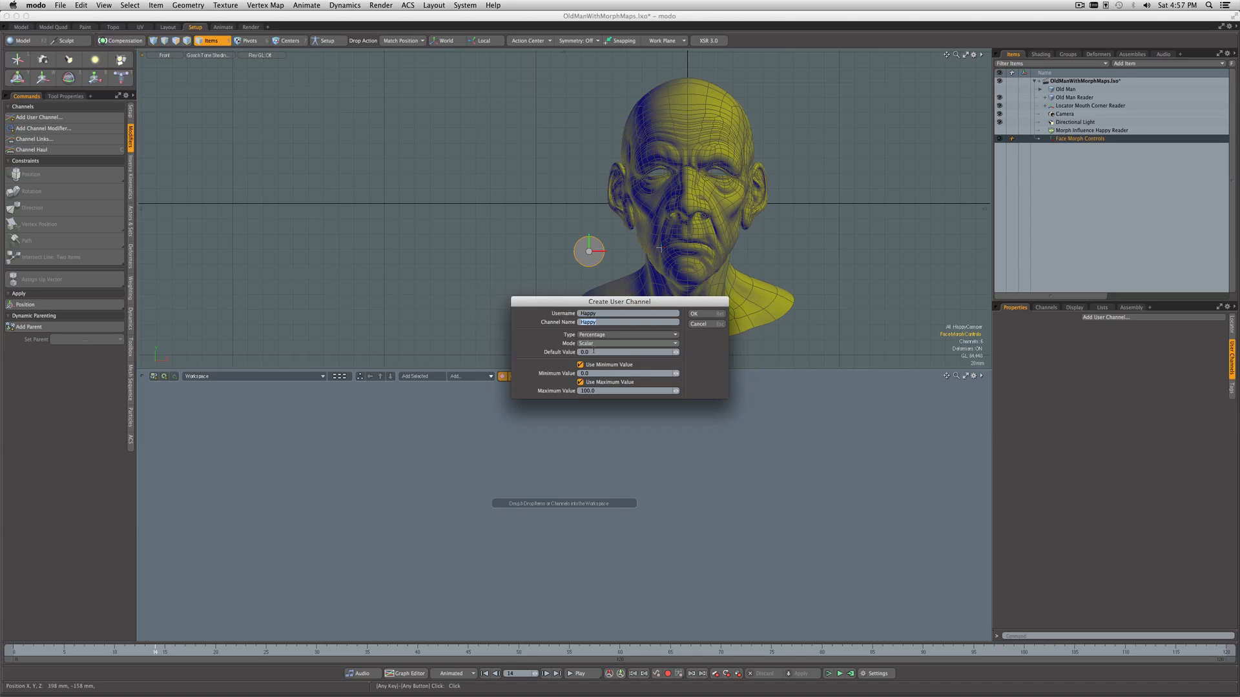
{"action": "left_click", "coordinate": [628, 391]}
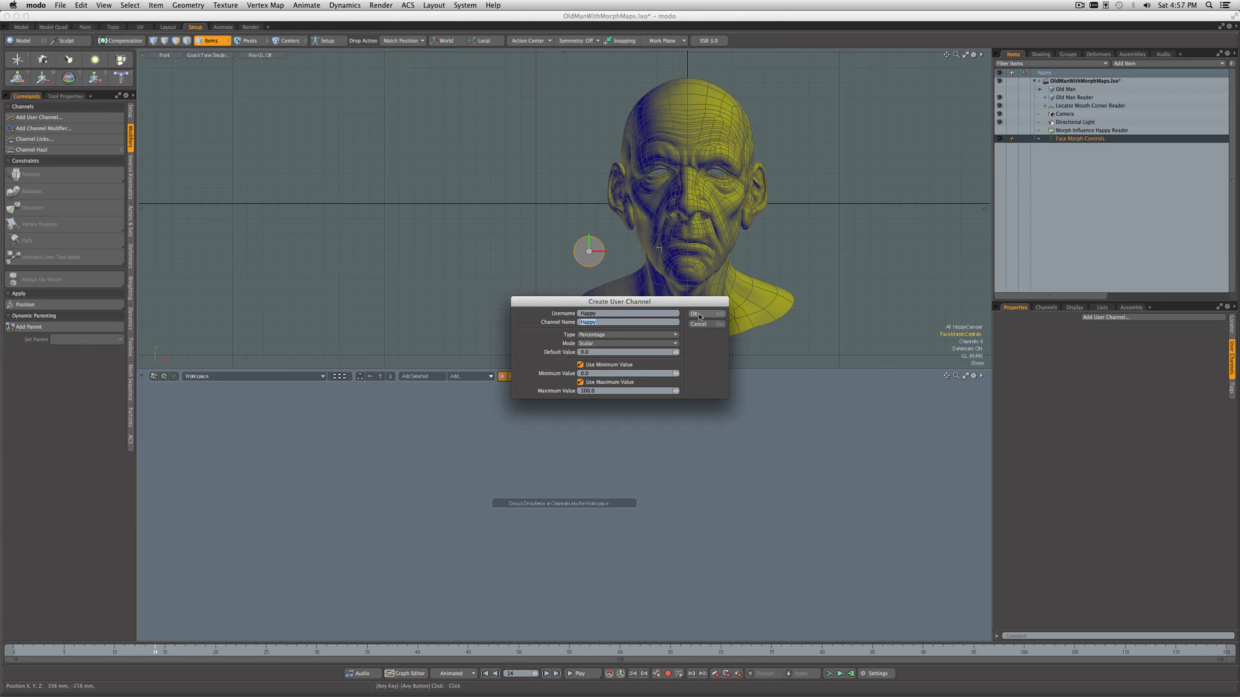
{"action": "left_click", "coordinate": [697, 314]}
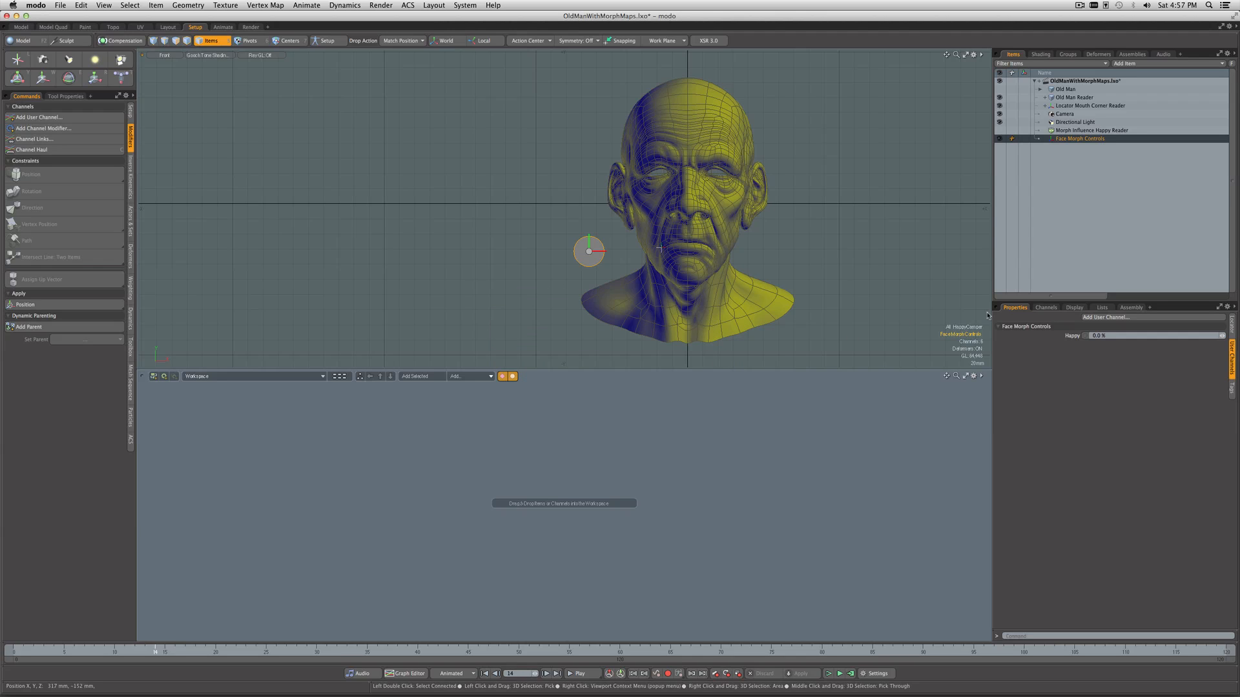
{"action": "left_click", "coordinate": [1045, 308]}
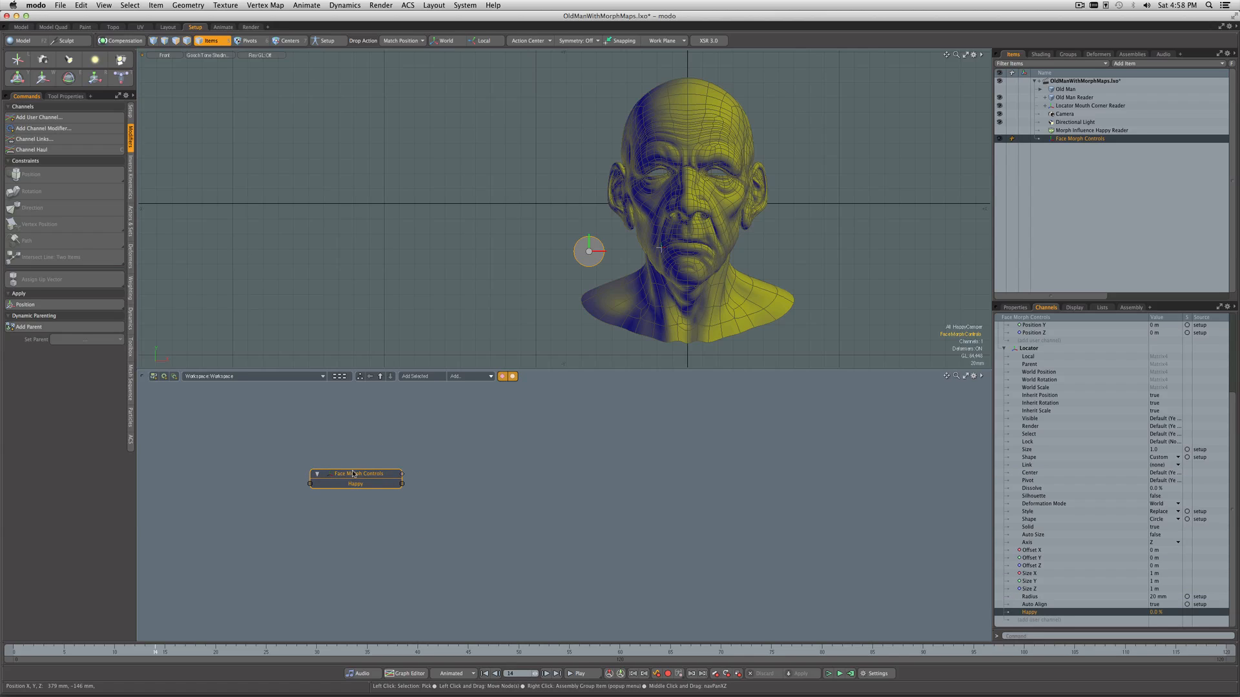
Step: Add Morph Influence Happy Reader to the Schematic and wire Happy into its Strength input
{"action": "left_click_drag", "start_coordinate": [355, 475], "coordinate": [327, 437]}
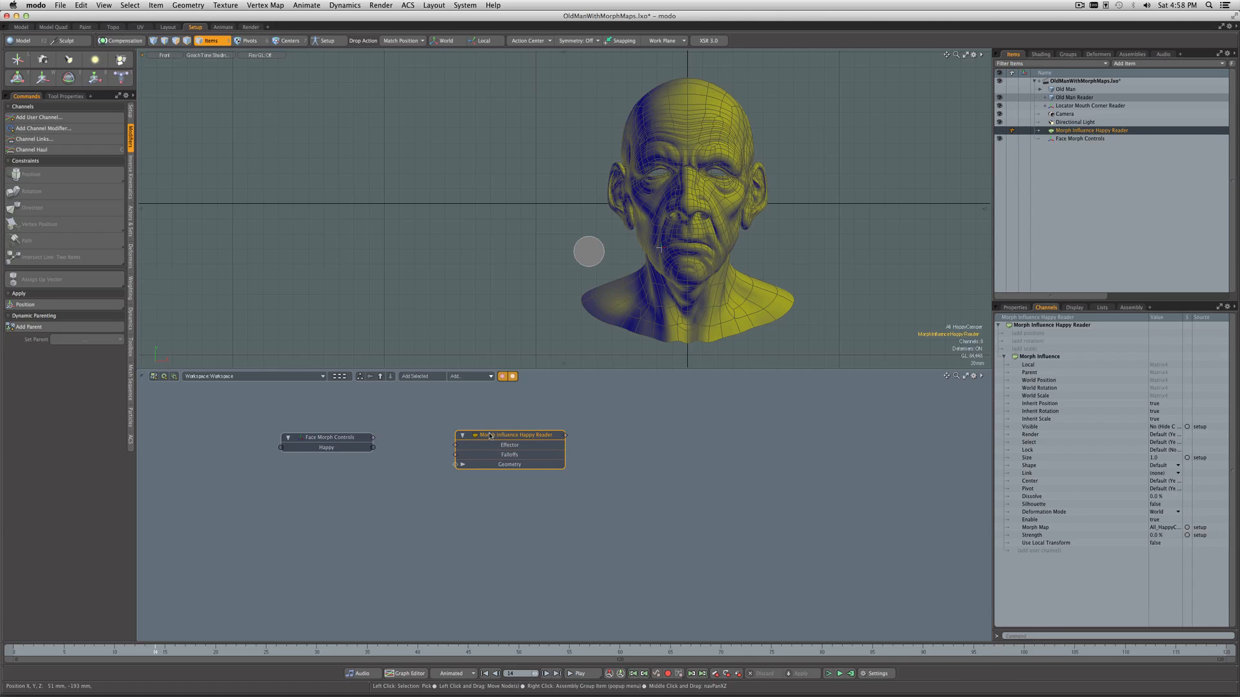
{"action": "left_click_drag", "start_coordinate": [516, 434], "coordinate": [490, 420]}
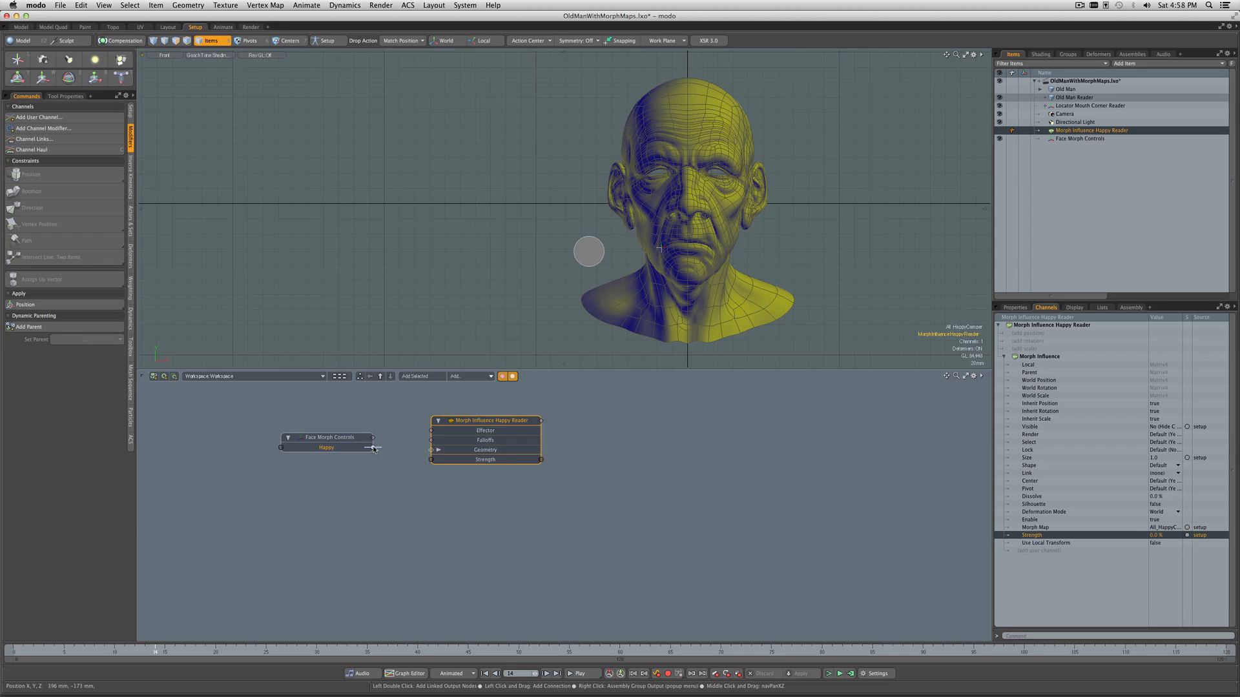
{"action": "left_click_drag", "start_coordinate": [372, 448], "coordinate": [412, 465]}
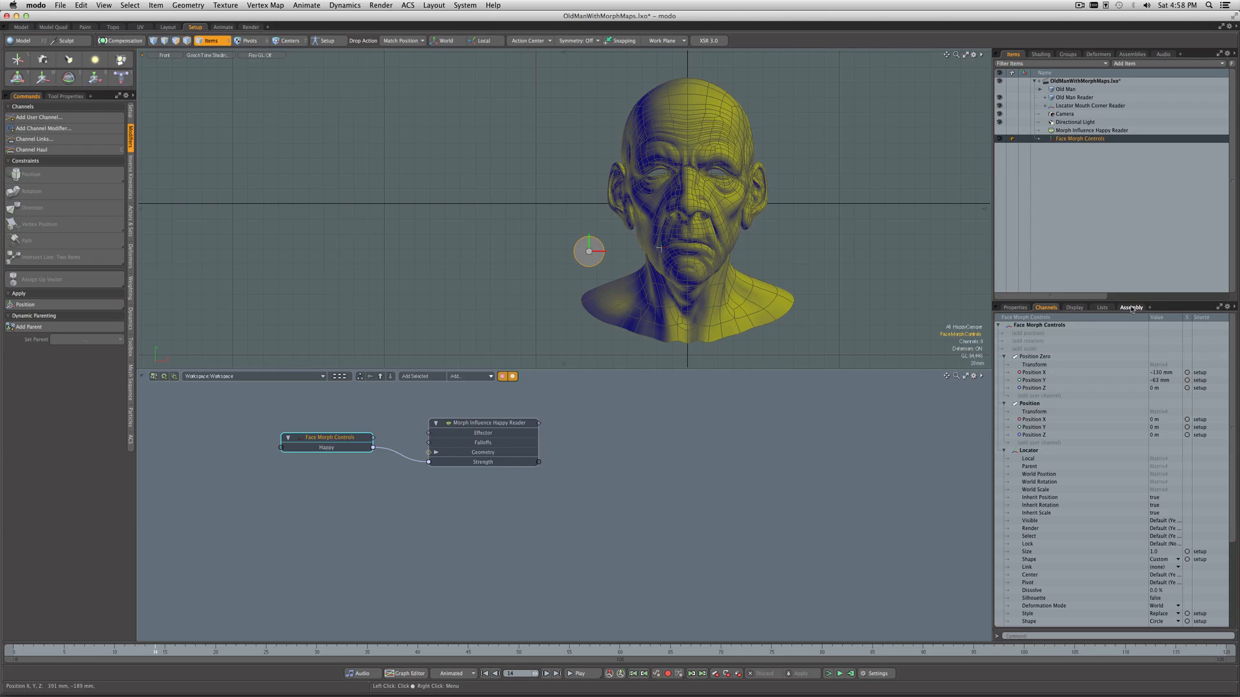
Step: Set the Face Morph Controls locator's click command to channel haul
{"action": "left_click", "coordinate": [1131, 307]}
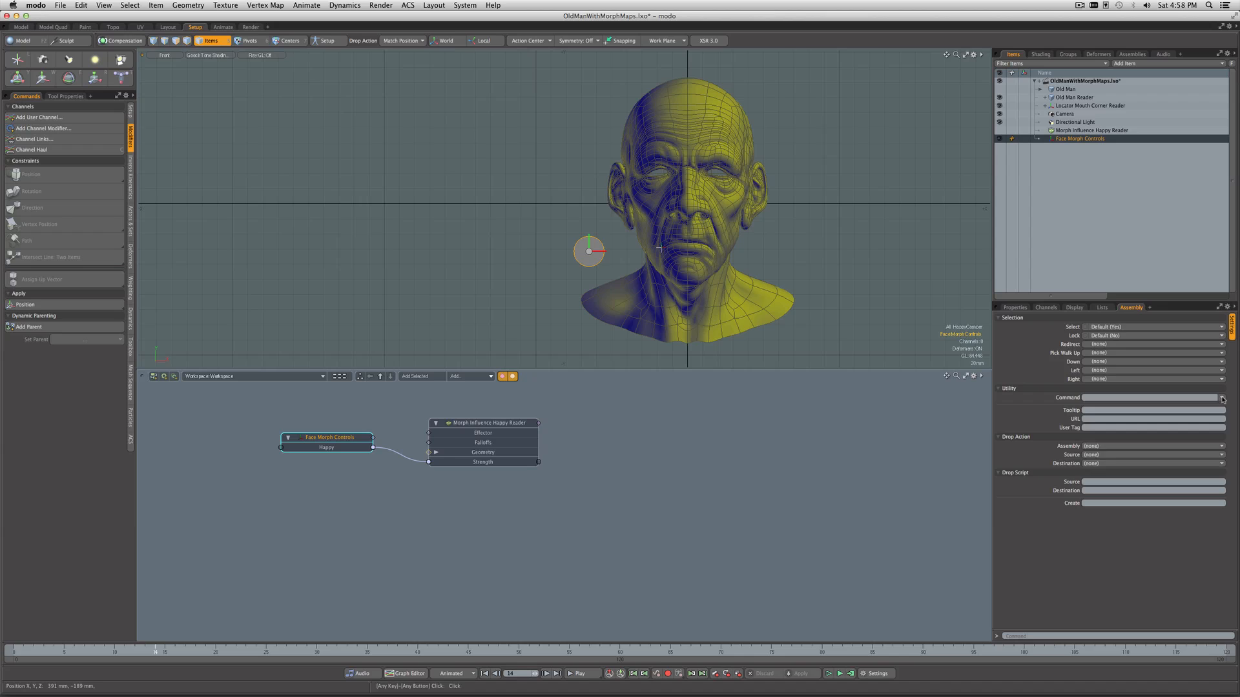
{"action": "left_click", "coordinate": [1222, 398]}
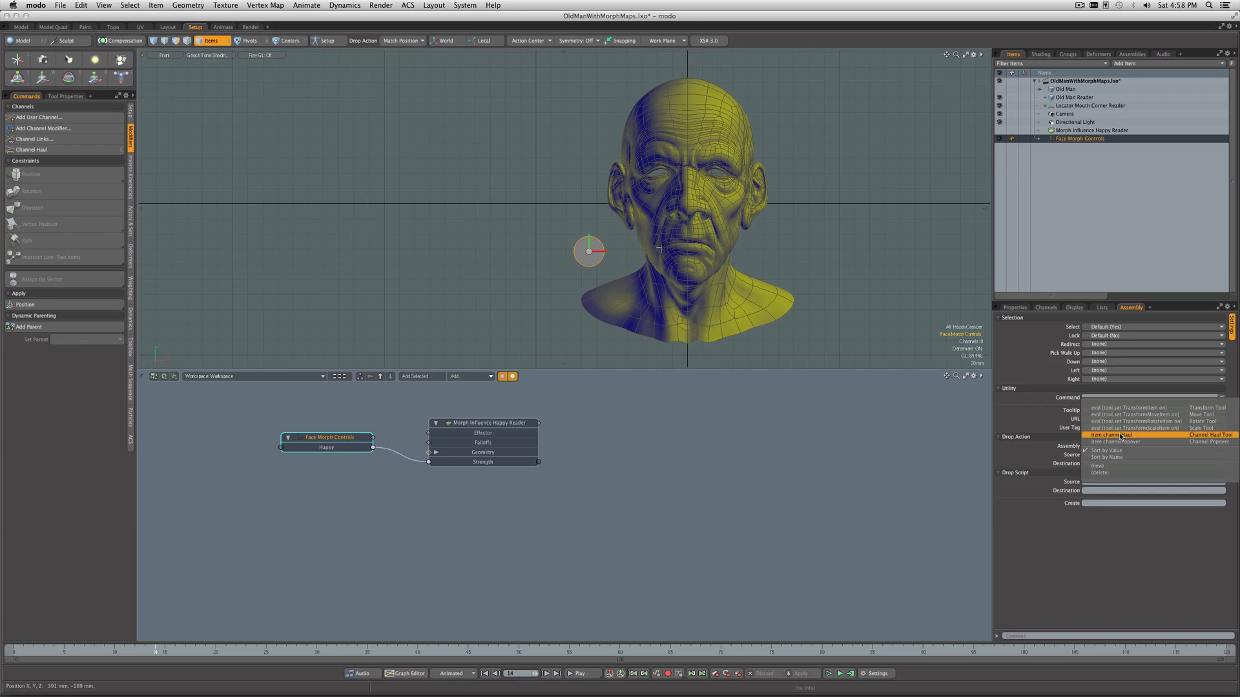
{"action": "left_click", "coordinate": [1115, 434]}
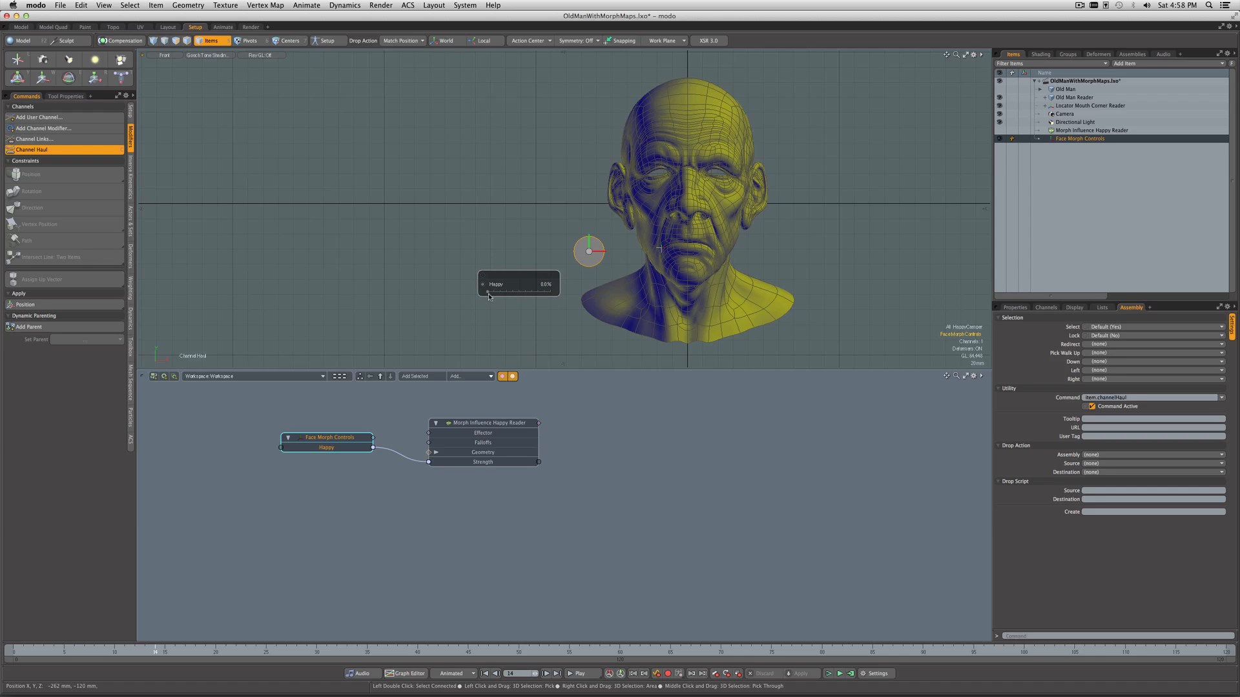
Step: Scrub the Happy slider up and down to preview the smile morph
{"action": "left_click_drag", "start_coordinate": [486, 292], "coordinate": [554, 292]}
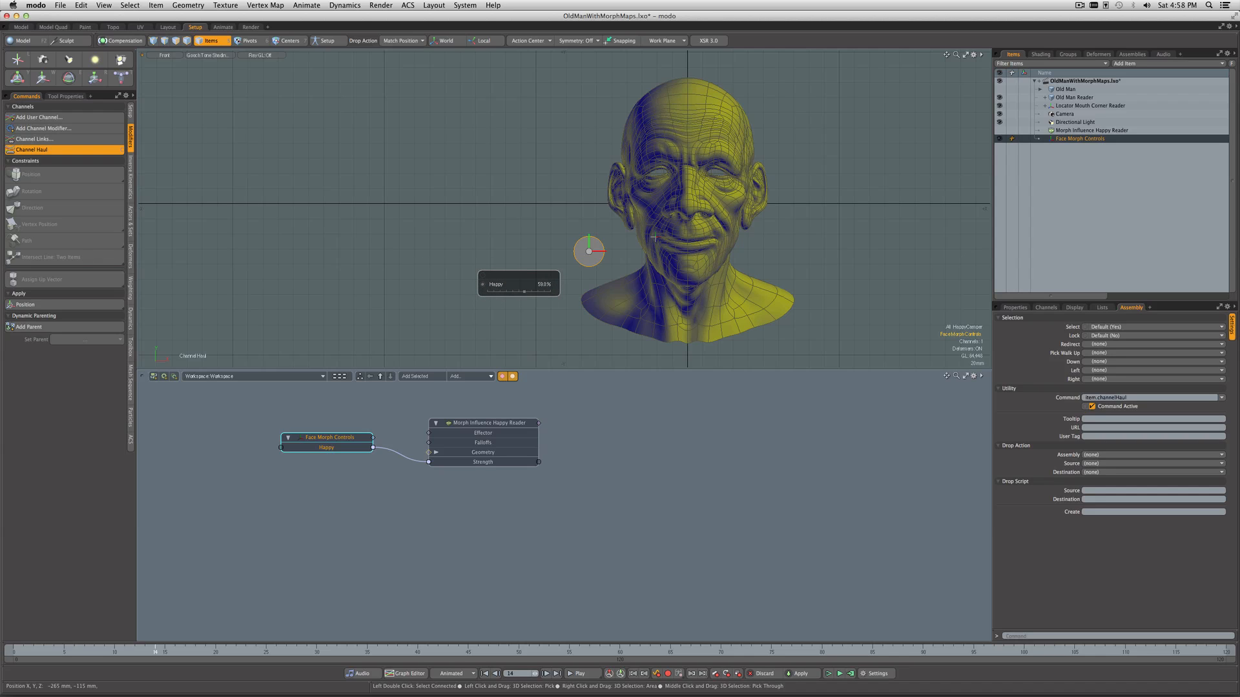
{"action": "left_click_drag", "start_coordinate": [526, 292], "coordinate": [518, 292]}
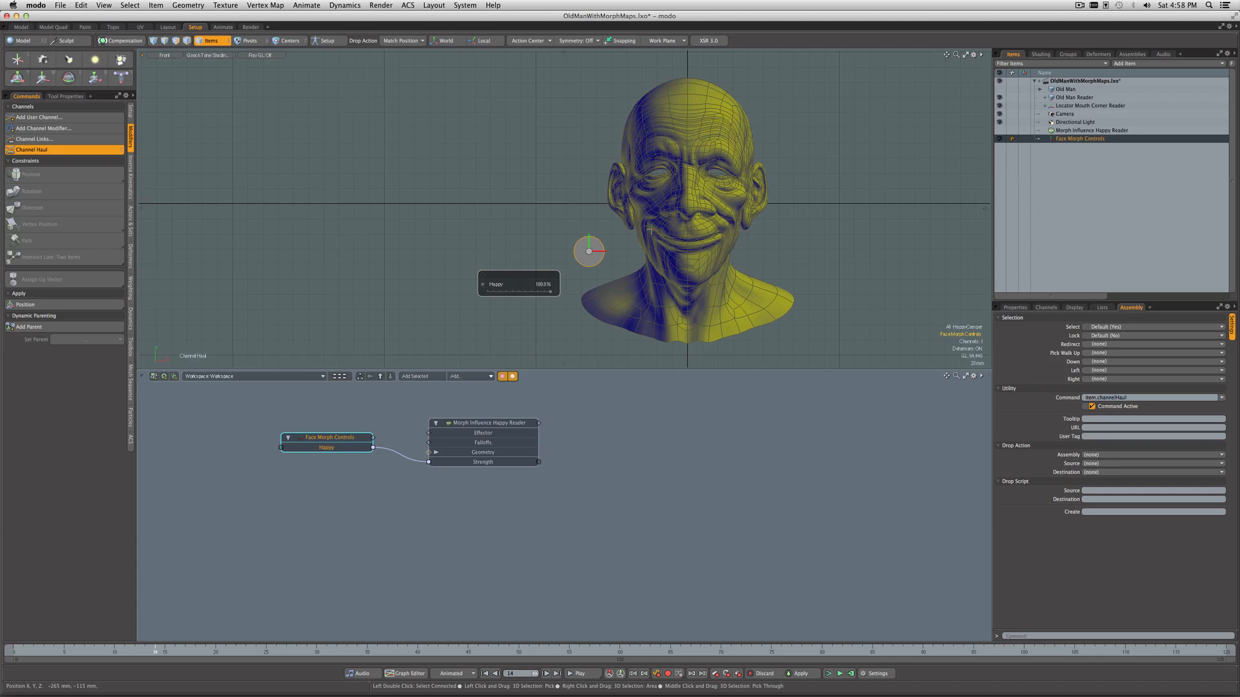
{"action": "left_click_drag", "start_coordinate": [548, 292], "coordinate": [480, 292]}
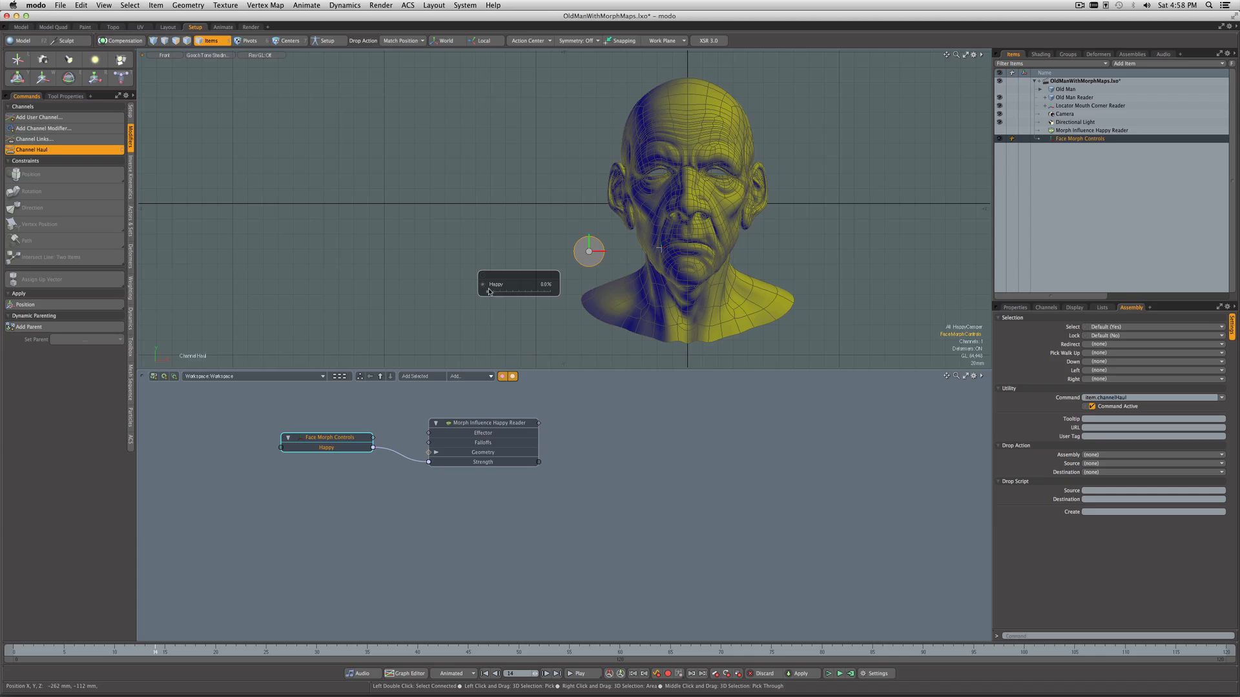
{"action": "left_click_drag", "start_coordinate": [482, 291], "coordinate": [521, 292]}
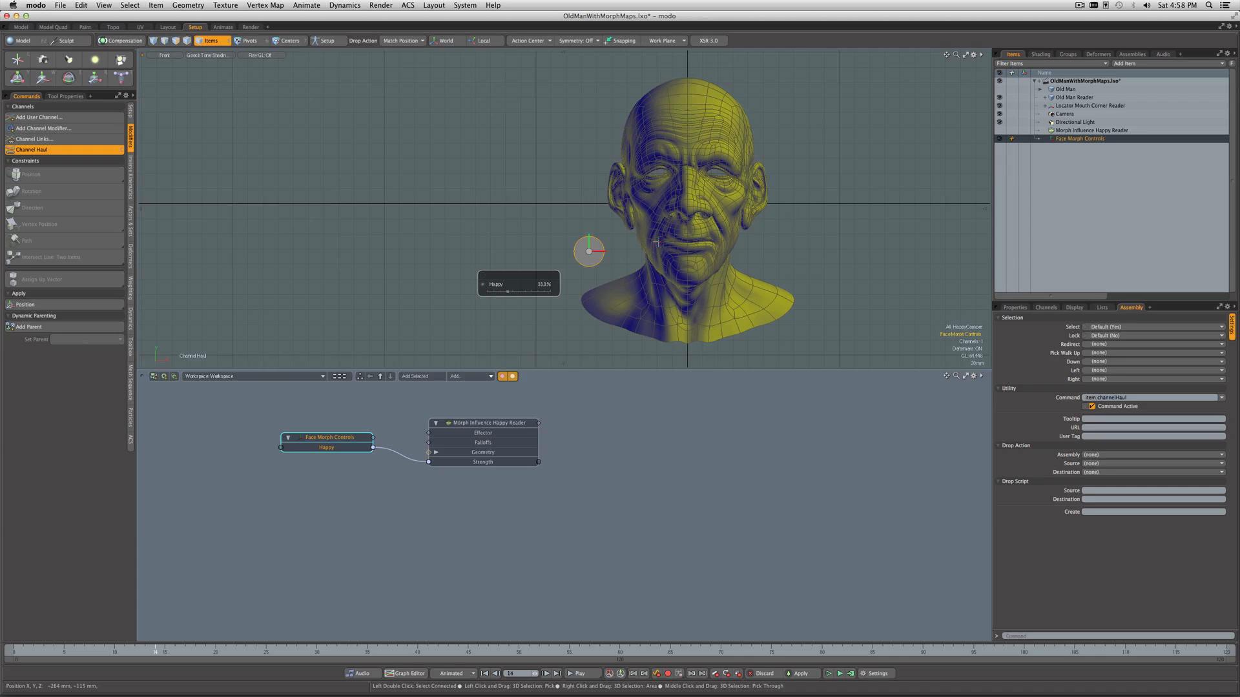
{"action": "left_click_drag", "start_coordinate": [538, 292], "coordinate": [487, 292]}
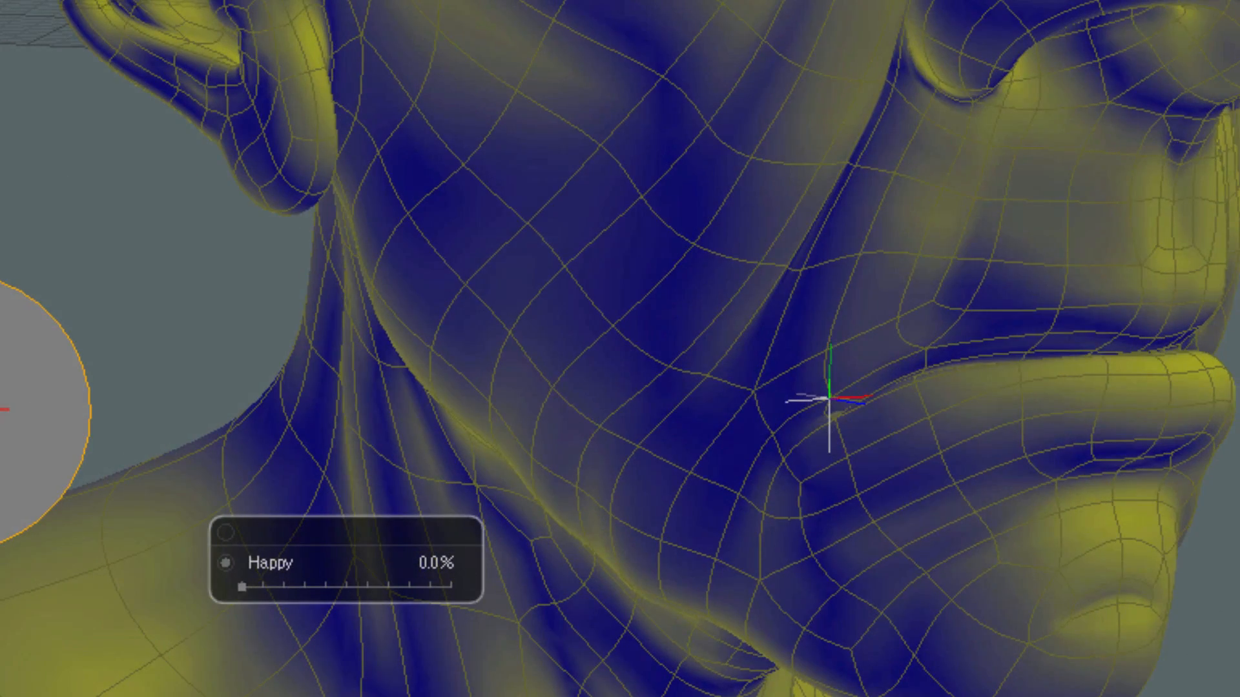
Step: Scrub Happy between near 0 and about 66% while watching the mouth-corner locator
{"action": "left_click_drag", "start_coordinate": [244, 585], "coordinate": [282, 585]}
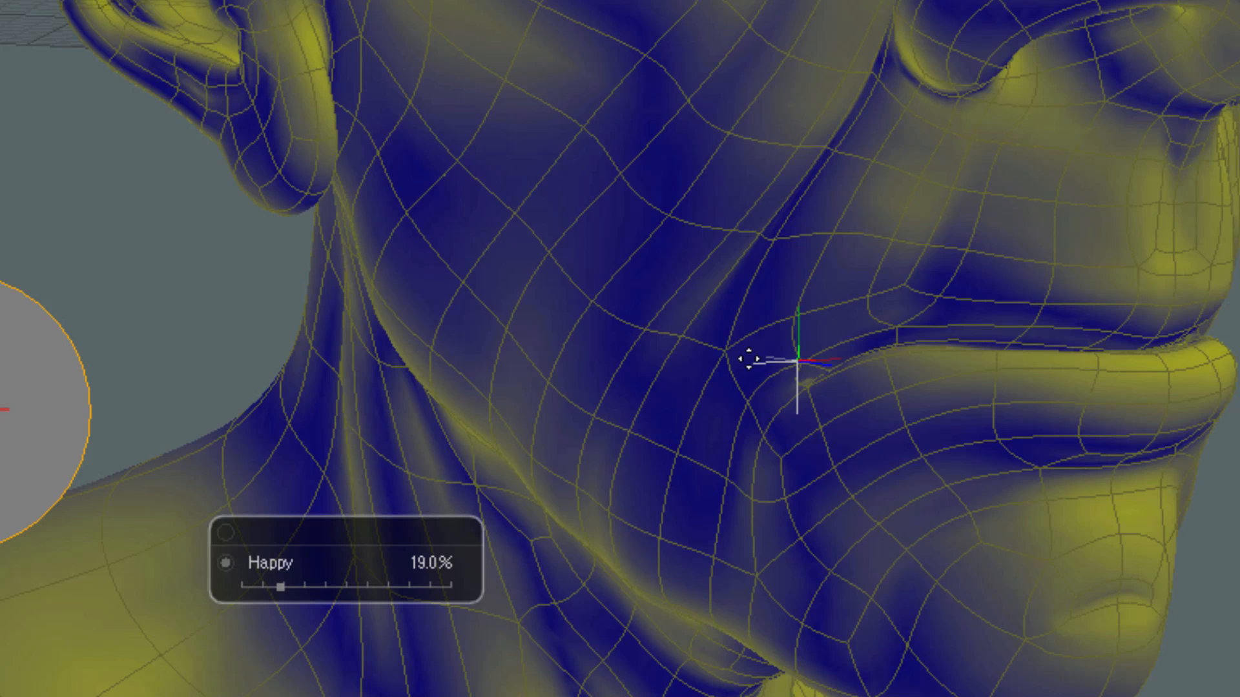
{"action": "mouse_move", "coordinate": [785, 386]}
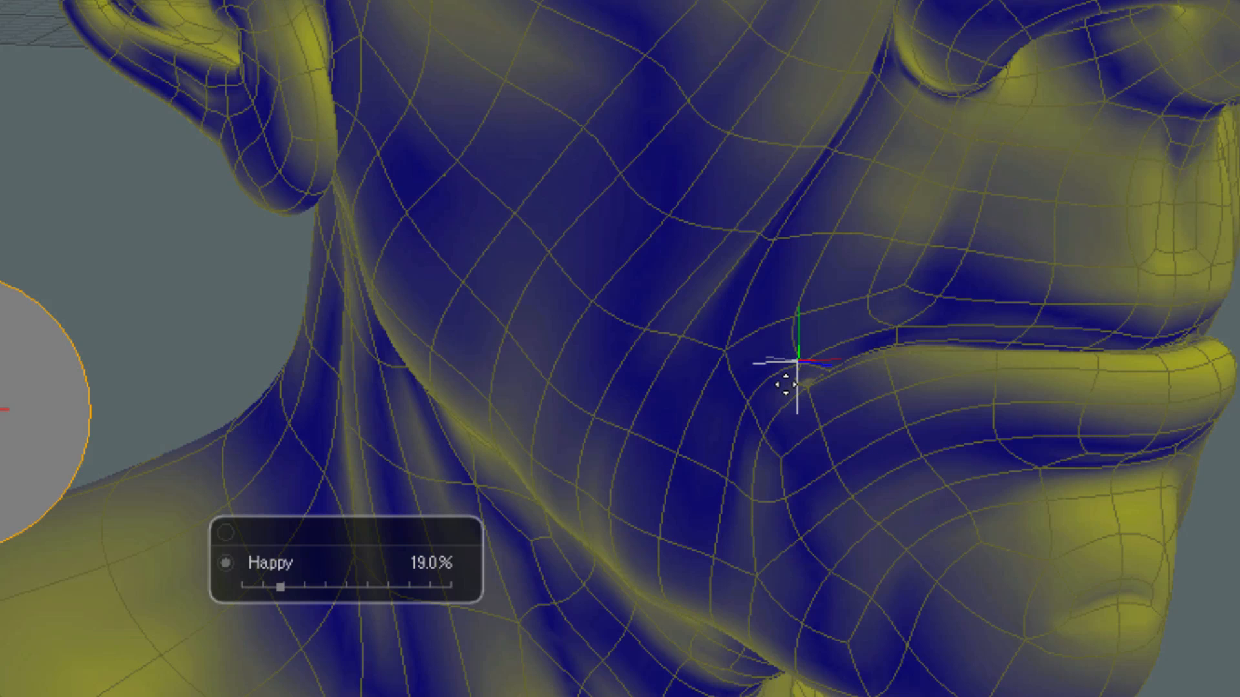
{"action": "mouse_move", "coordinate": [324, 595]}
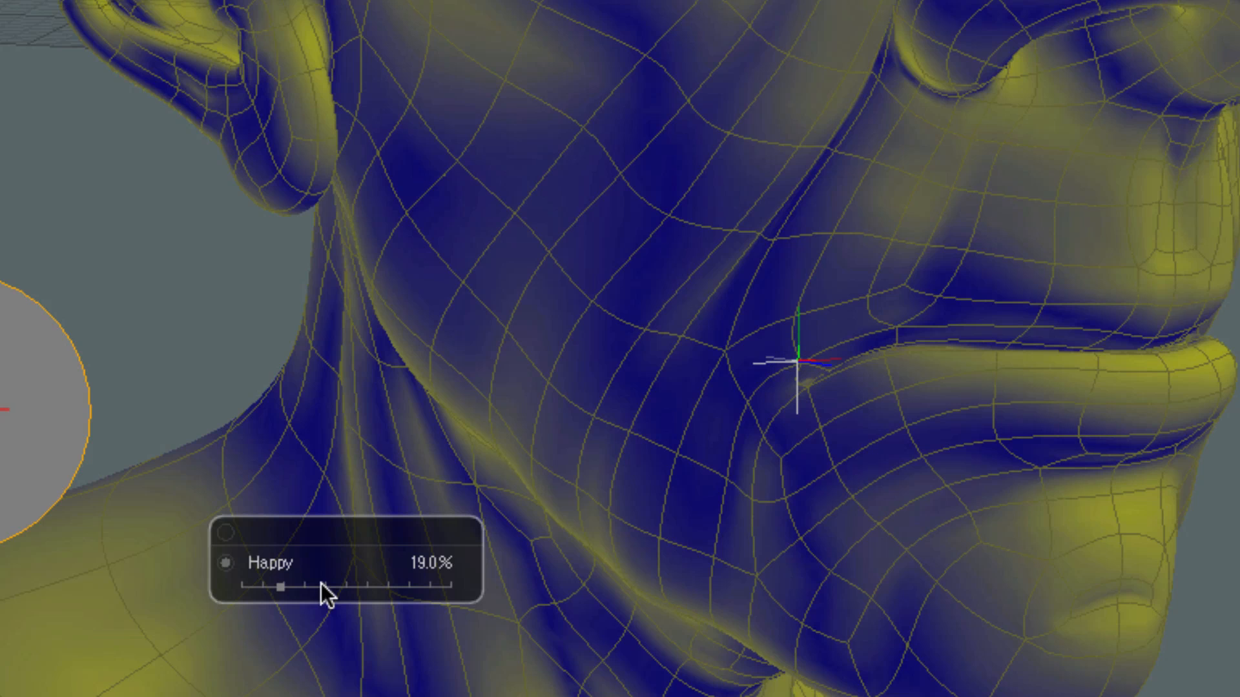
{"action": "left_click_drag", "start_coordinate": [283, 587], "coordinate": [377, 587]}
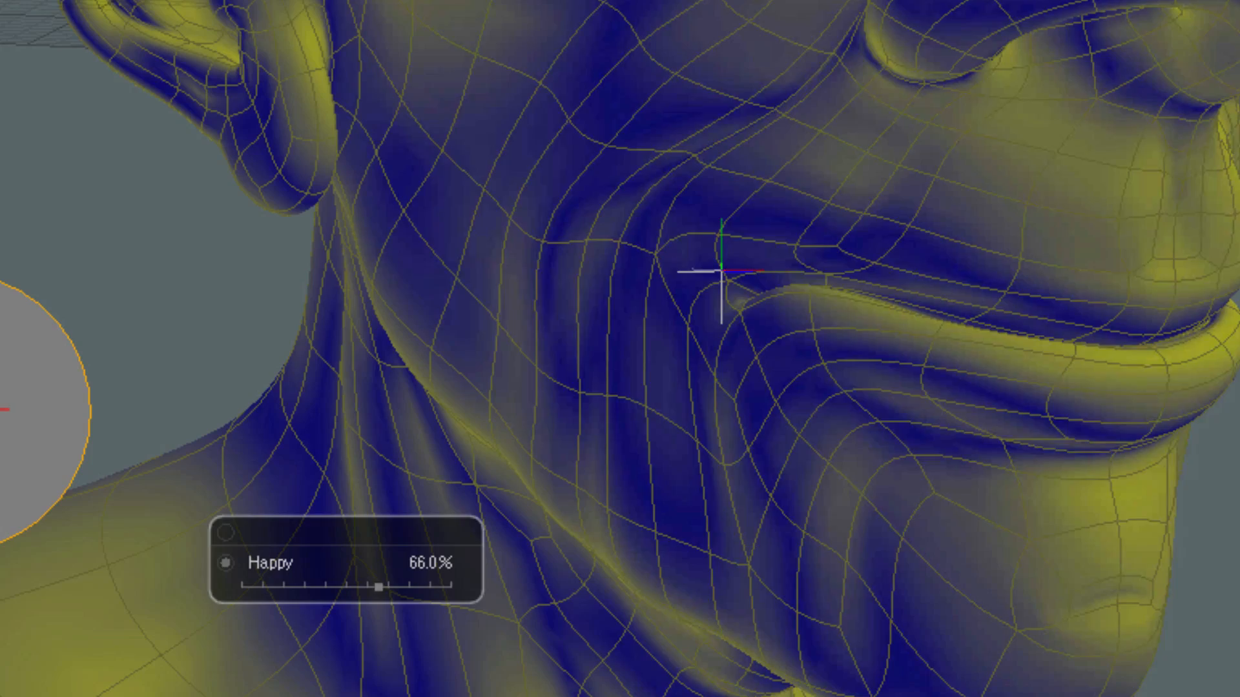
{"action": "left_click_drag", "start_coordinate": [380, 587], "coordinate": [323, 588]}
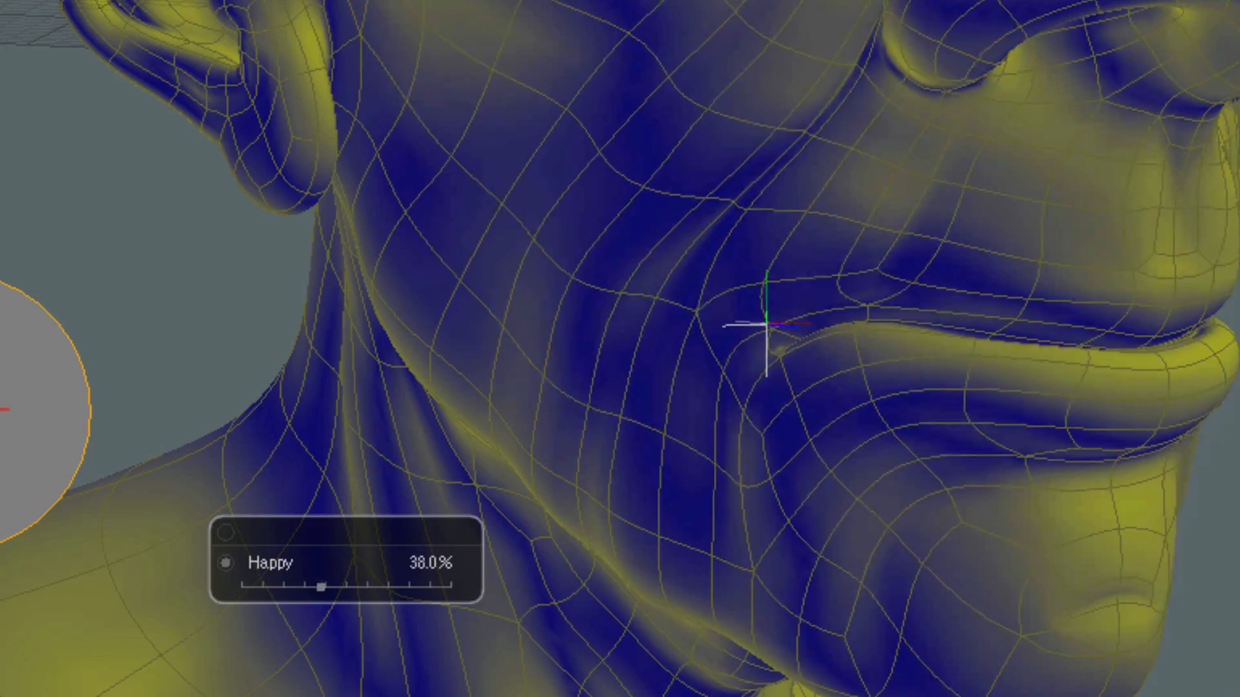
{"action": "left_click_drag", "start_coordinate": [321, 585], "coordinate": [252, 585]}
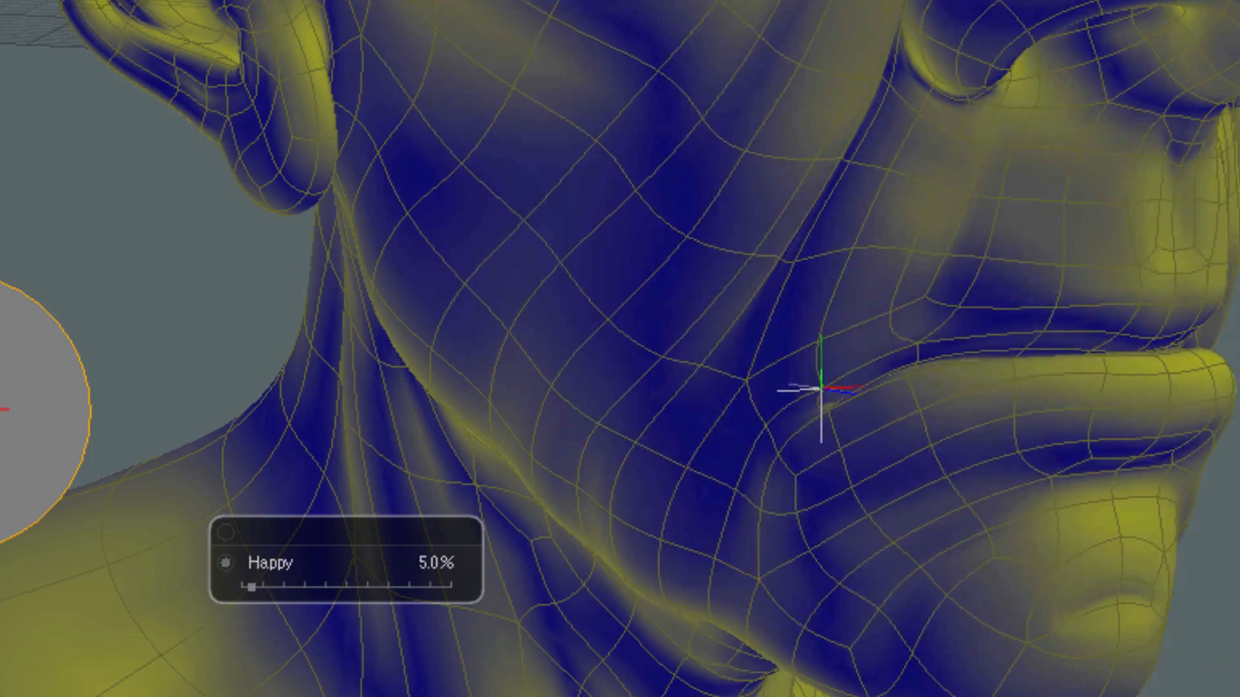
{"action": "left_click_drag", "start_coordinate": [251, 588], "coordinate": [441, 588]}
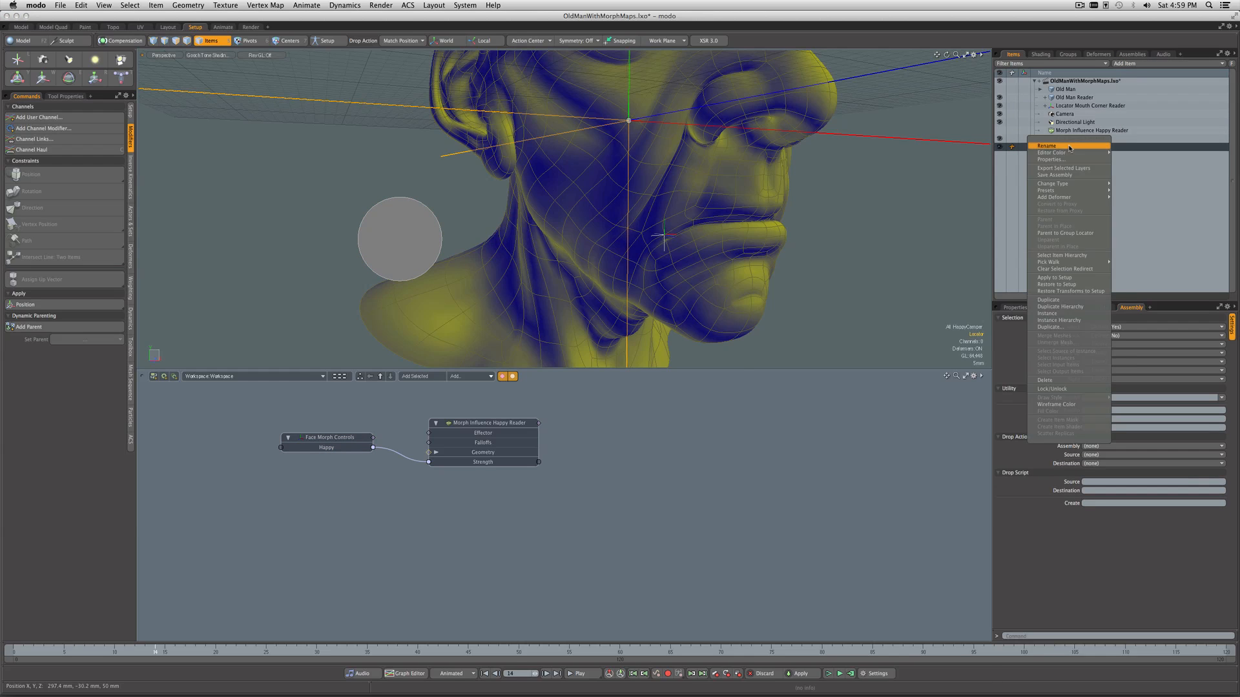
Step: Rename the new locator to 'Locator Mouth Corner Control'
{"action": "left_click", "coordinate": [1046, 144]}
{"action": "type", "text": "Locator Mouth Co"}
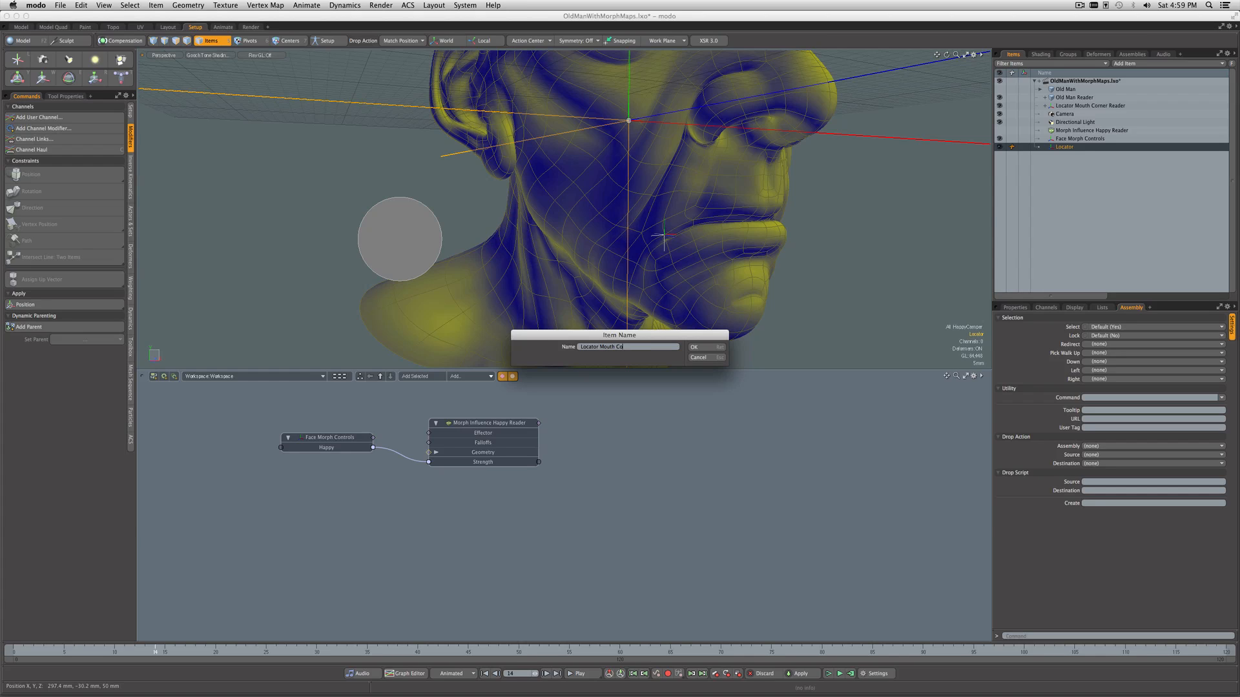
{"action": "type", "text": "rner Control"}
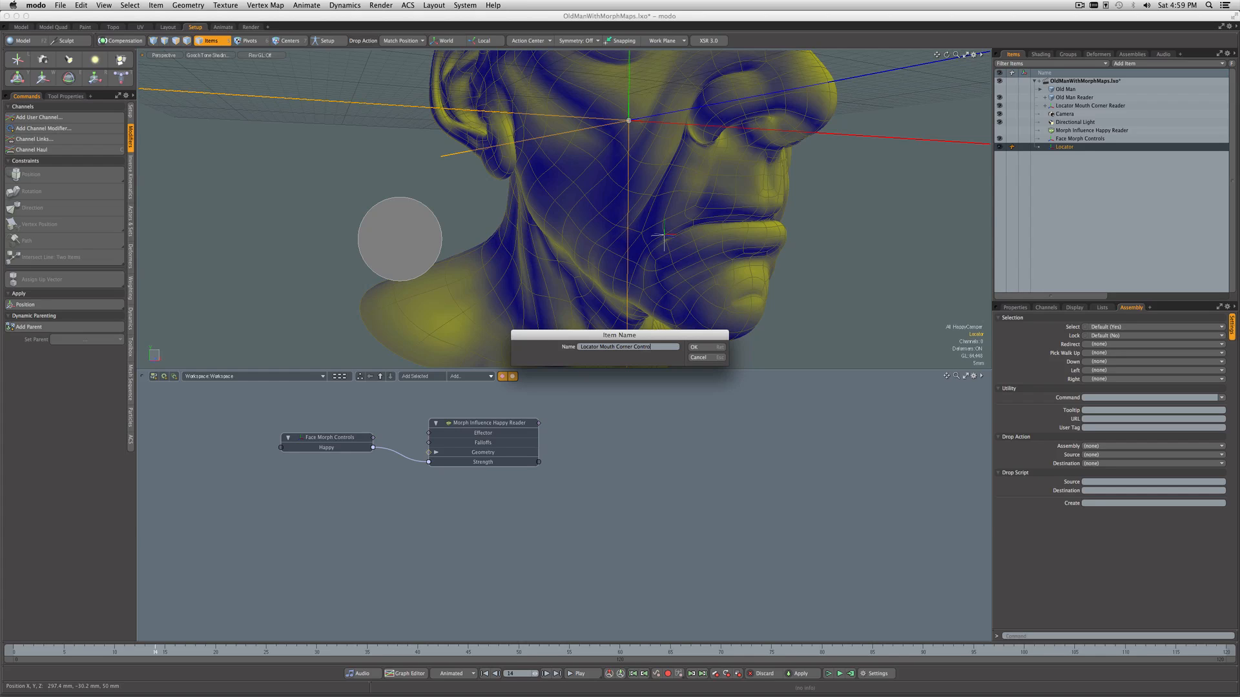
{"action": "left_click", "coordinate": [694, 347]}
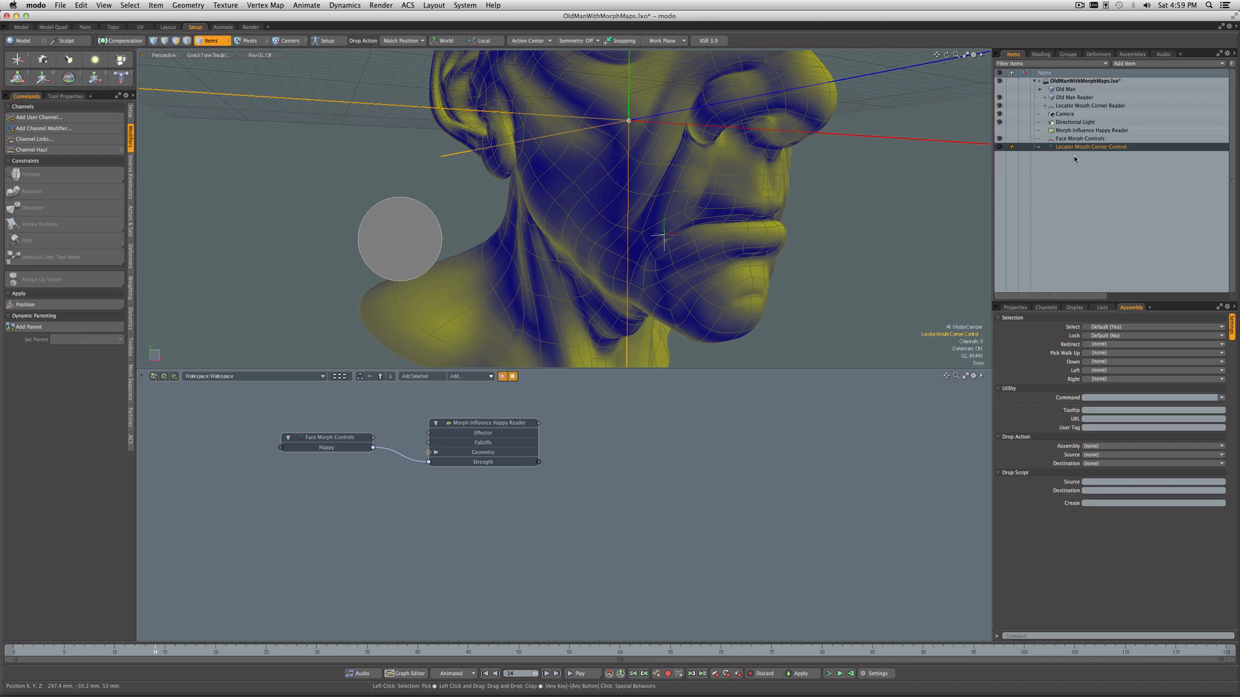
Step: Set the control's display Shape to Custom and choose a shape
{"action": "left_click", "coordinate": [1074, 307]}
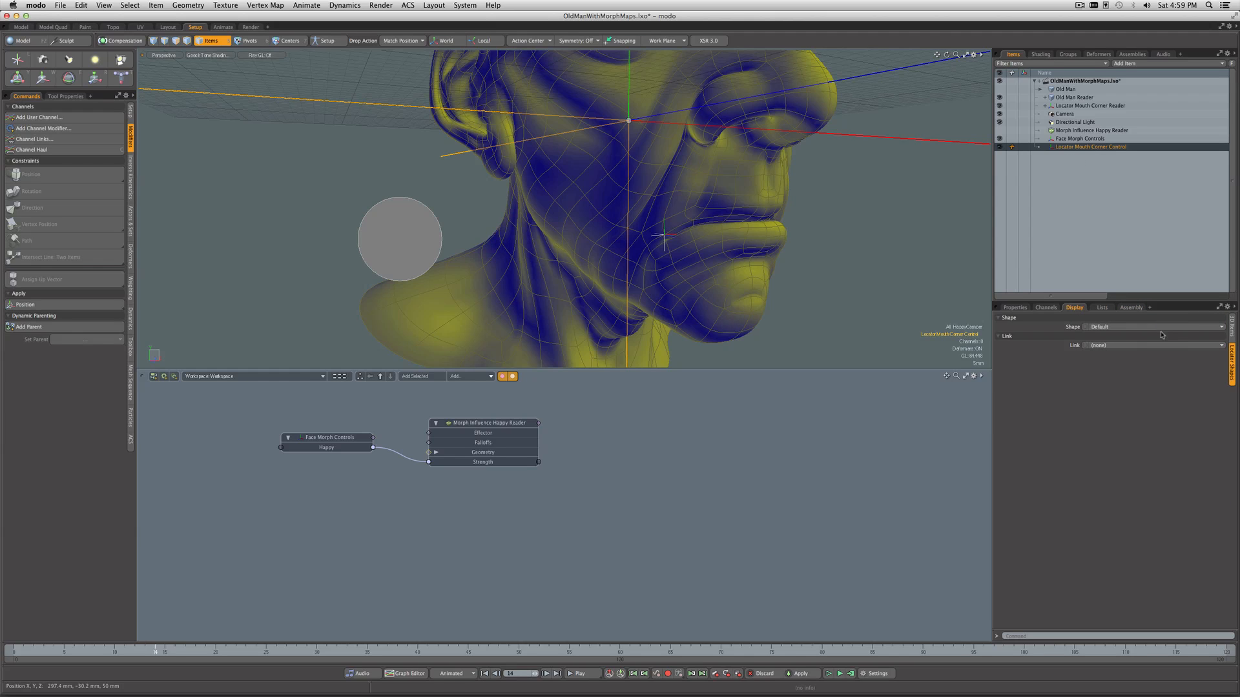
{"action": "left_click", "coordinate": [1155, 327]}
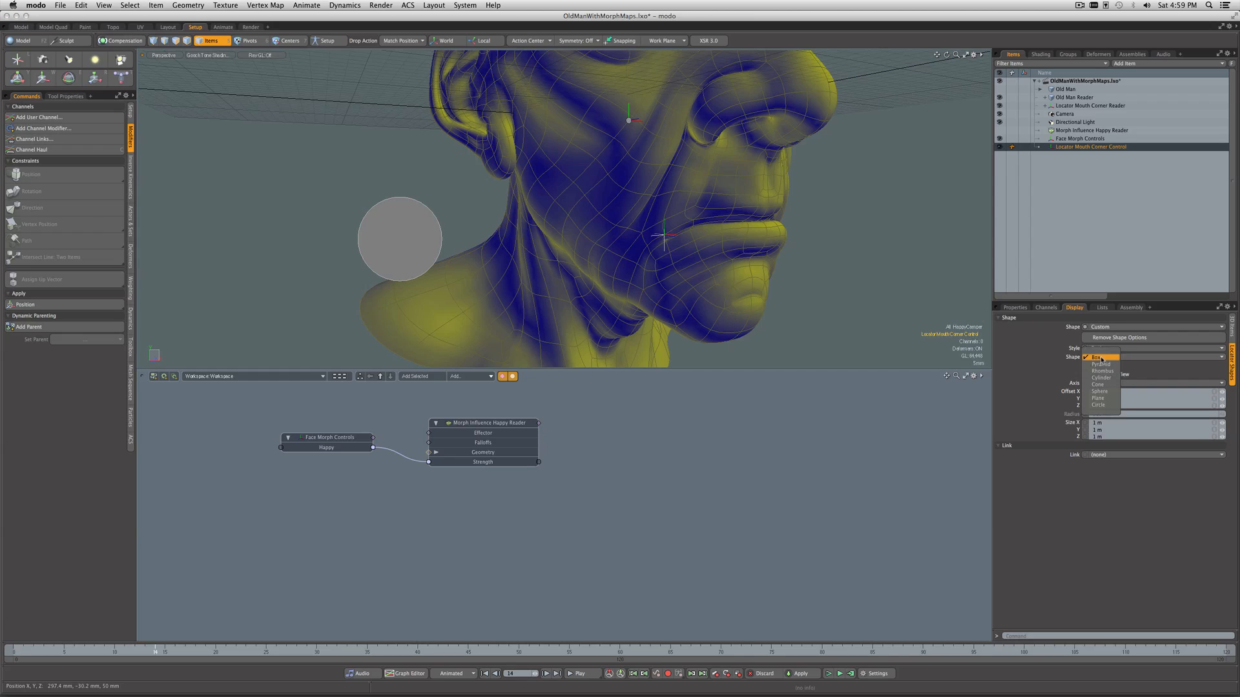
{"action": "mouse_move", "coordinate": [1100, 371]}
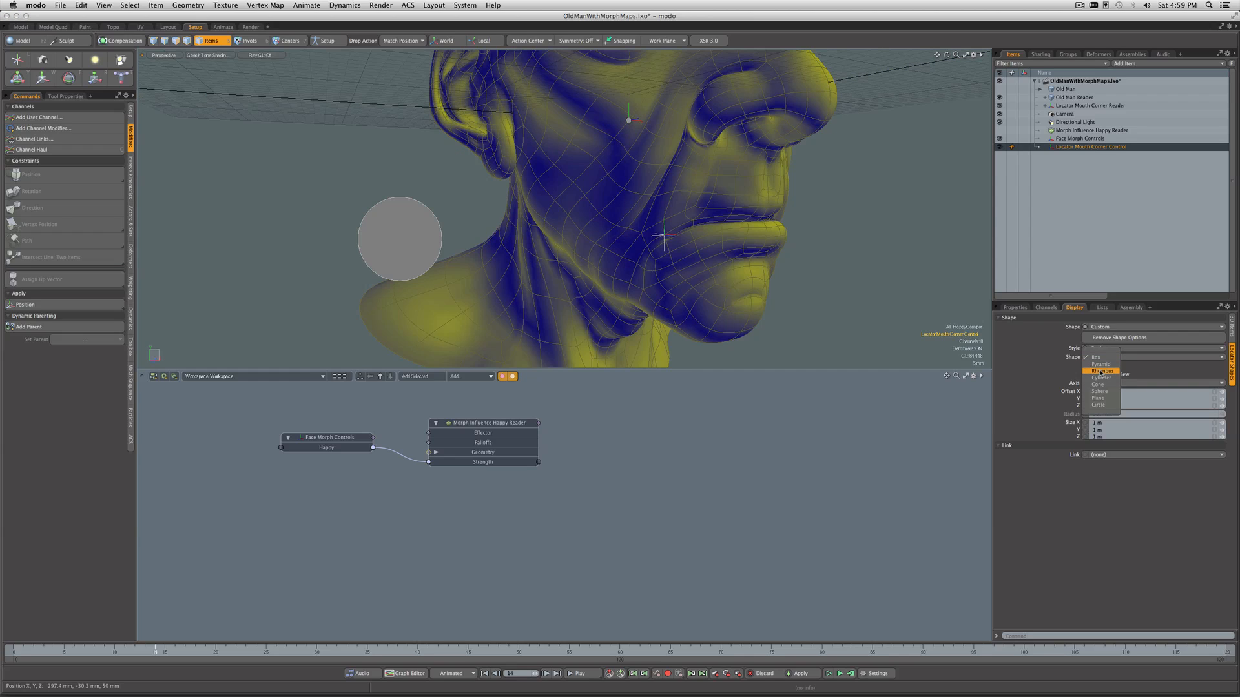
{"action": "left_click", "coordinate": [1099, 391]}
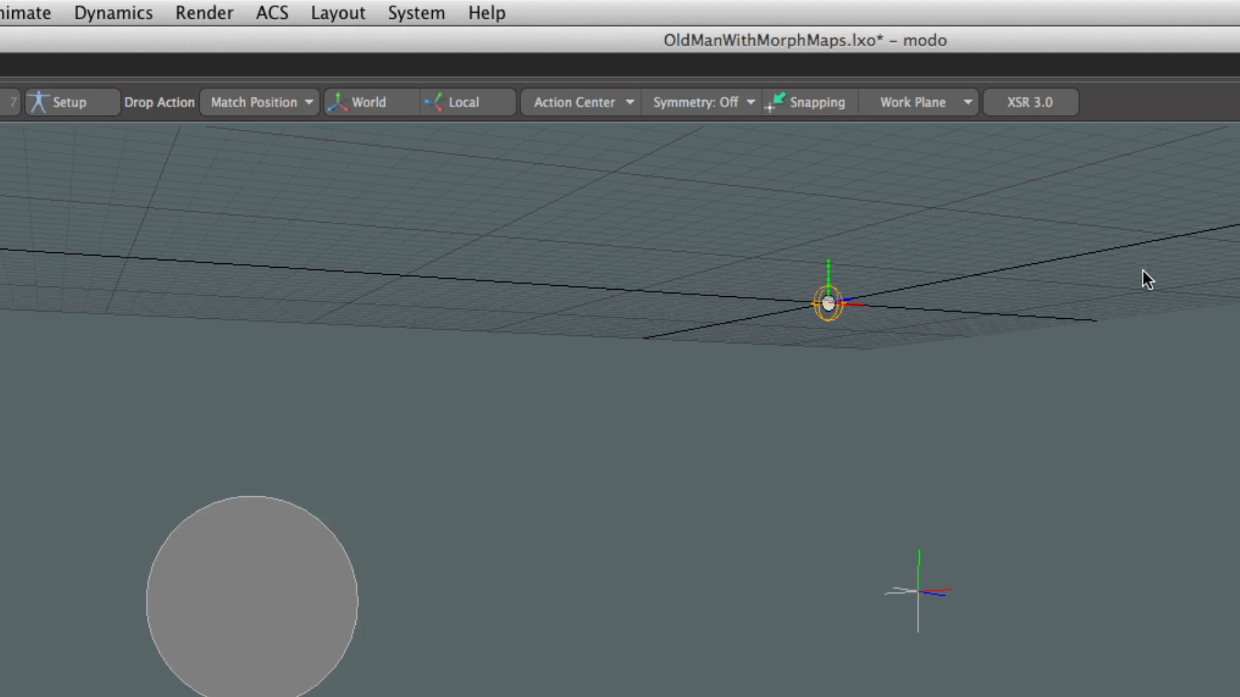
Step: Set Drop Action to Match Position, then raise Happy to about 80% to see the control shift
{"action": "left_click", "coordinate": [257, 102]}
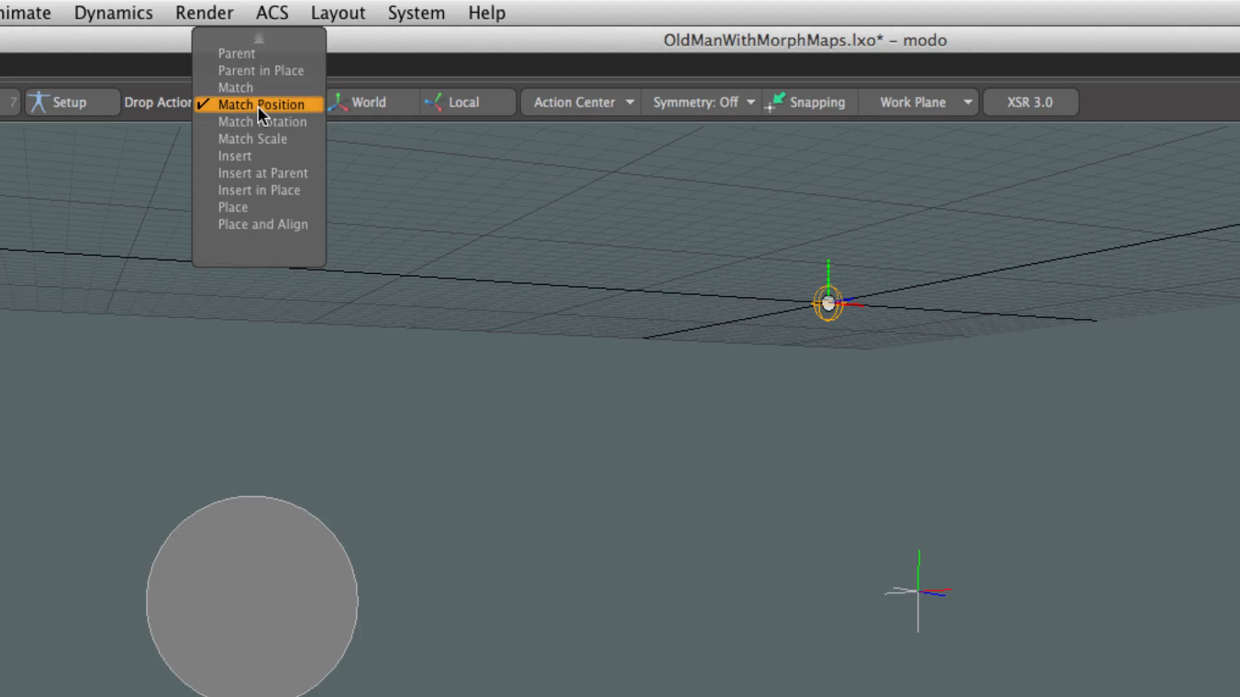
{"action": "left_click", "coordinate": [262, 103]}
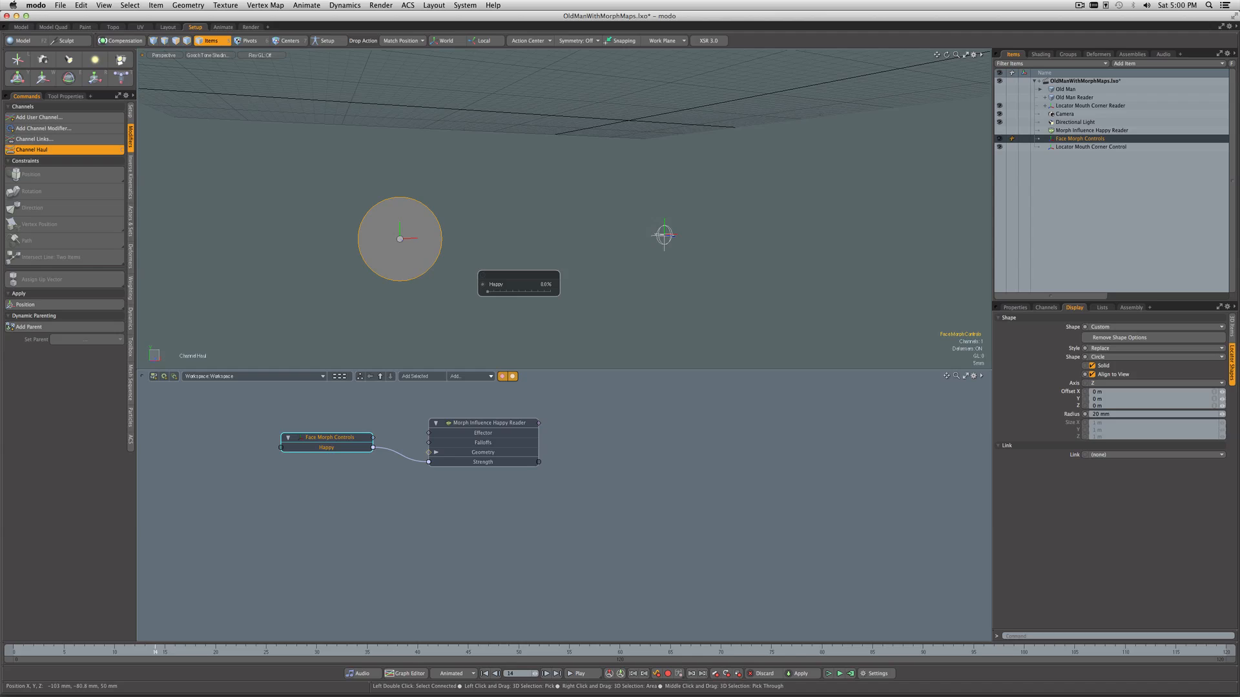
{"action": "left_click_drag", "start_coordinate": [489, 292], "coordinate": [539, 292]}
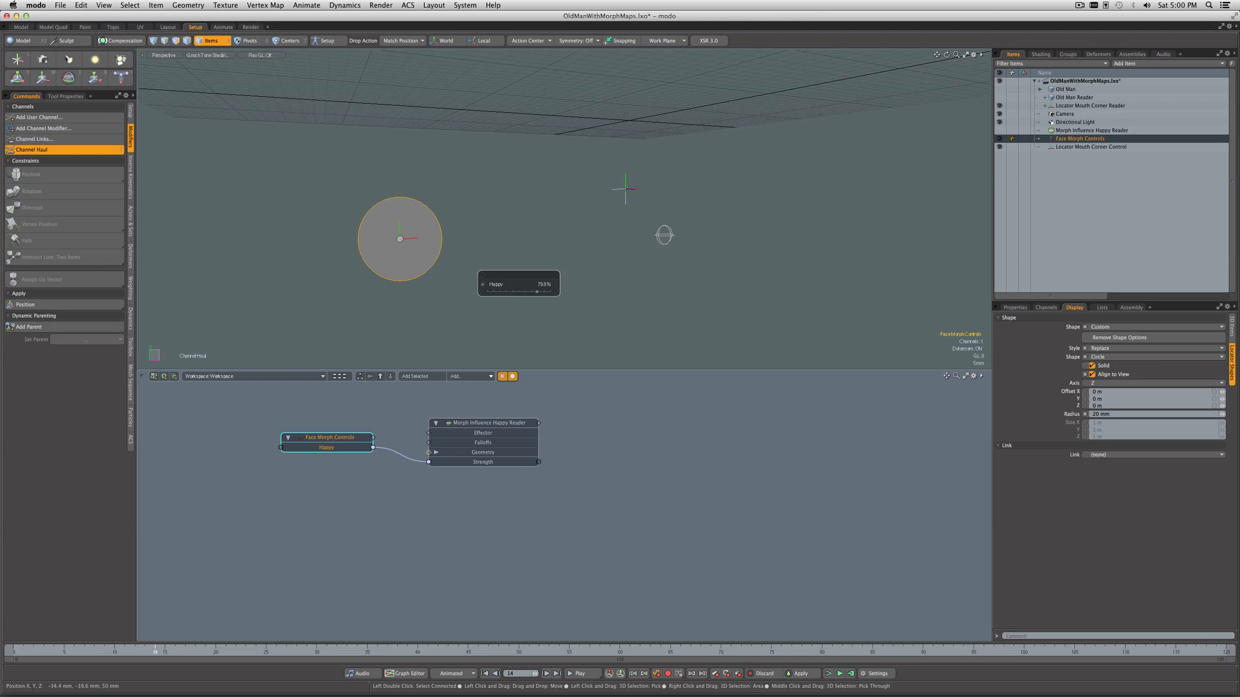
{"action": "left_click_drag", "start_coordinate": [542, 283], "coordinate": [519, 291]}
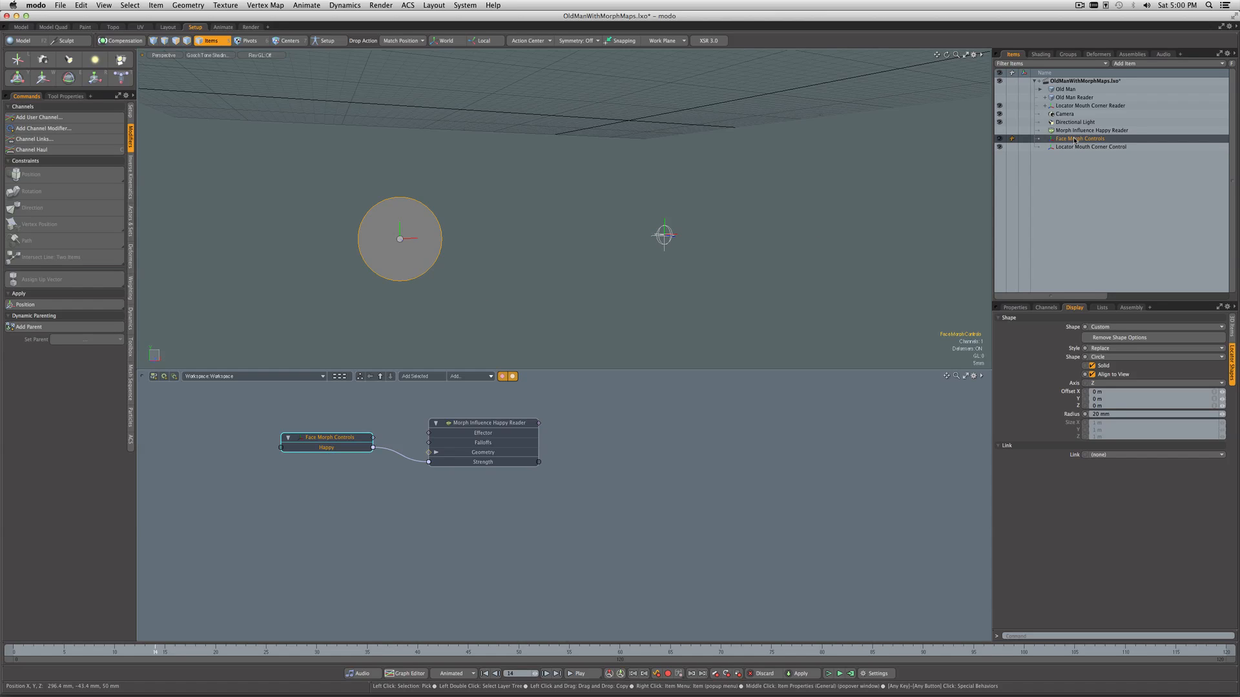
Step: Parent Locator Mouth Corner Control under Locator Mouth Corner Reader and retest the Happy slider
{"action": "left_click", "coordinate": [1089, 148]}
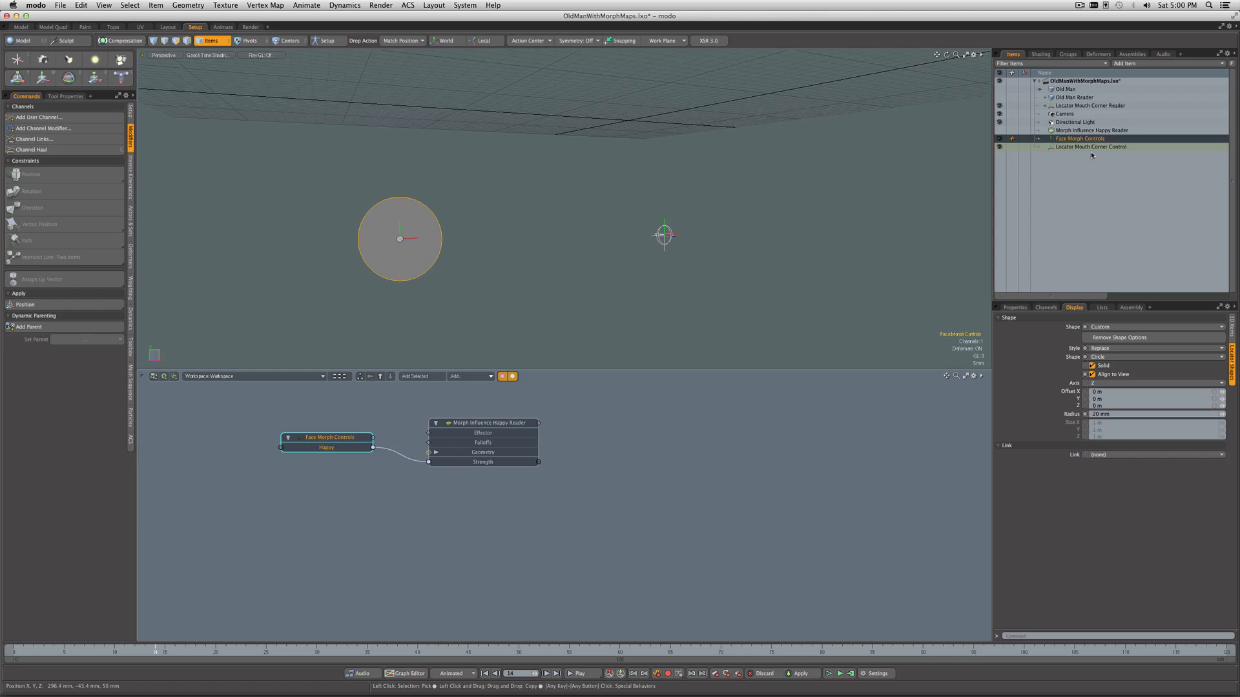
{"action": "left_click", "coordinate": [1091, 147]}
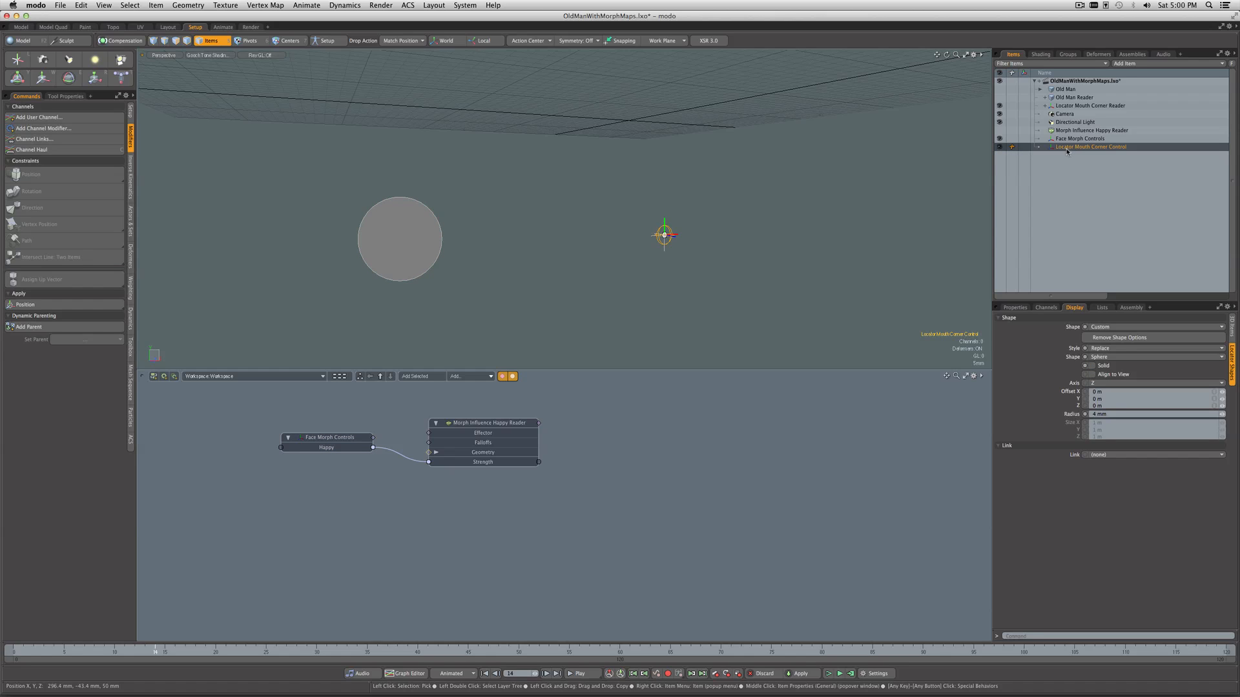
{"action": "mouse_move", "coordinate": [1076, 147]}
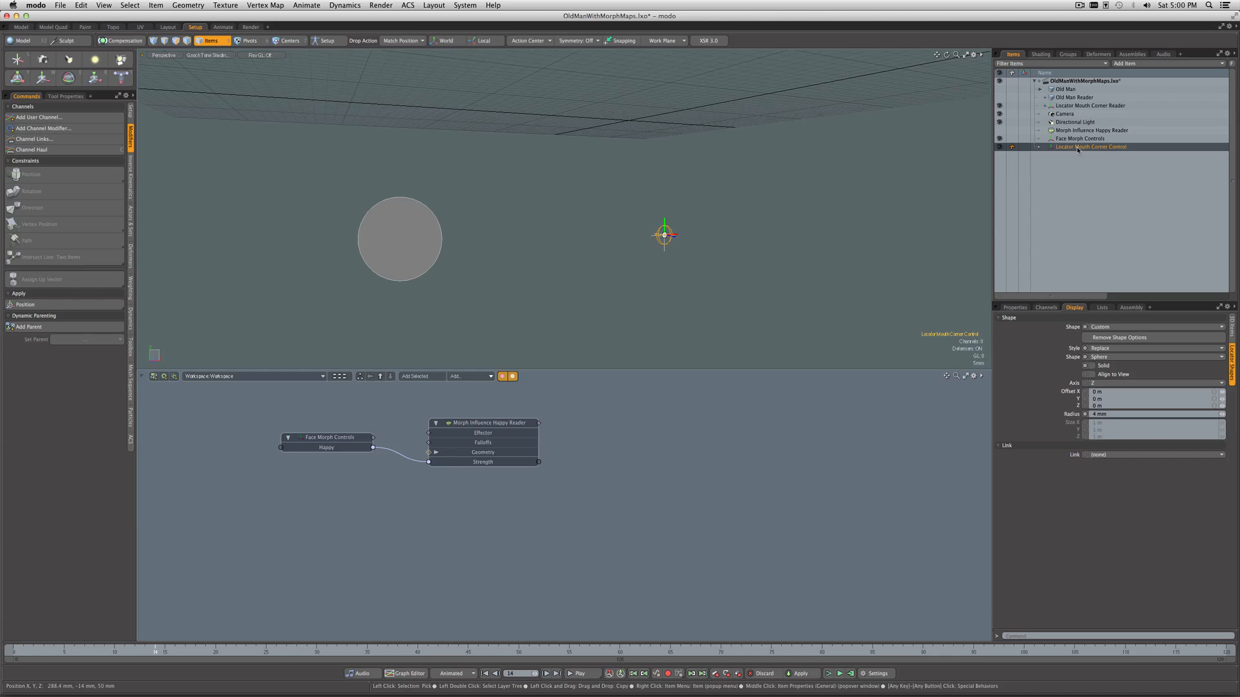
{"action": "left_click", "coordinate": [1090, 105]}
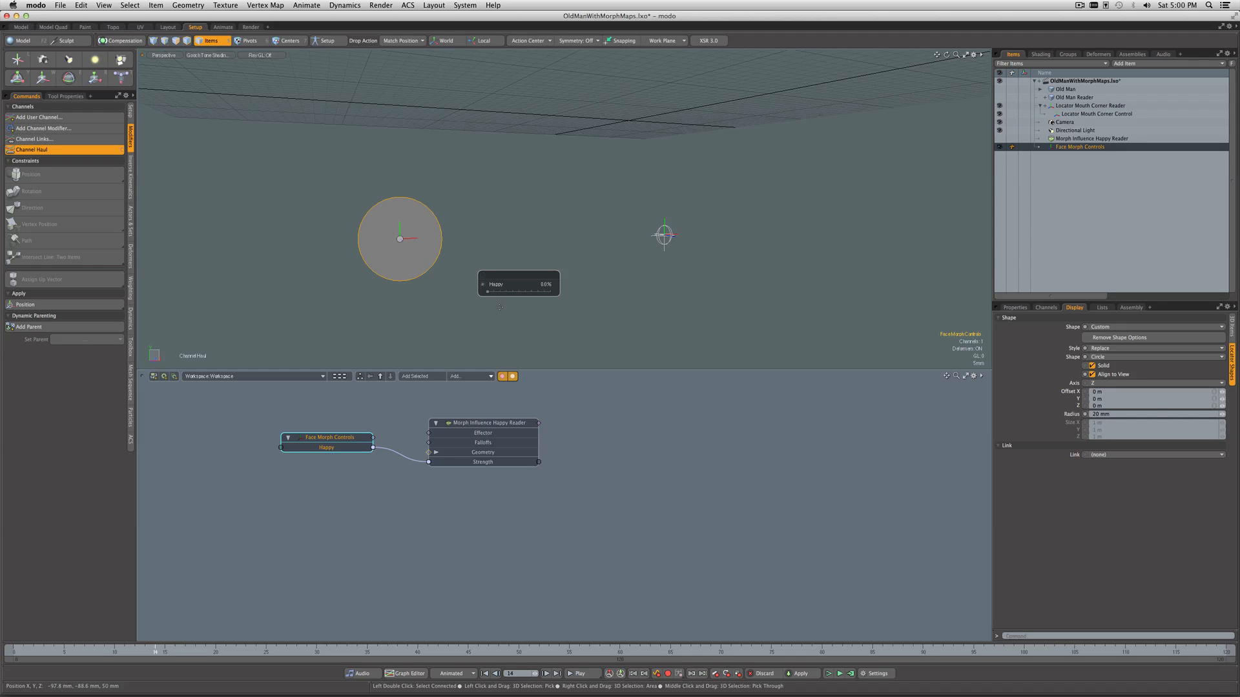
{"action": "left_click_drag", "start_coordinate": [489, 292], "coordinate": [550, 292]}
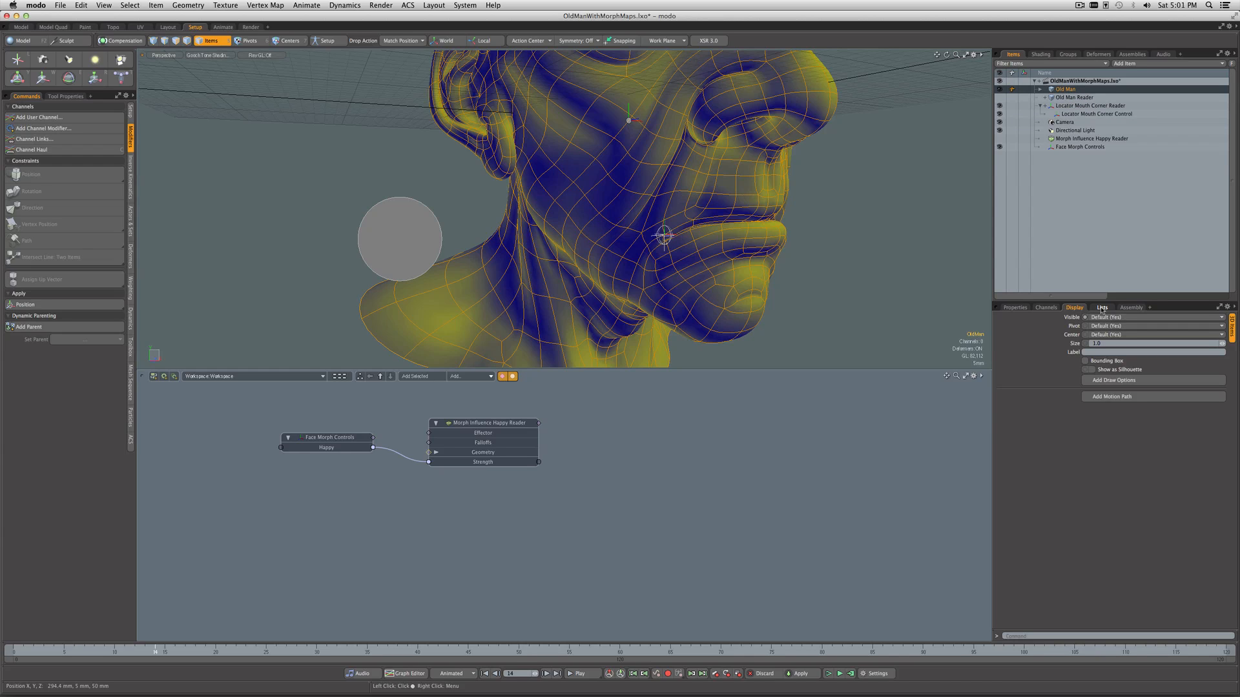
Step: Rename the Old Man's Morph Influence deformer to 'Morph Influence Happy'
{"action": "left_click", "coordinate": [1100, 306]}
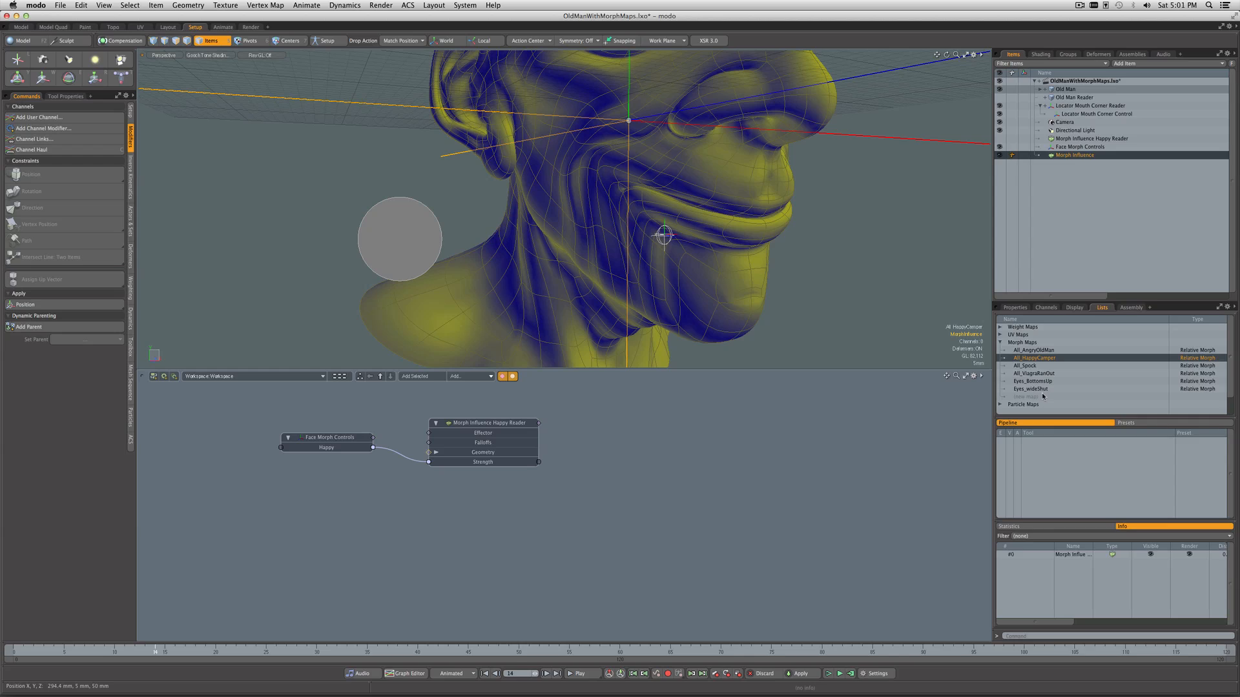
{"action": "right_click", "coordinate": [1092, 154]}
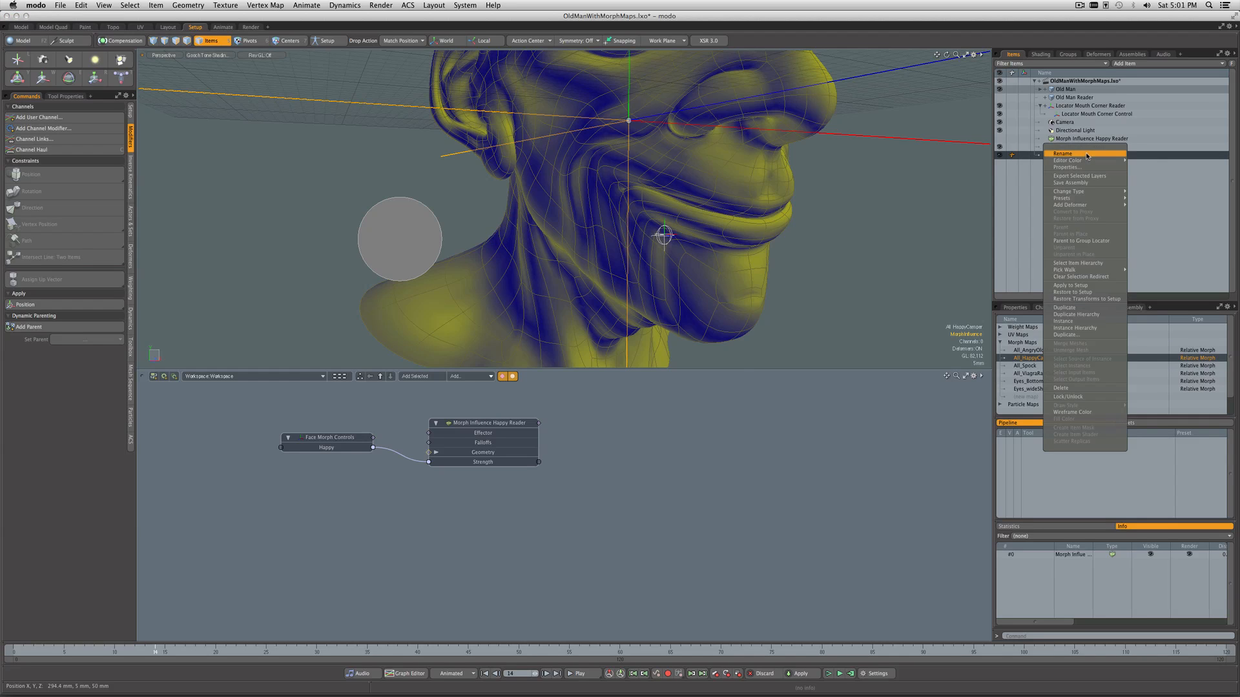
{"action": "left_click", "coordinate": [1064, 153]}
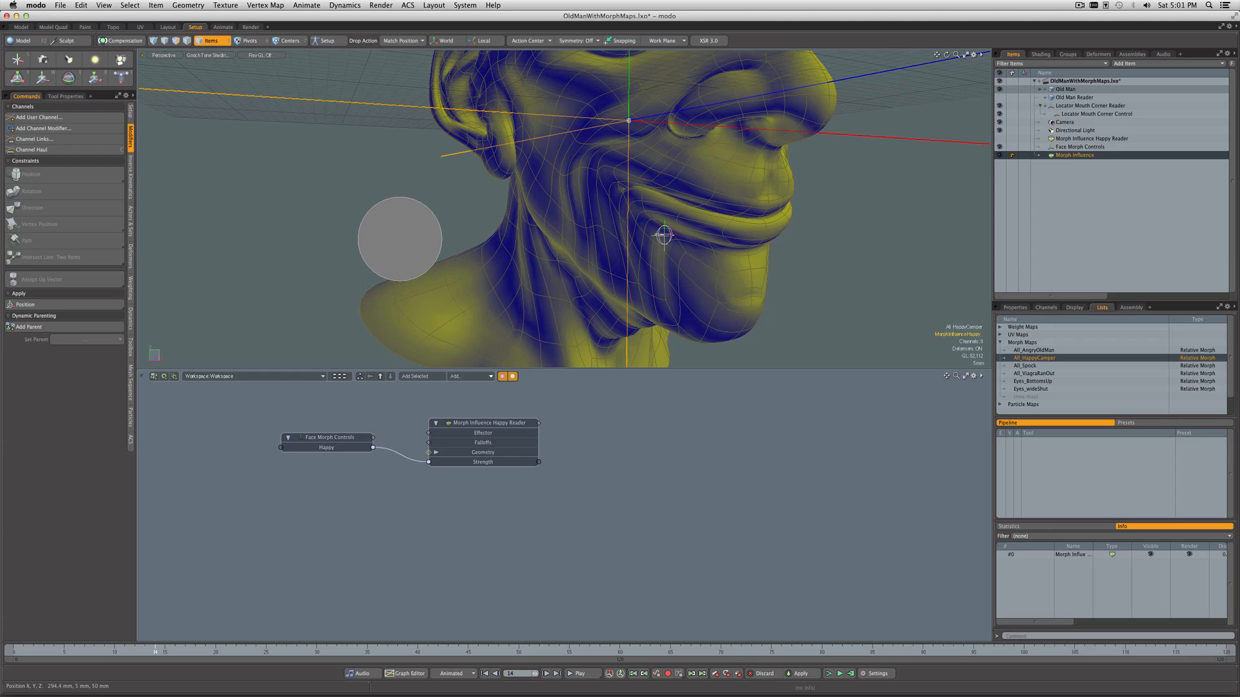
{"action": "left_click", "coordinate": [1081, 155]}
{"action": "type", "text": " Happy"}
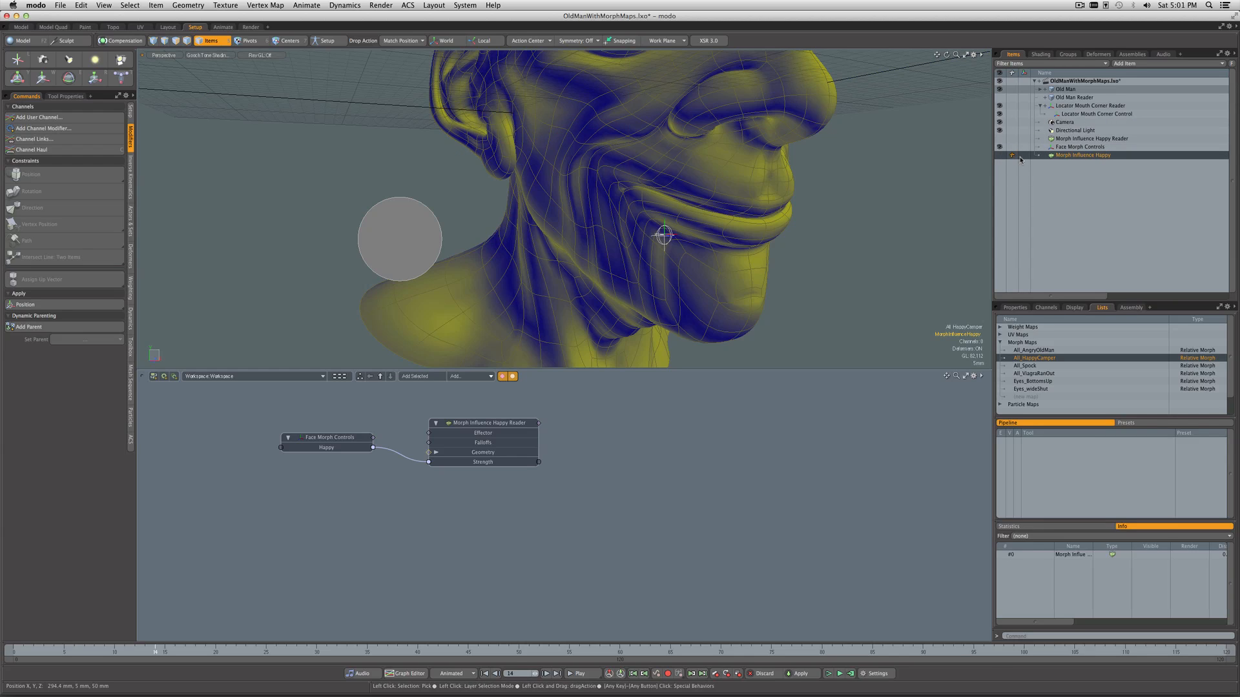
{"action": "left_click", "coordinate": [585, 125]}
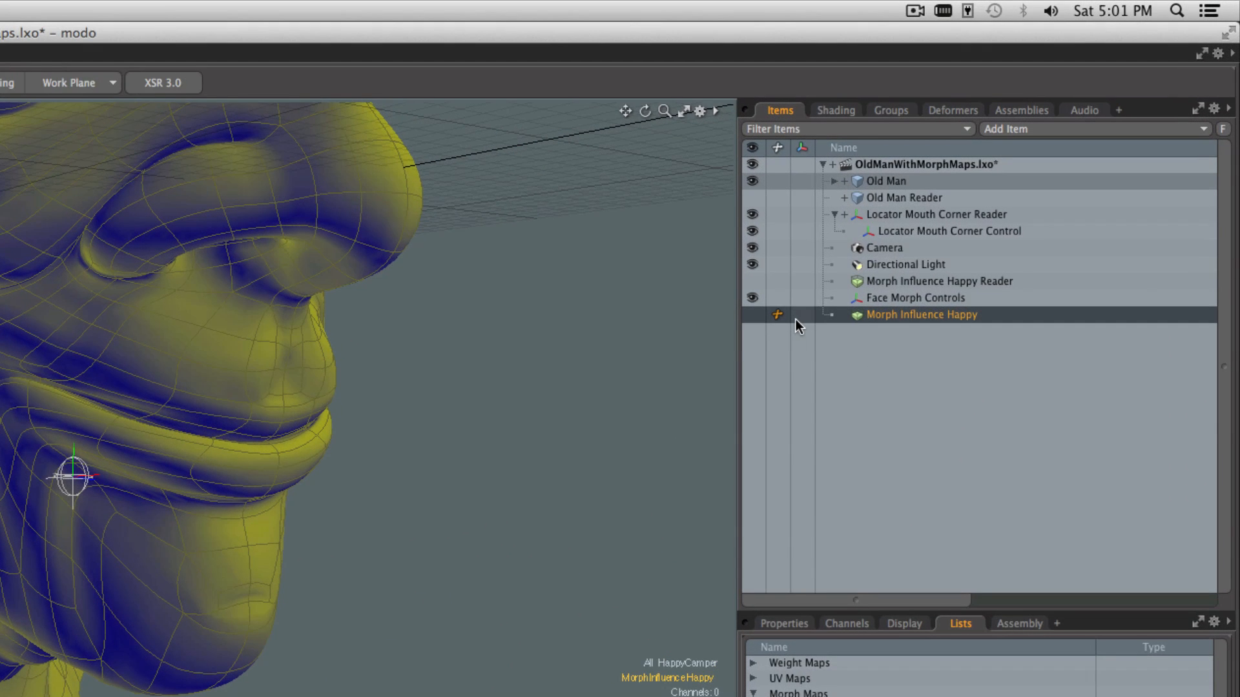
{"action": "left_click", "coordinate": [915, 298]}
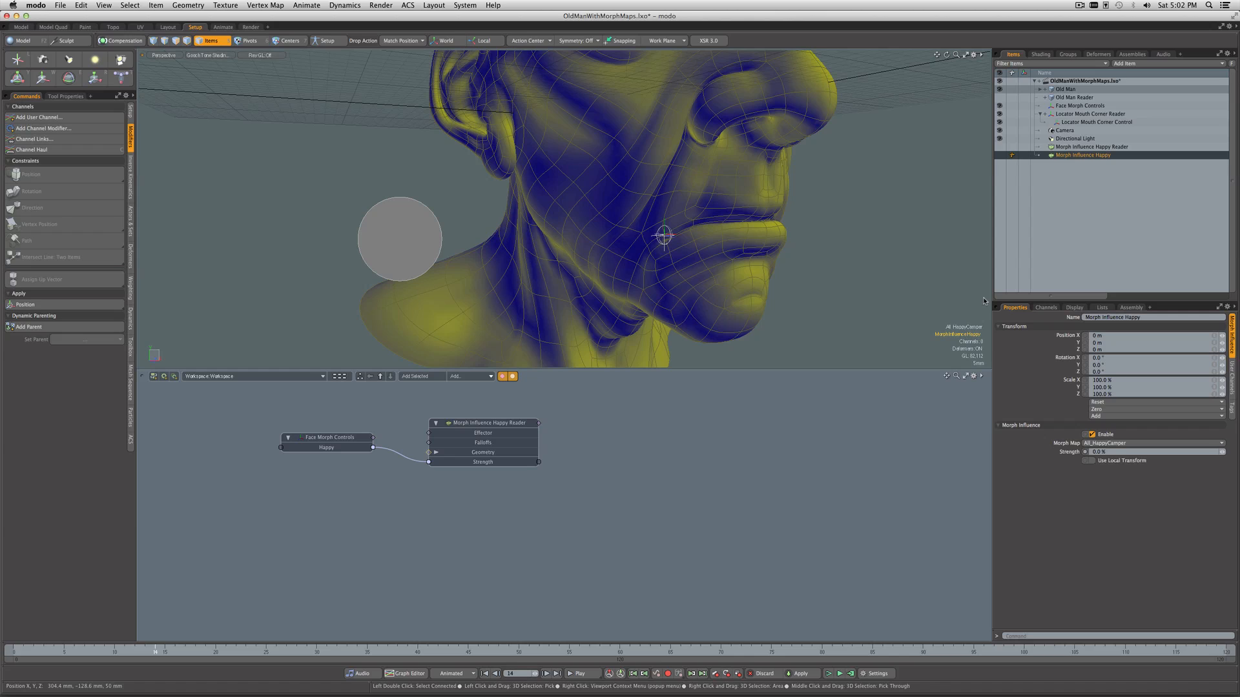
{"action": "left_click", "coordinate": [1065, 88]}
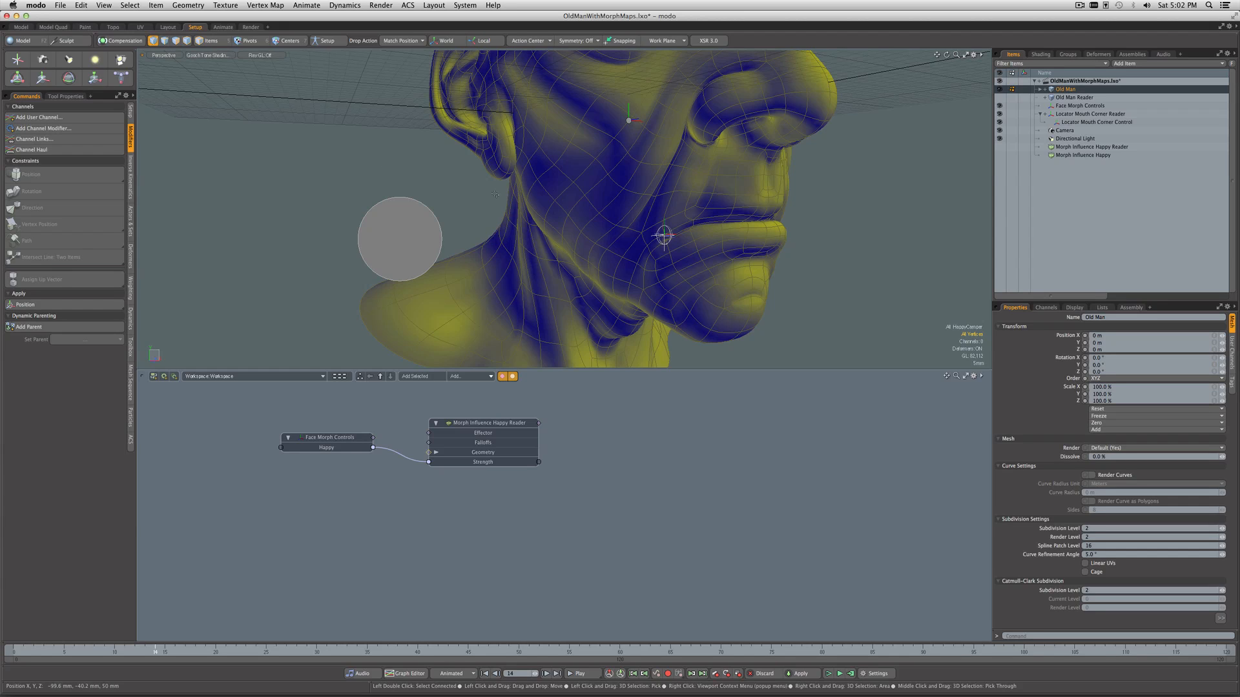
{"action": "mouse_move", "coordinate": [609, 189]}
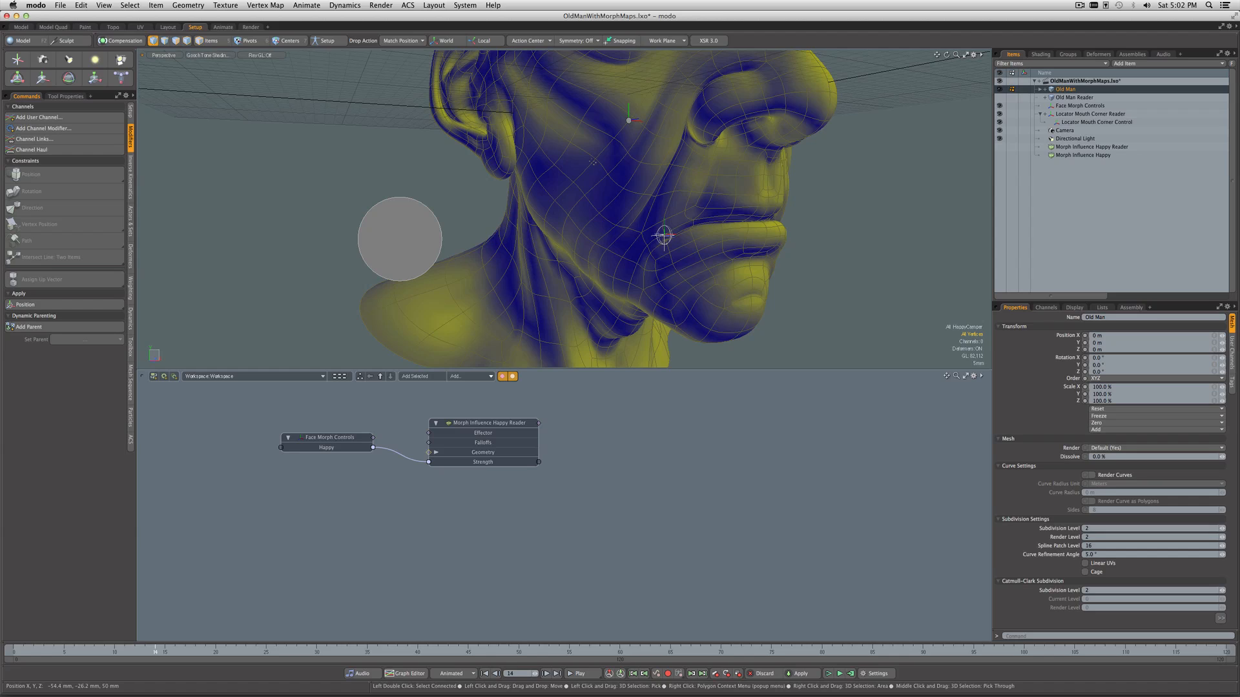
Step: Box-select the mouth-corner vertices and create a Weight Container from them
{"action": "left_click_drag", "start_coordinate": [589, 162], "coordinate": [721, 292]}
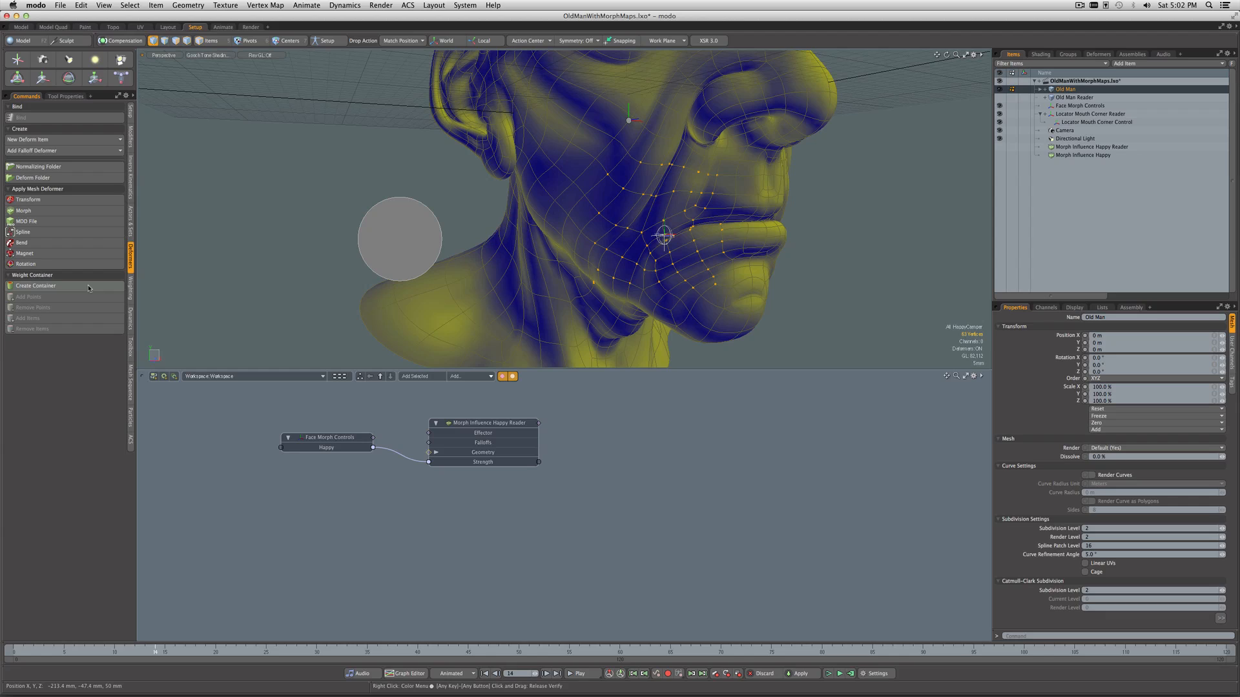
{"action": "left_click", "coordinate": [36, 285]}
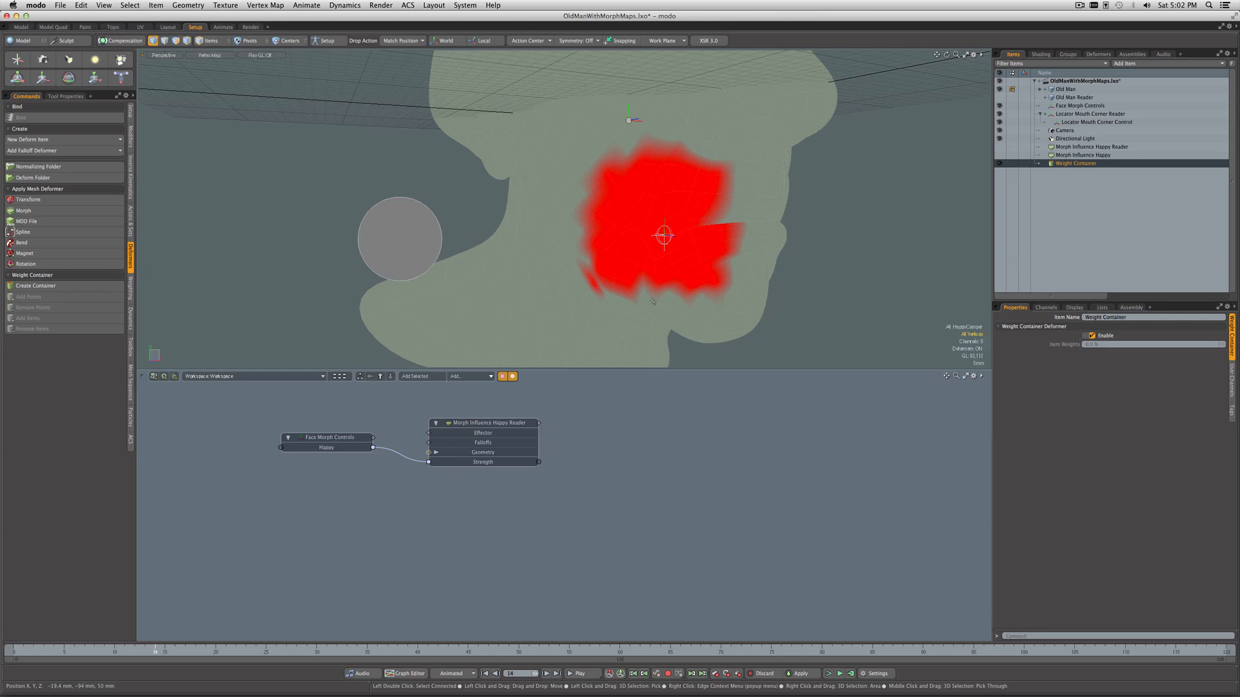
Step: Clear the container's weights and paint a soft-brush weight spot at the mouth corner
{"action": "left_click", "coordinate": [129, 281]}
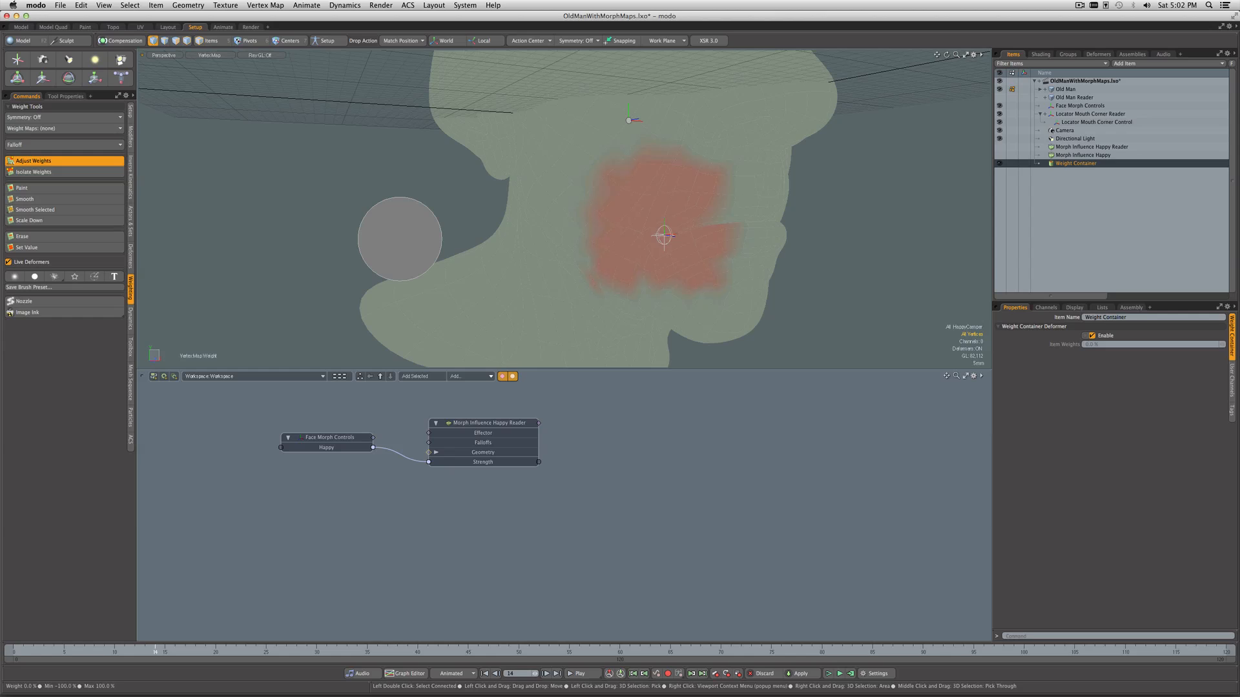
{"action": "left_click", "coordinate": [664, 236]}
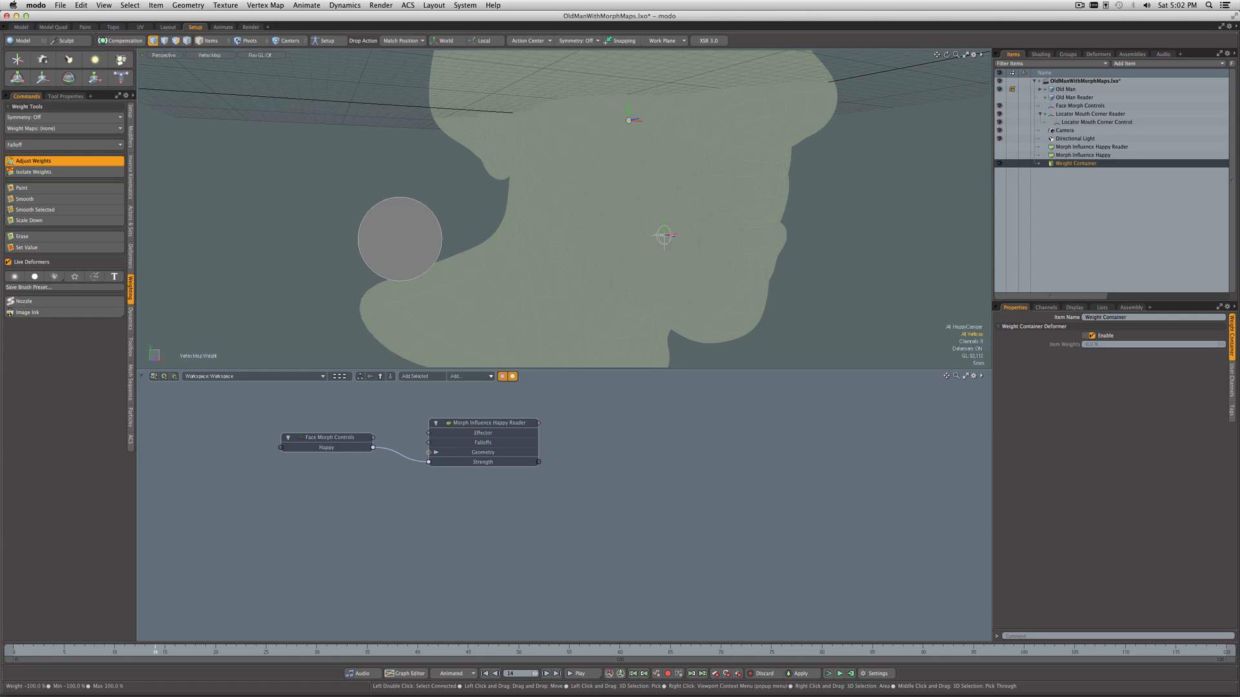
{"action": "left_click", "coordinate": [21, 187]}
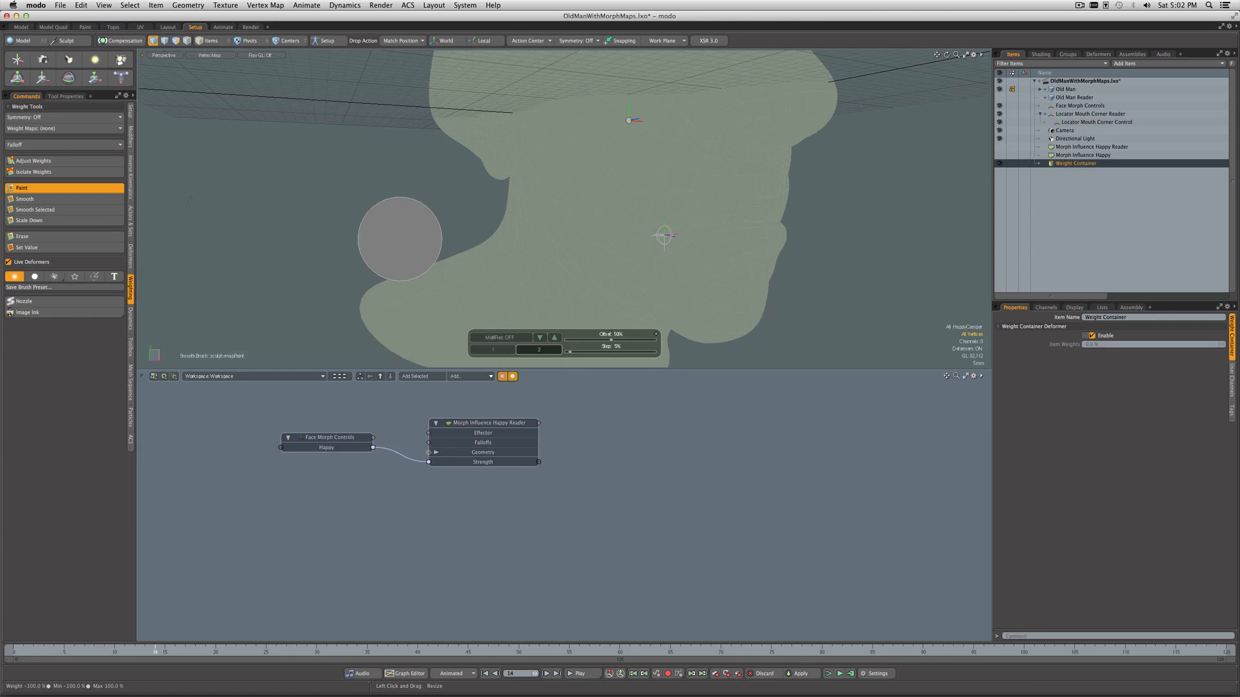
{"action": "left_click", "coordinate": [301, 150]}
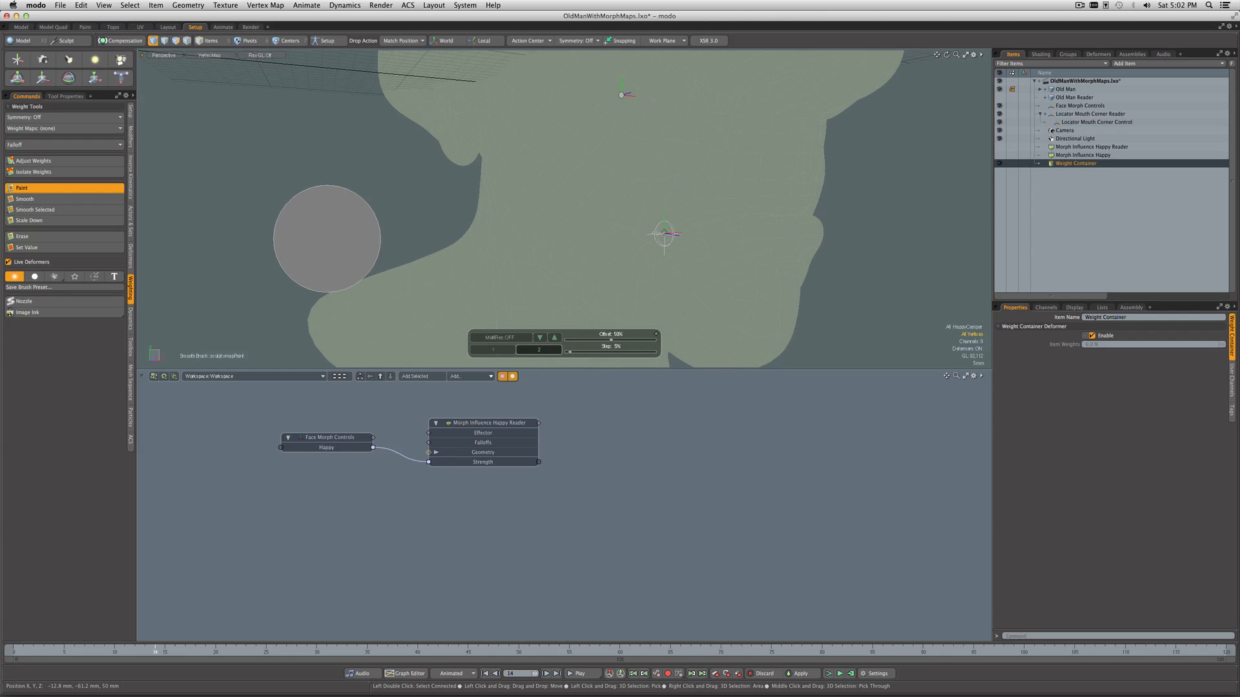
{"action": "left_click_drag", "start_coordinate": [648, 221], "coordinate": [664, 233]}
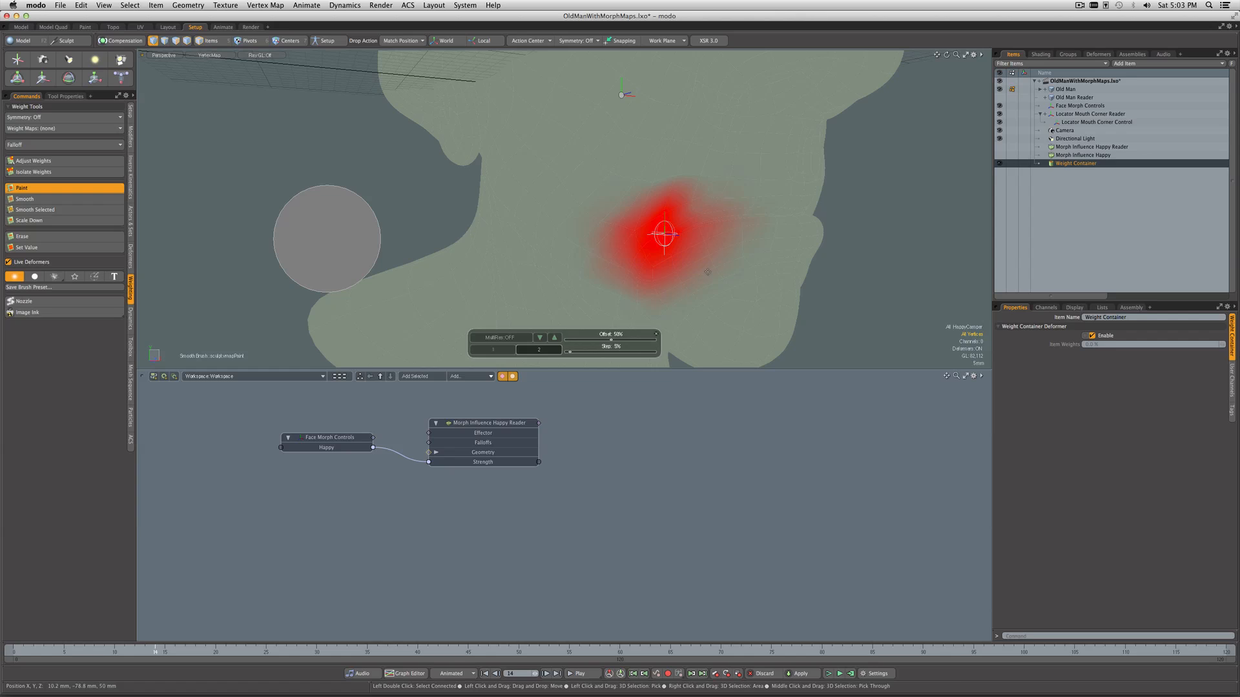
{"action": "left_click", "coordinate": [161, 54]}
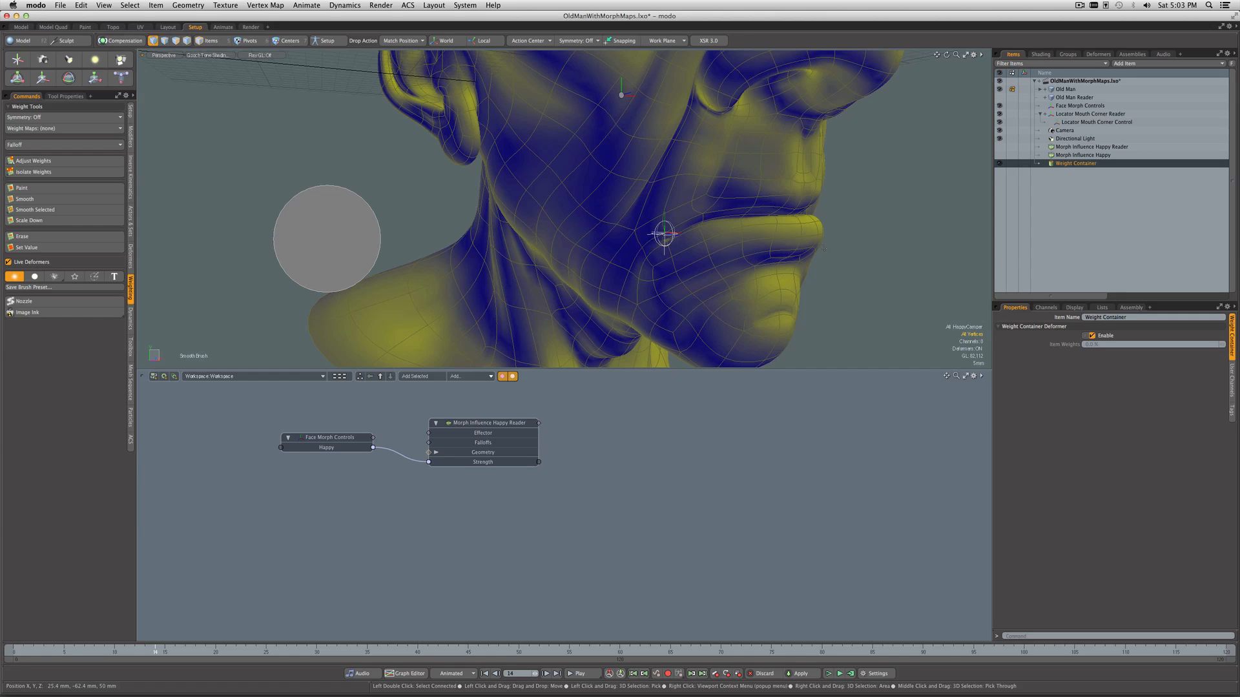
{"action": "mouse_move", "coordinate": [931, 235]}
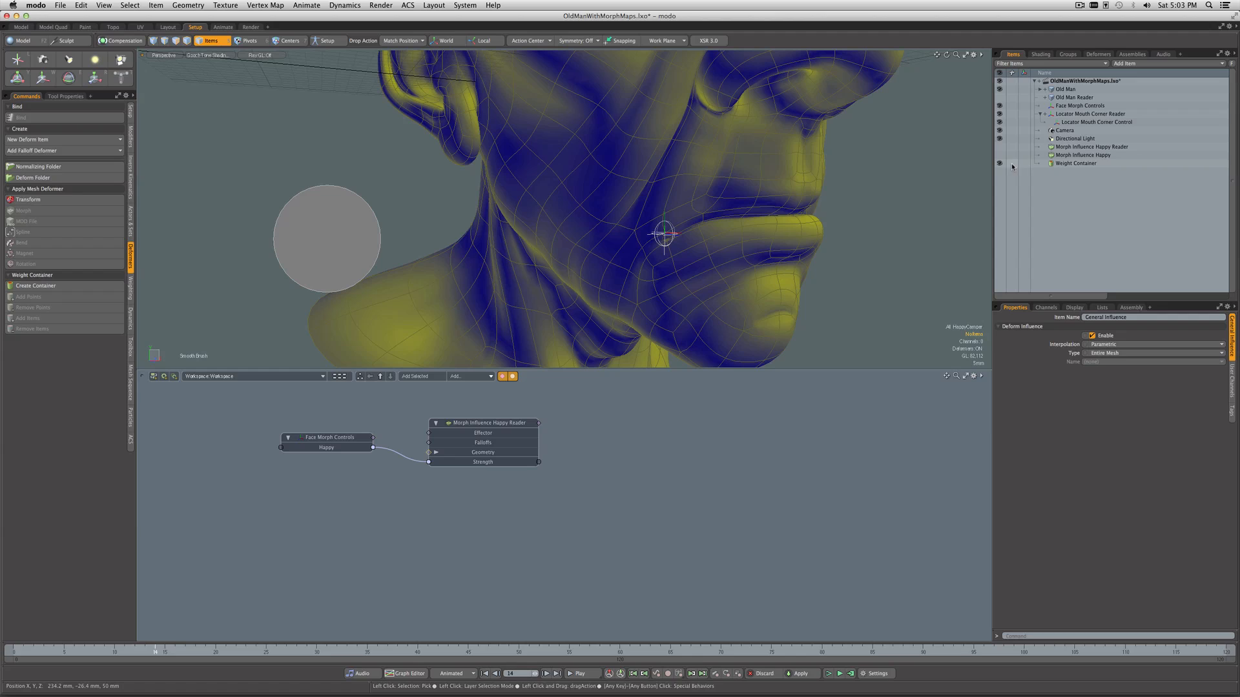
Step: Select the Weight Container and Locator Mouth Corner Control items for the schematic
{"action": "left_click", "coordinate": [1075, 164]}
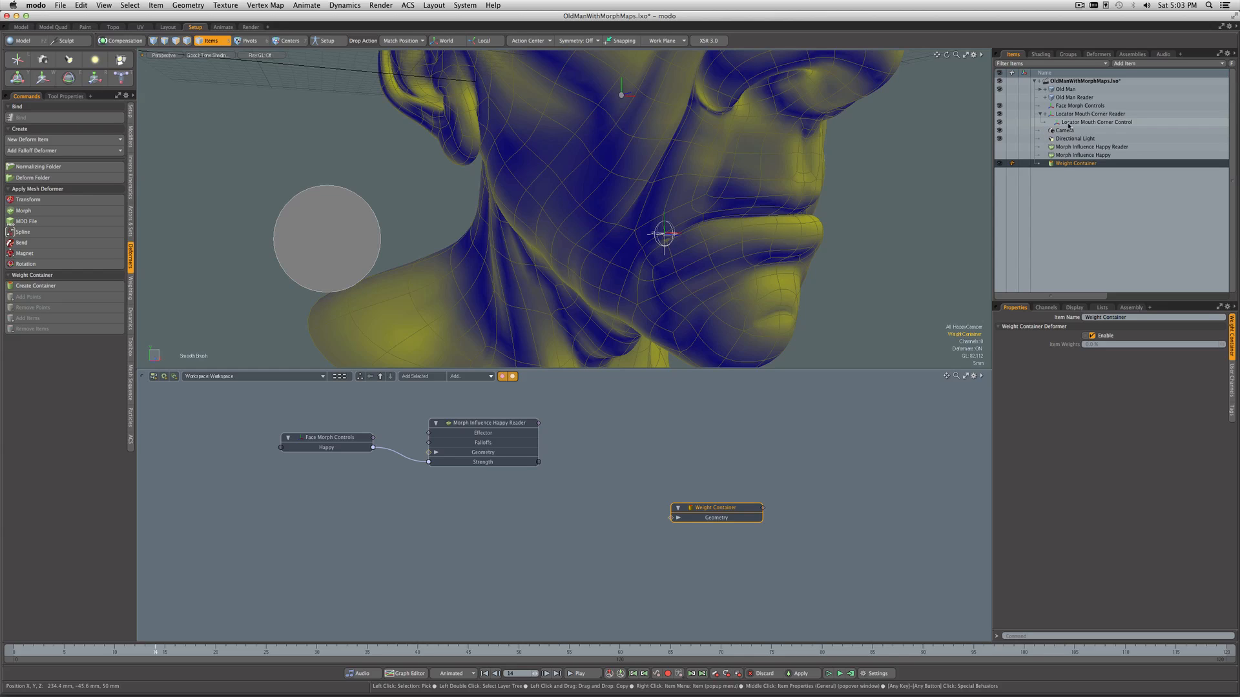
{"action": "left_click", "coordinate": [1095, 122]}
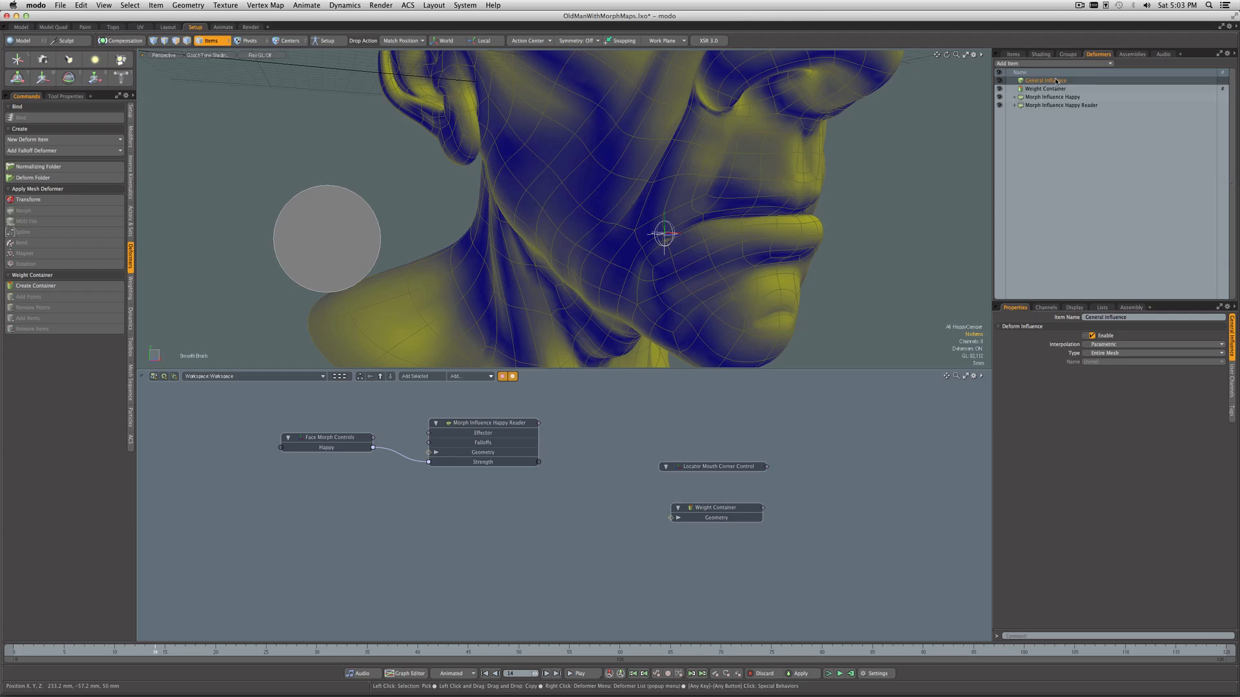
Step: Rename the deformer to General Influence Mouth Corner
{"action": "double_click", "coordinate": [1045, 80]}
{"action": "type", "text": "General Influence Mouth C"}
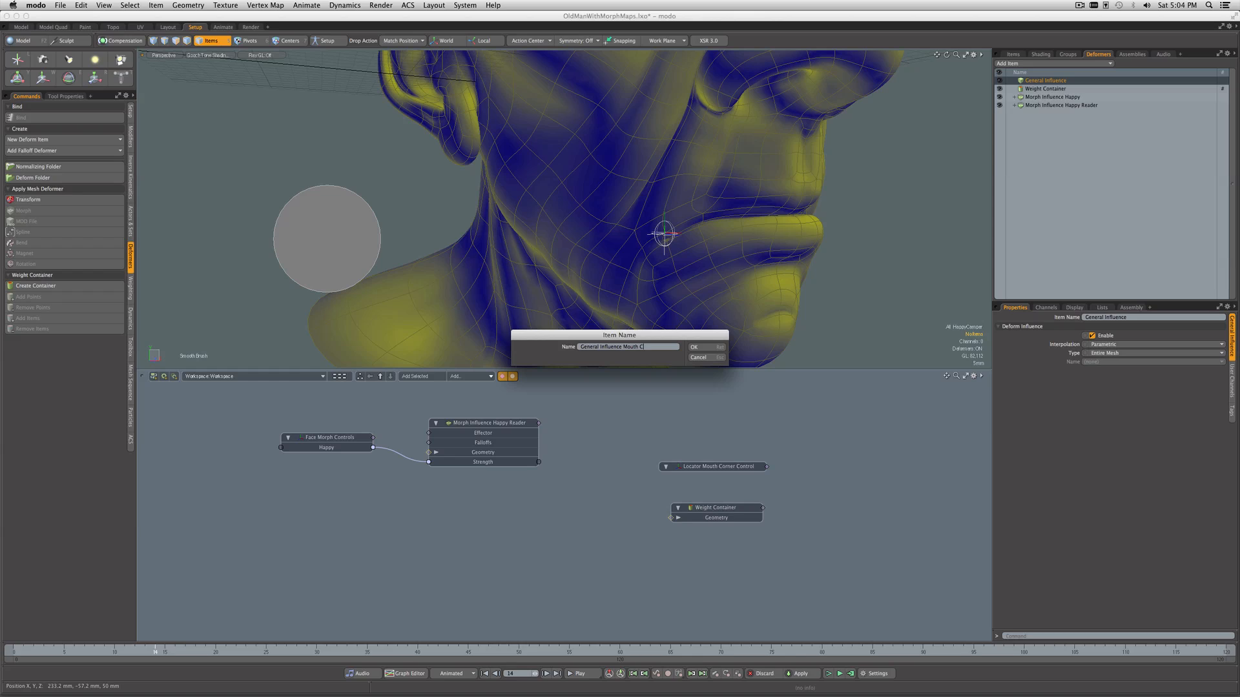
{"action": "type", "text": "orner"}
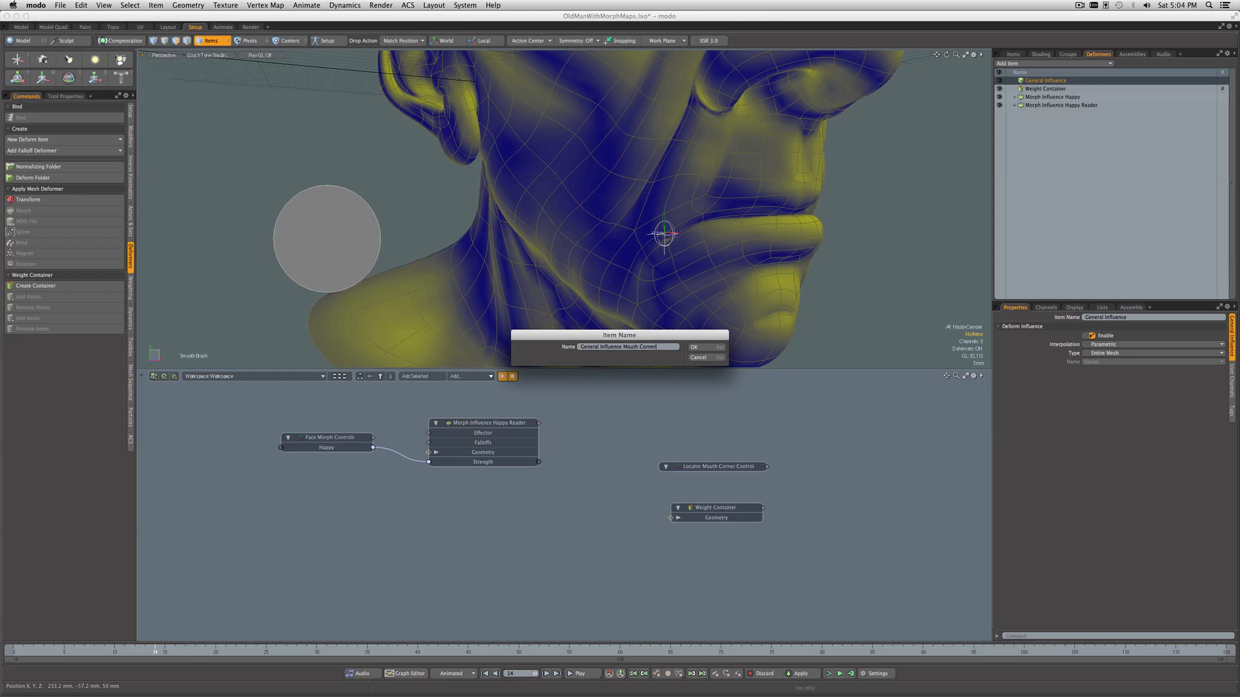
{"action": "left_click", "coordinate": [694, 346]}
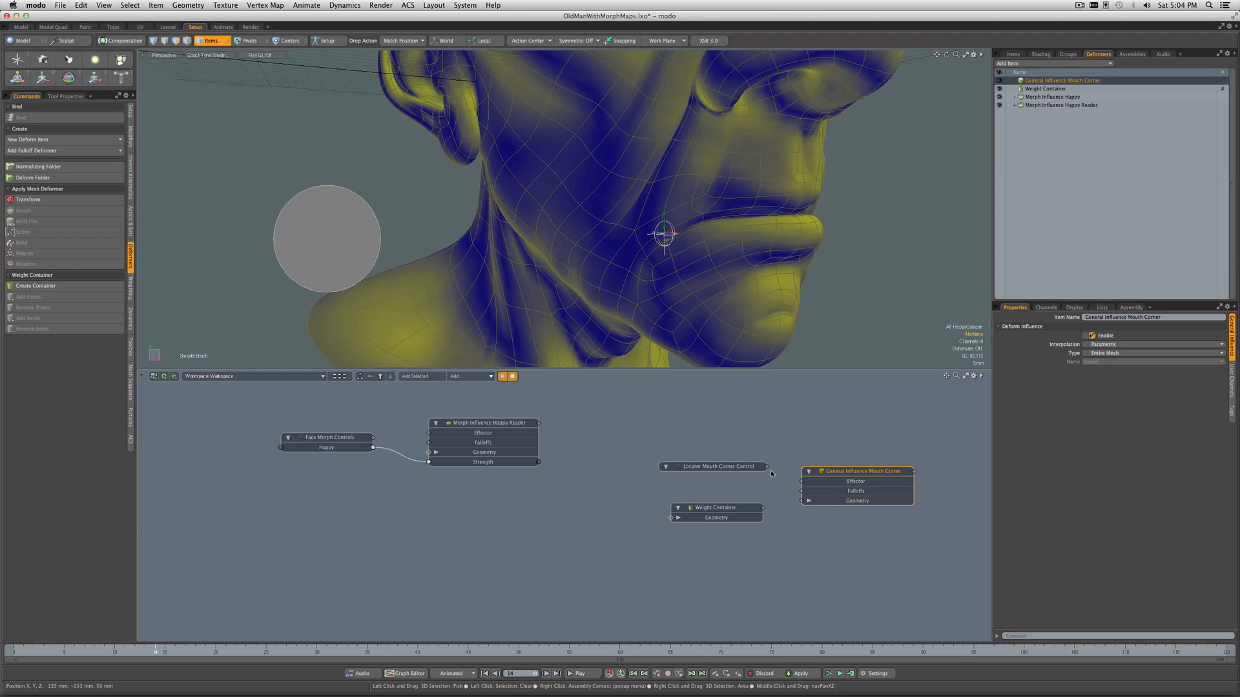
Step: Add it to the schematic and limit it to the Weight Container weight map
{"action": "left_click_drag", "start_coordinate": [765, 466], "coordinate": [800, 480]}
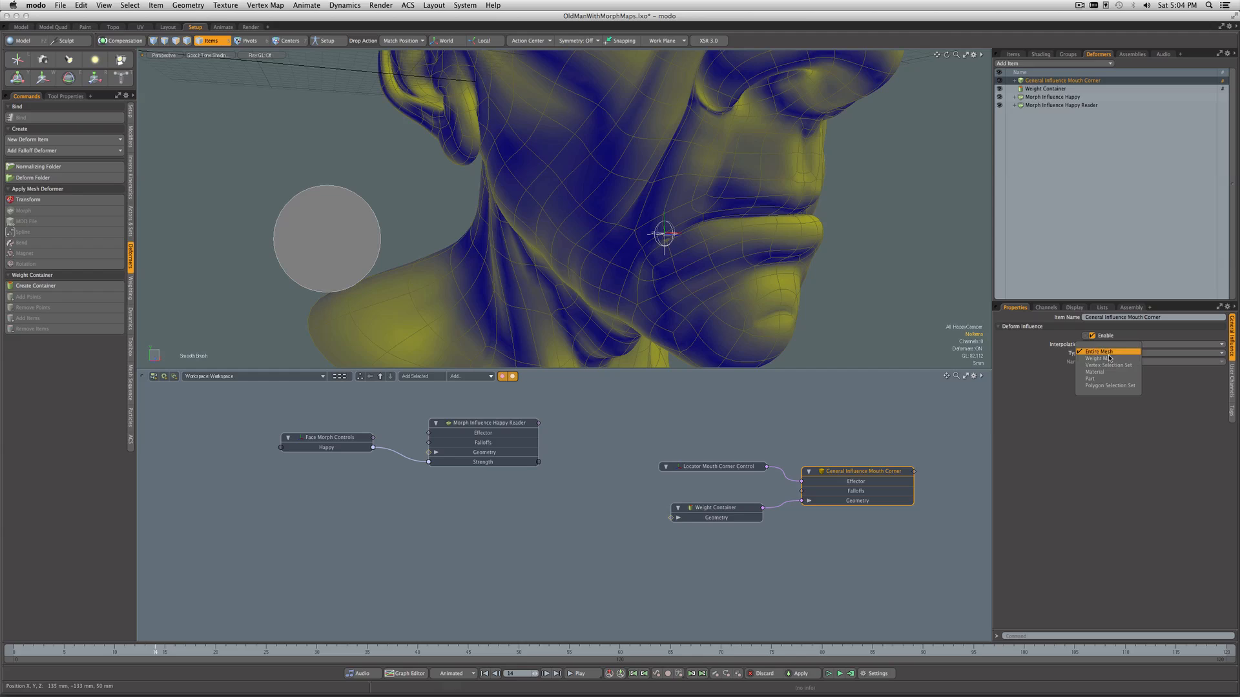
{"action": "left_click", "coordinate": [1097, 359]}
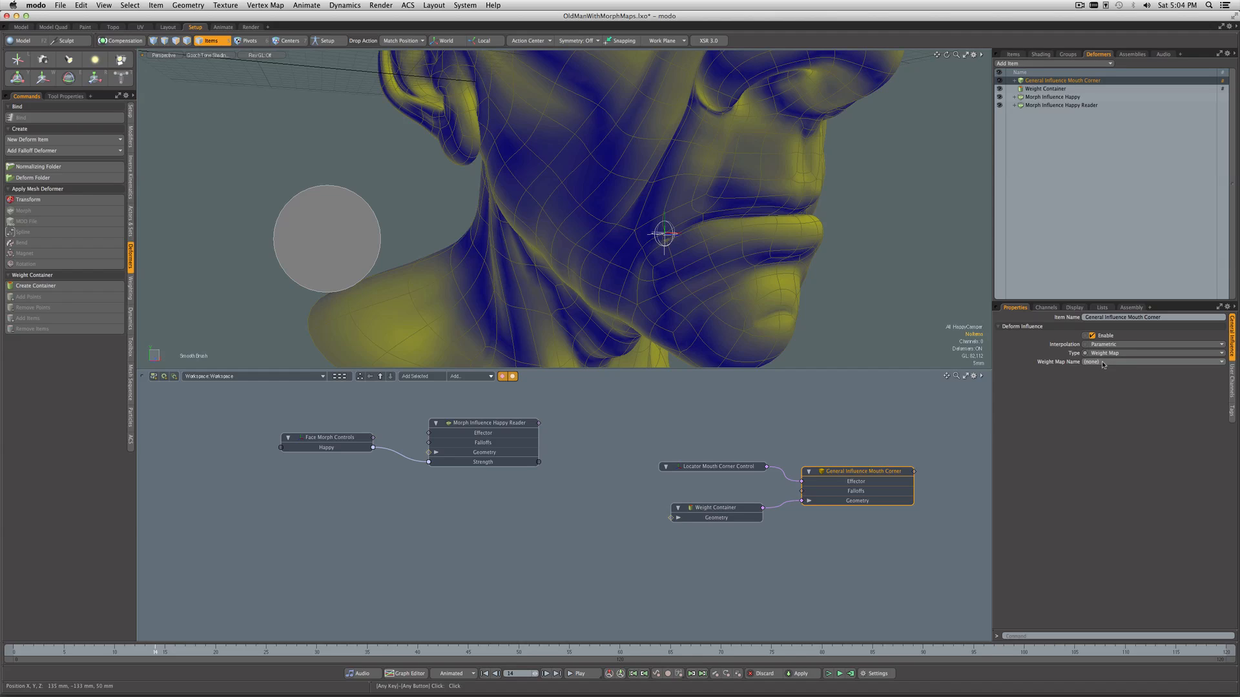
{"action": "left_click", "coordinate": [1154, 362]}
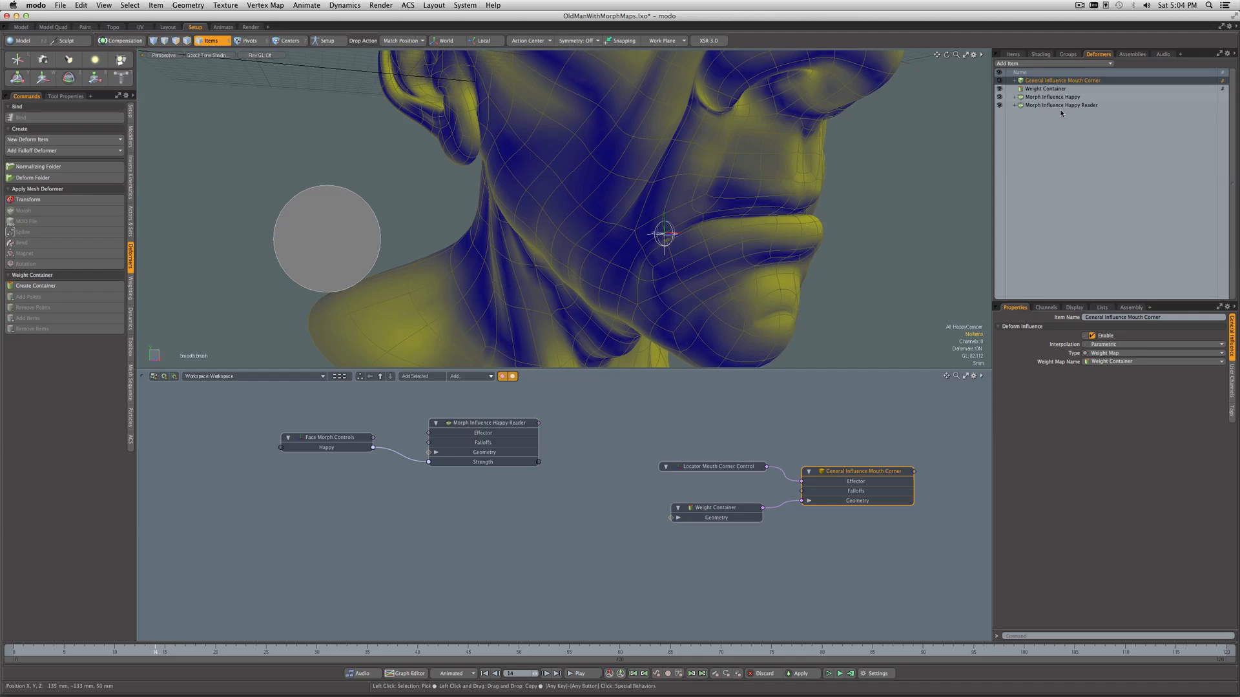
{"action": "mouse_move", "coordinate": [1053, 117]}
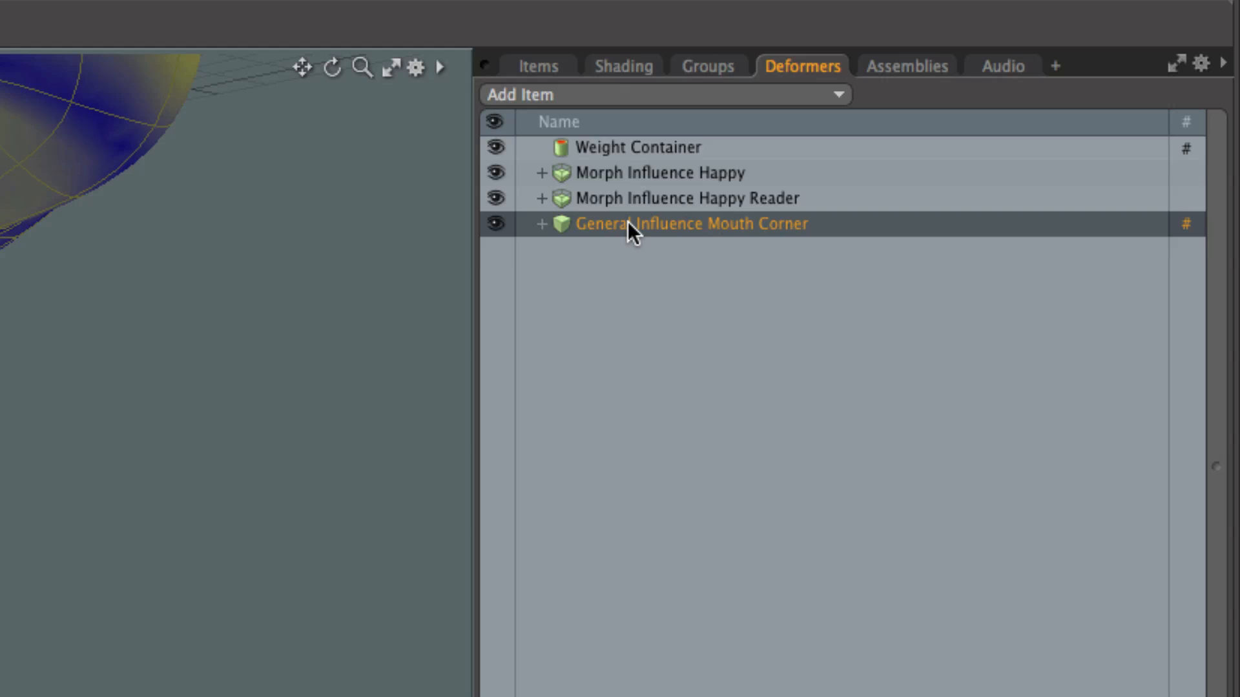
{"action": "mouse_move", "coordinate": [702, 249]}
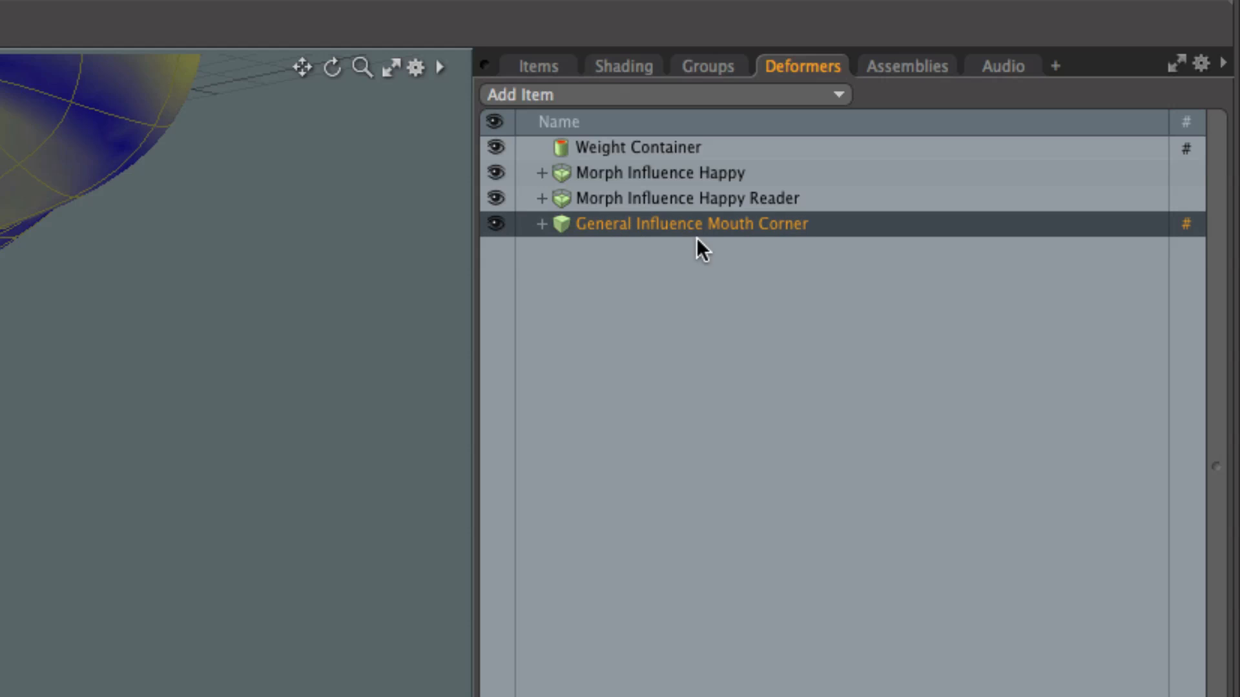
{"action": "mouse_move", "coordinate": [715, 236]}
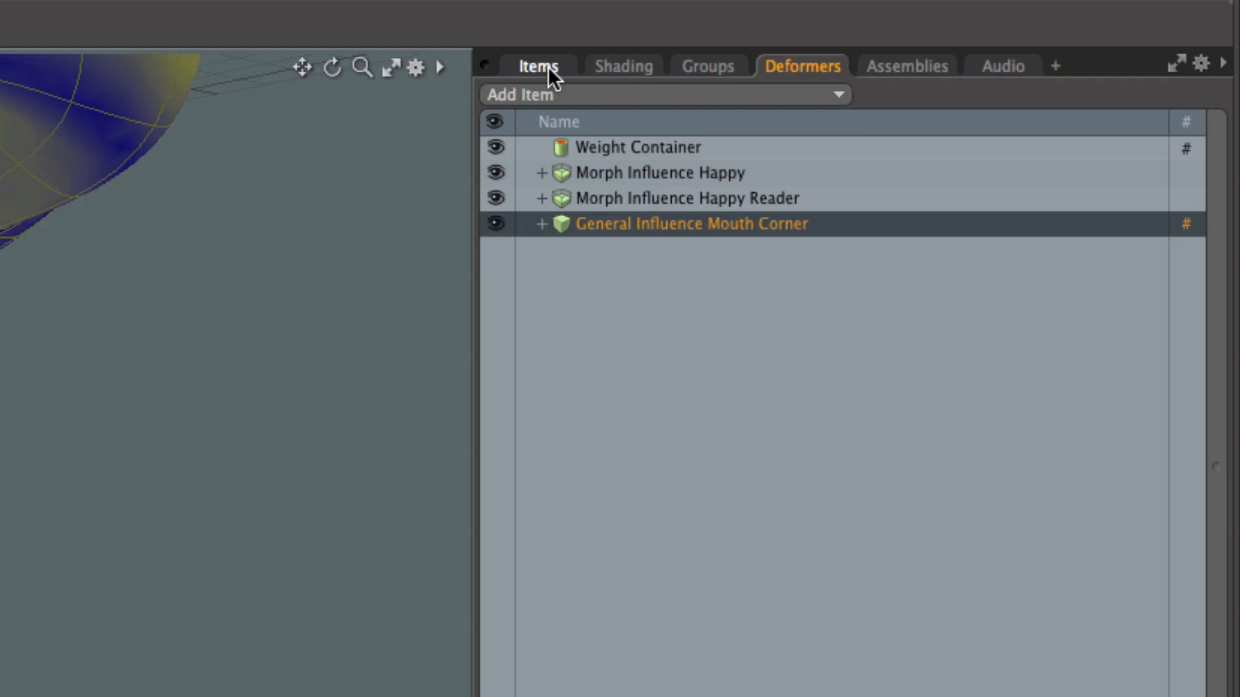
Step: Return to the Items scene list after reordering the deformer last
{"action": "left_click", "coordinate": [539, 66]}
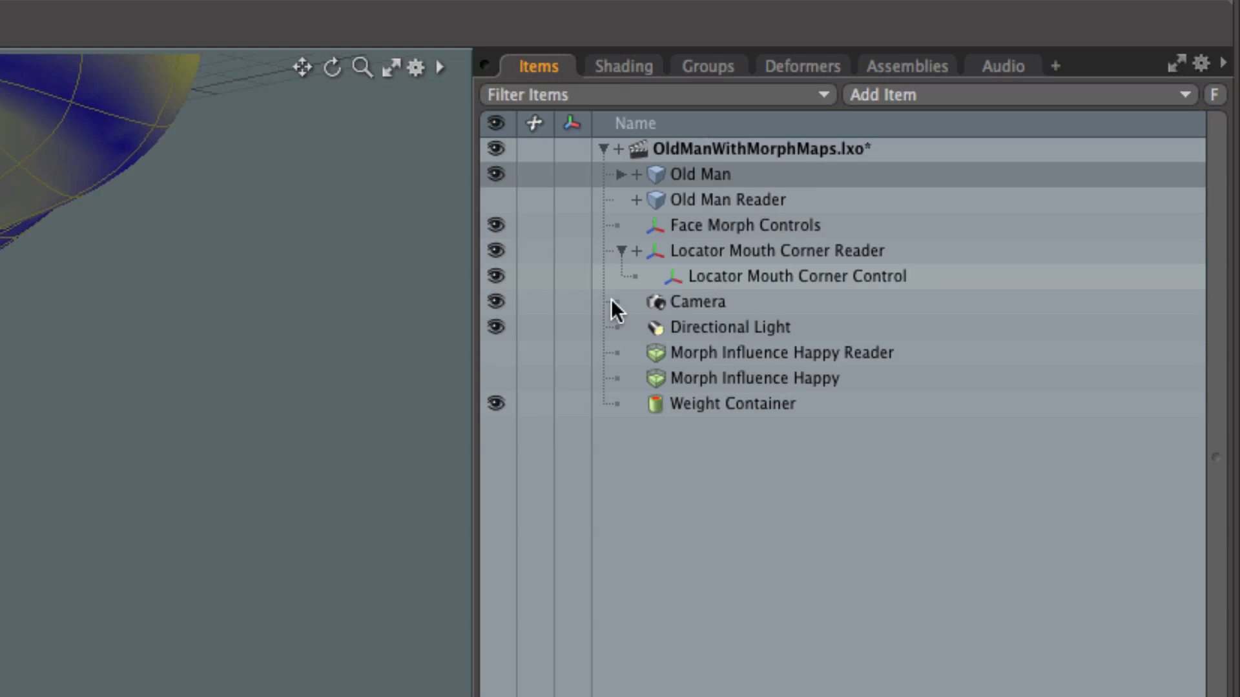
Step: Link Happy to Morph Influence Happy's Strength, then select Face Morph Controls
{"action": "left_click", "coordinate": [752, 378]}
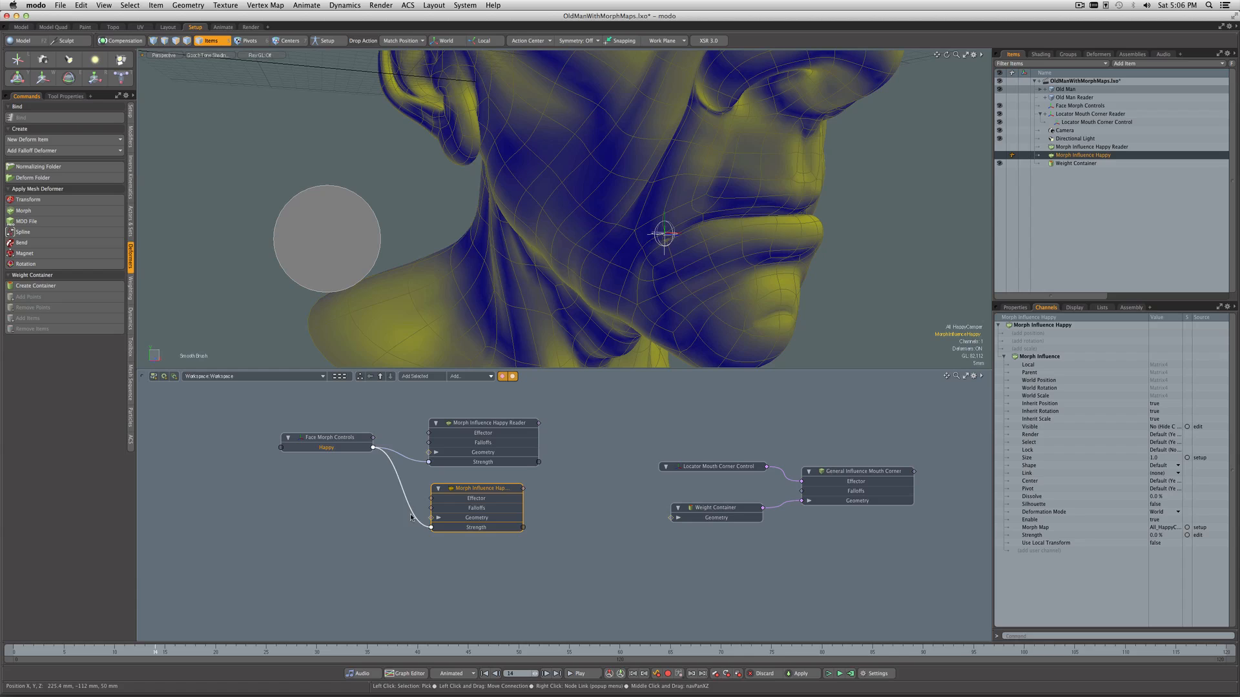
{"action": "left_click", "coordinate": [328, 438]}
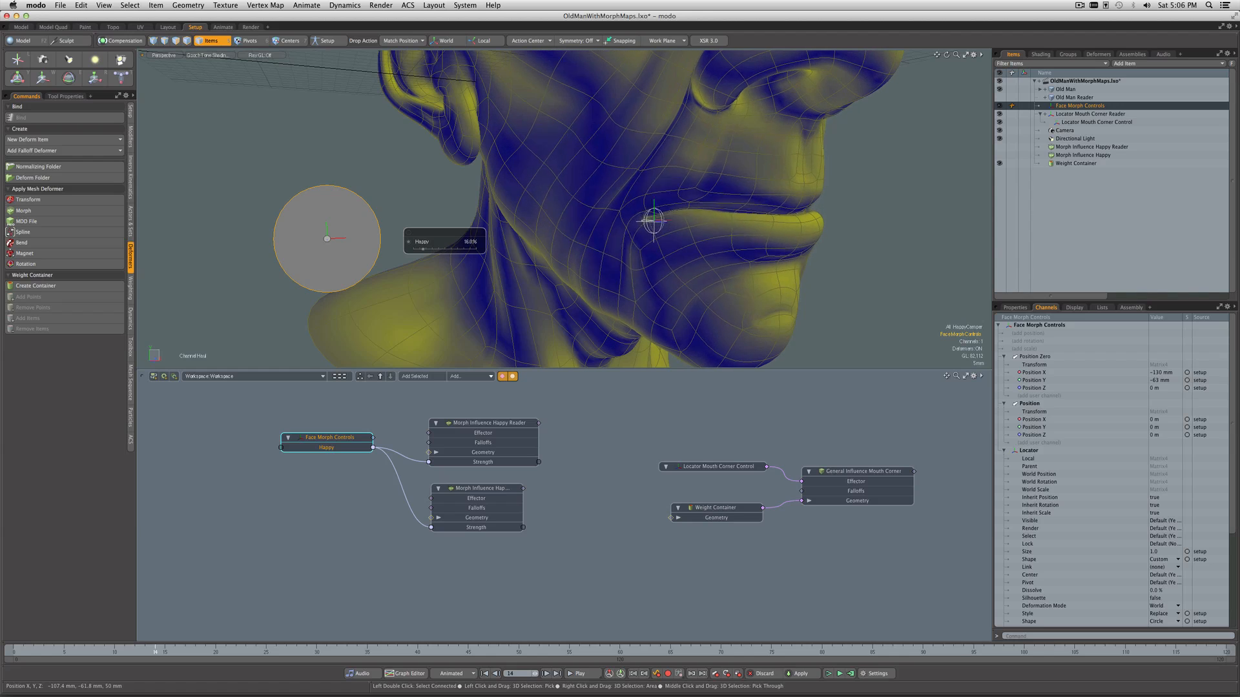
Step: Drag the Happy haul slider up to 50% so the head smiles
{"action": "left_click_drag", "start_coordinate": [422, 241], "coordinate": [465, 241]}
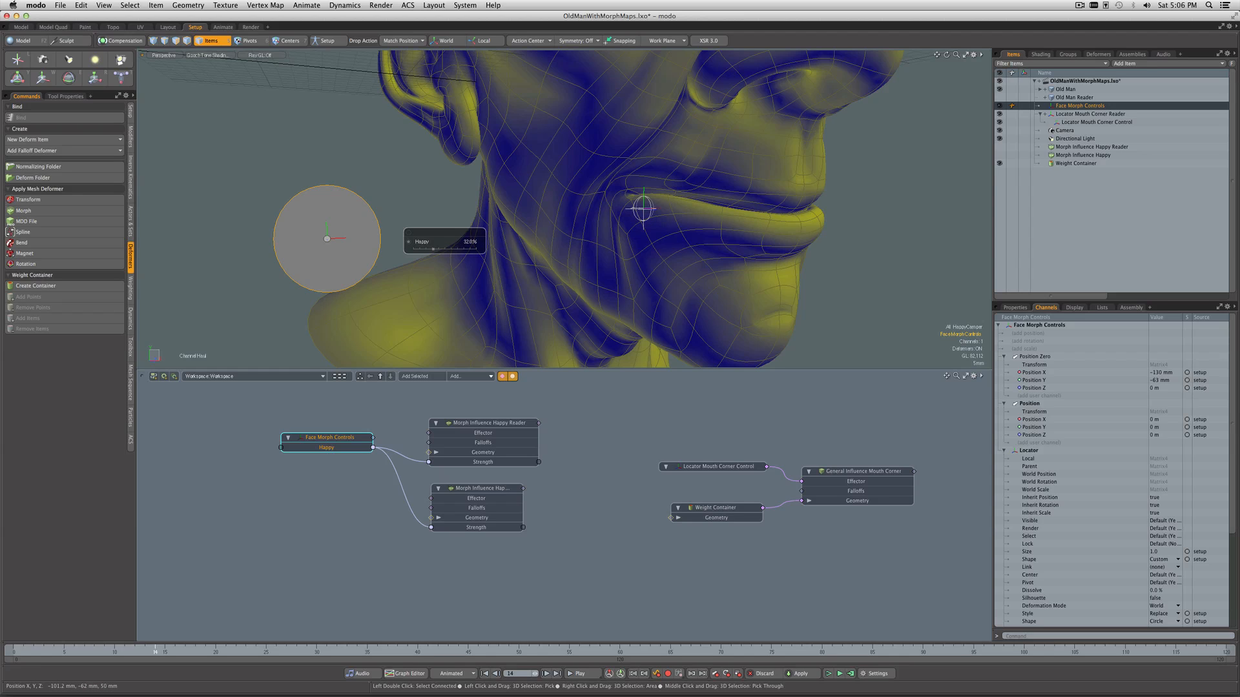
{"action": "left_click_drag", "start_coordinate": [471, 241], "coordinate": [470, 241]}
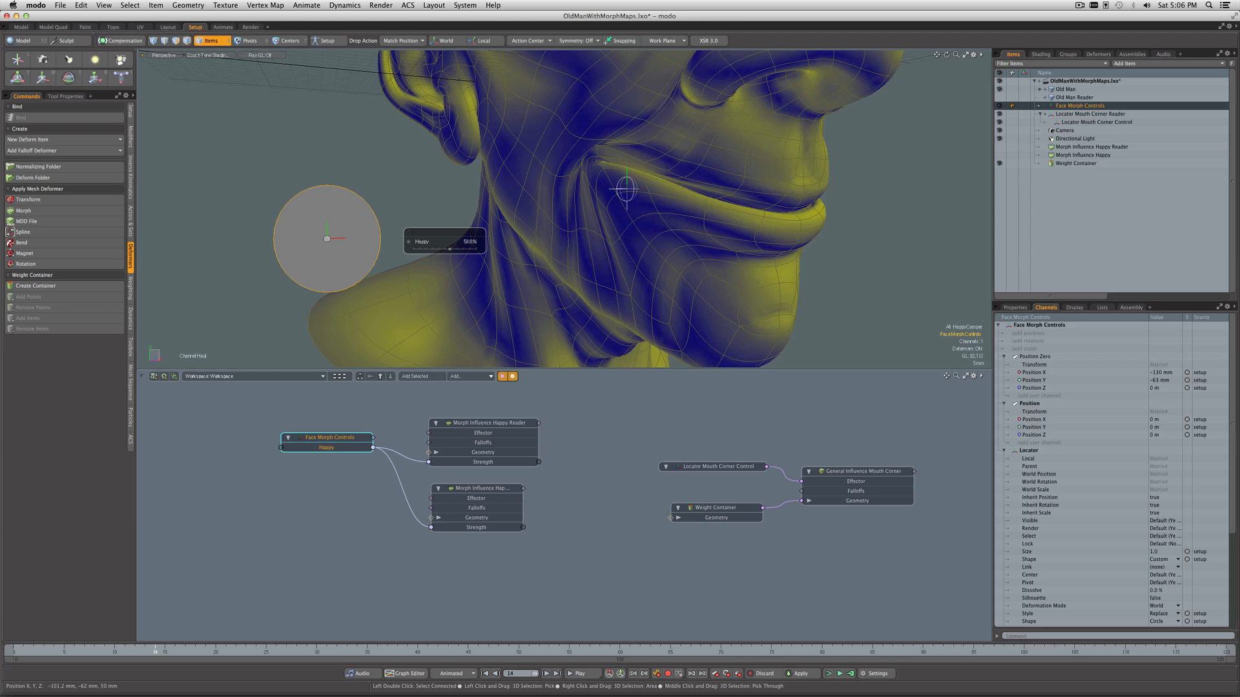
{"action": "left_click_drag", "start_coordinate": [471, 240], "coordinate": [490, 241]}
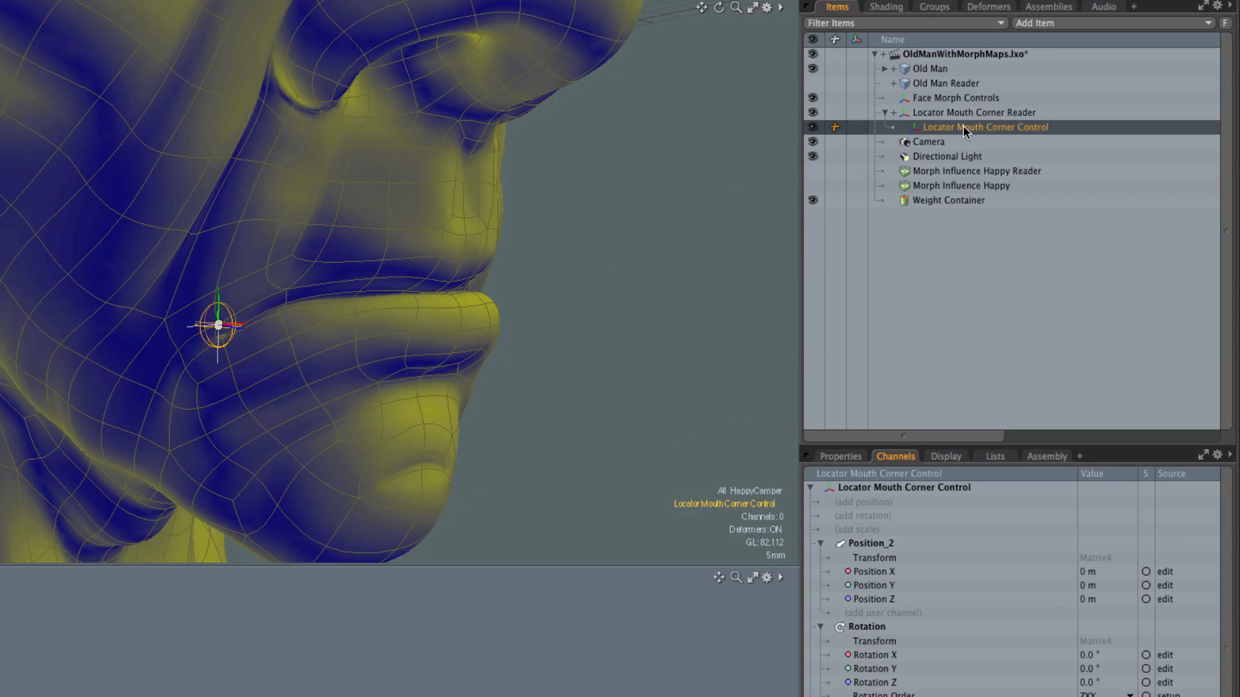
Step: Select Locator Mouth Corner Control and switch its Deformation Mode to Local
{"action": "left_click", "coordinate": [840, 457]}
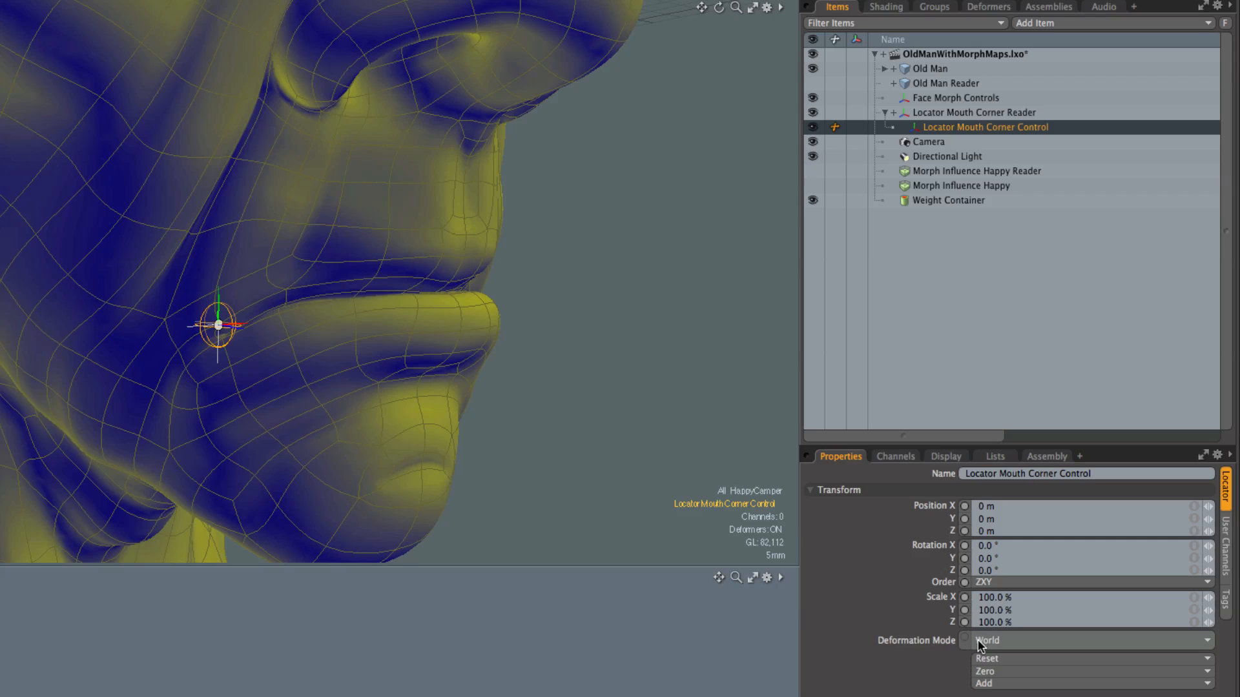
{"action": "mouse_move", "coordinate": [1021, 646]}
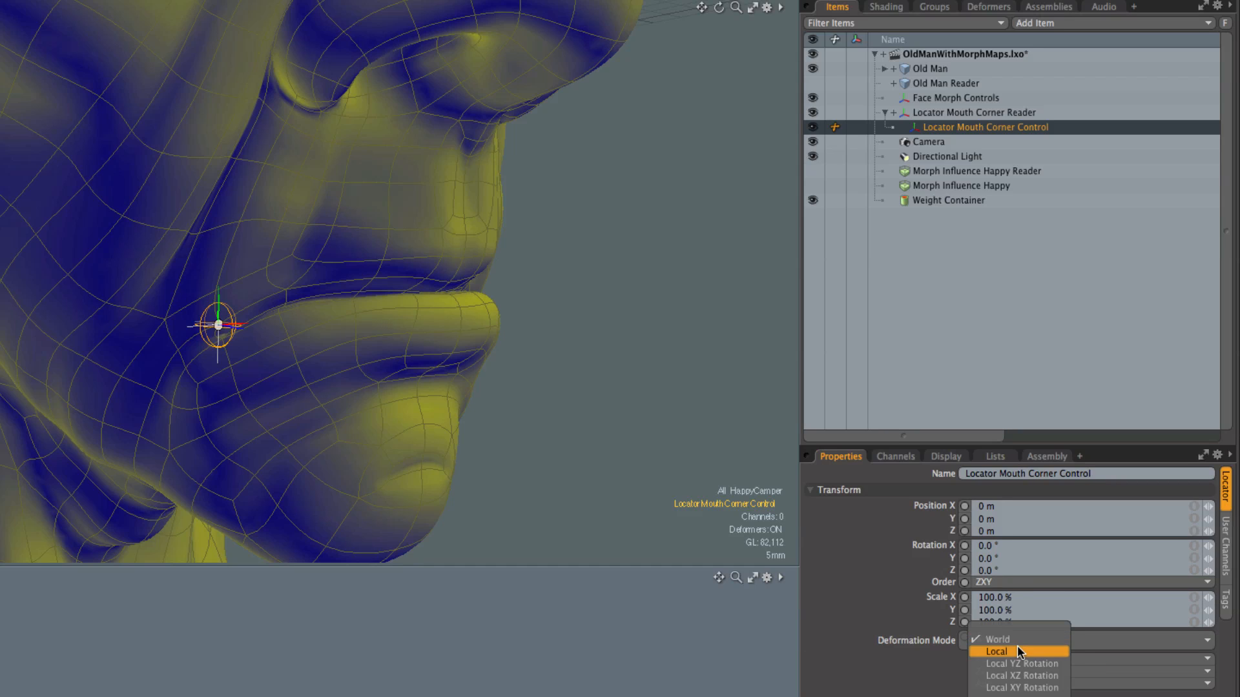
{"action": "left_click", "coordinate": [996, 651]}
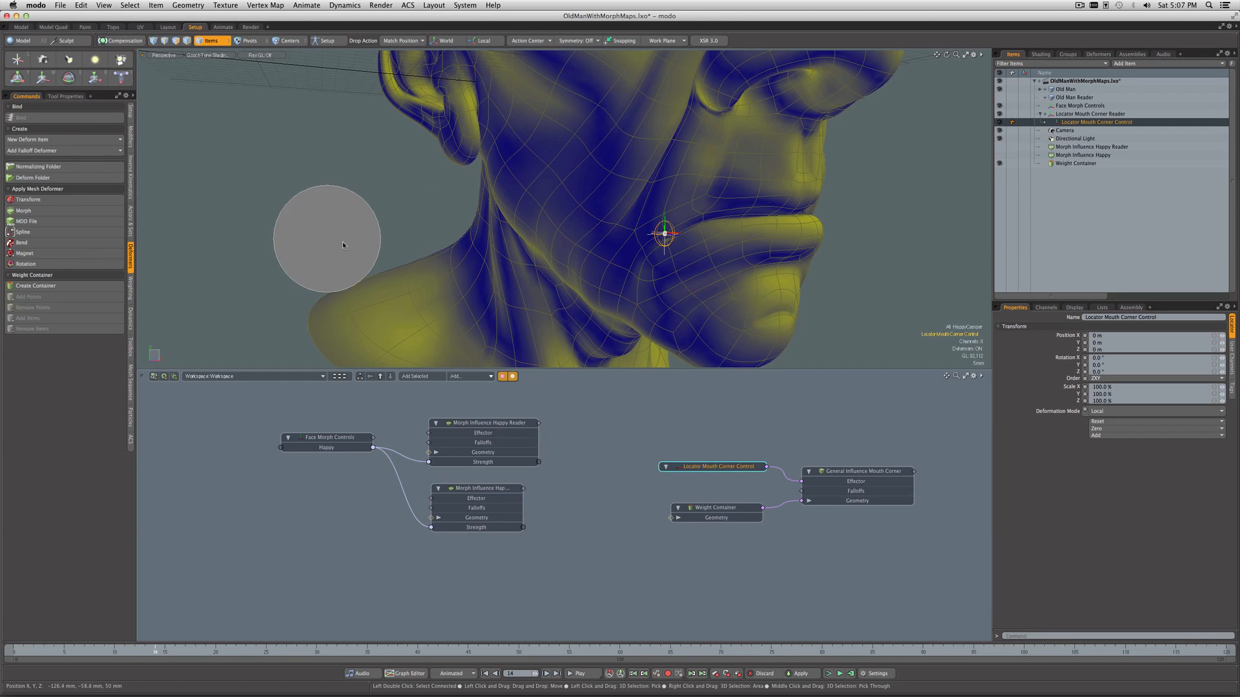
Step: Raise Happy to smile, then drag the mouth corner sphere to reshape the lip
{"action": "left_click", "coordinate": [327, 438]}
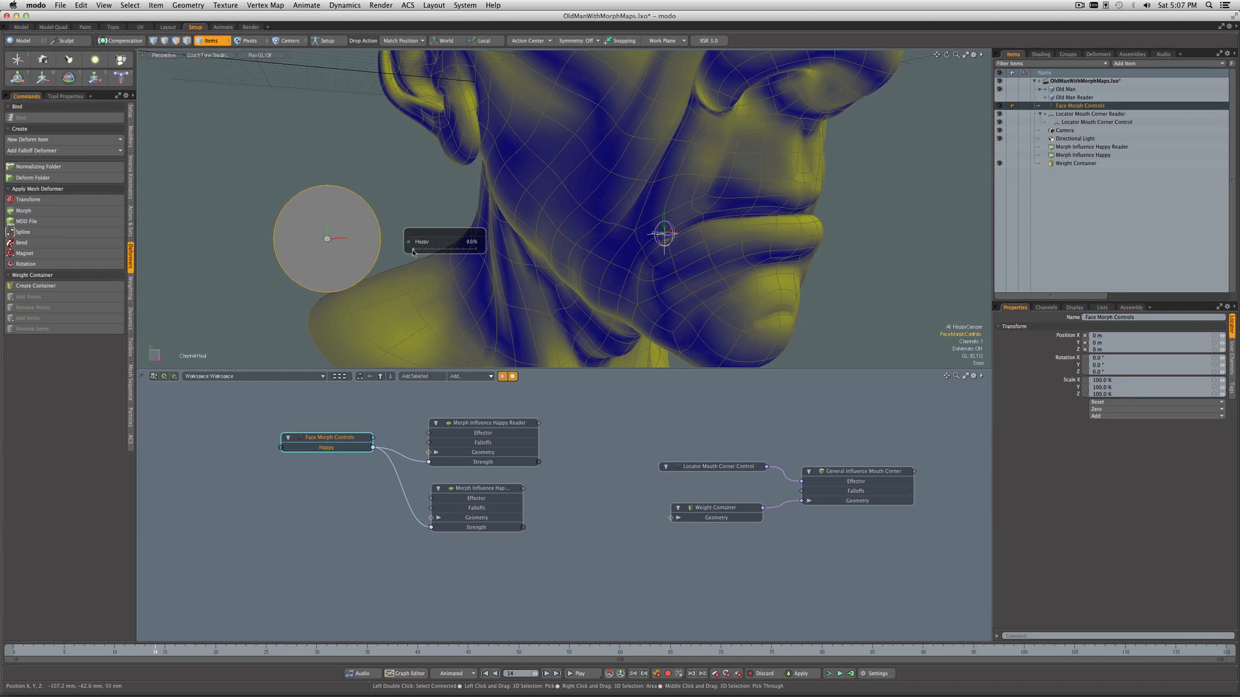
{"action": "left_click_drag", "start_coordinate": [443, 240], "coordinate": [490, 241]}
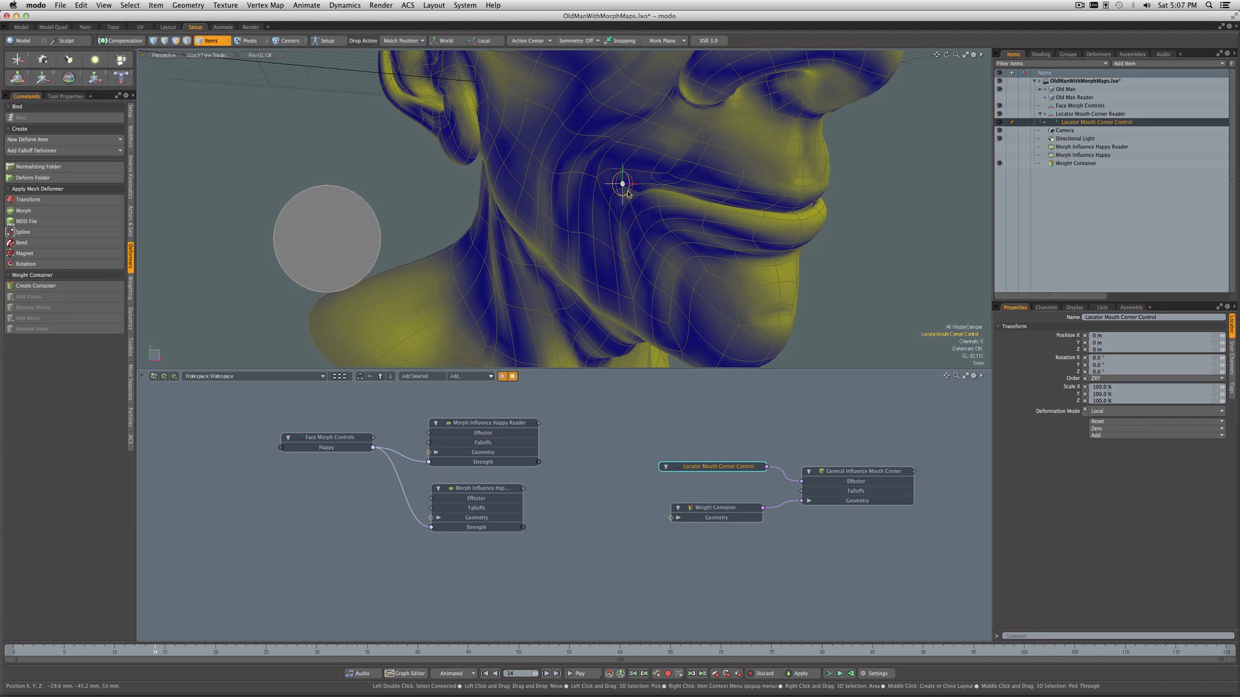
{"action": "left_click_drag", "start_coordinate": [627, 186], "coordinate": [616, 180]}
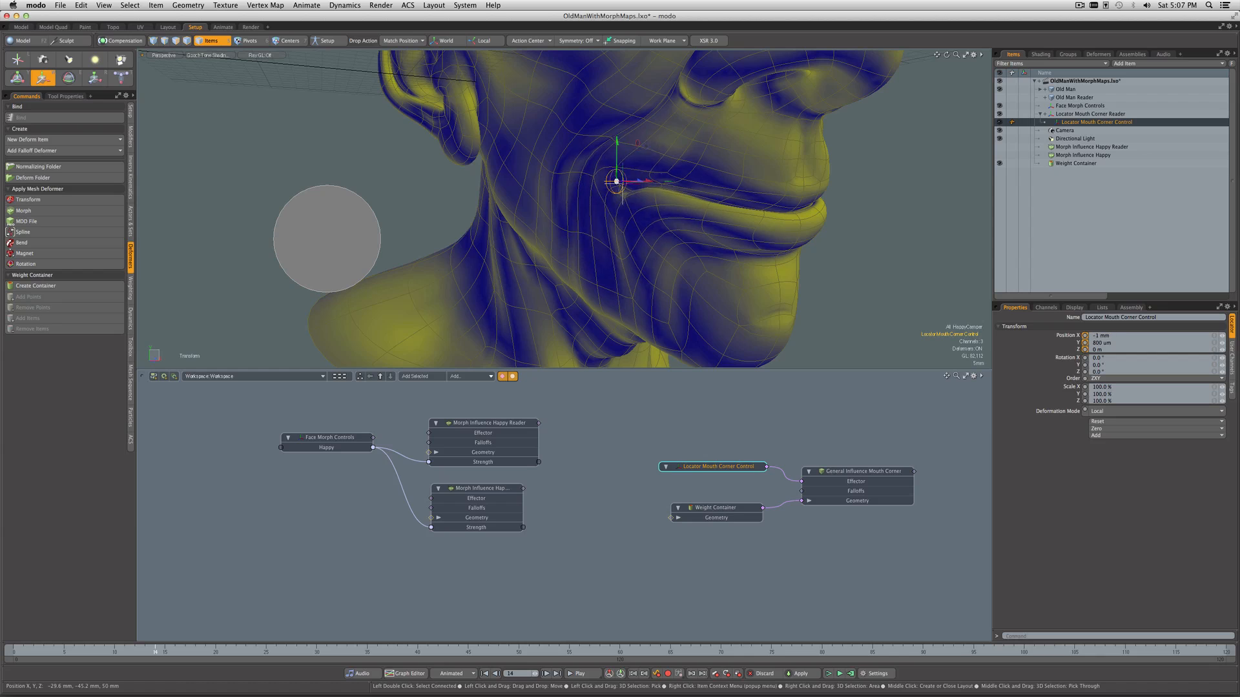
{"action": "left_click_drag", "start_coordinate": [629, 181], "coordinate": [609, 187]}
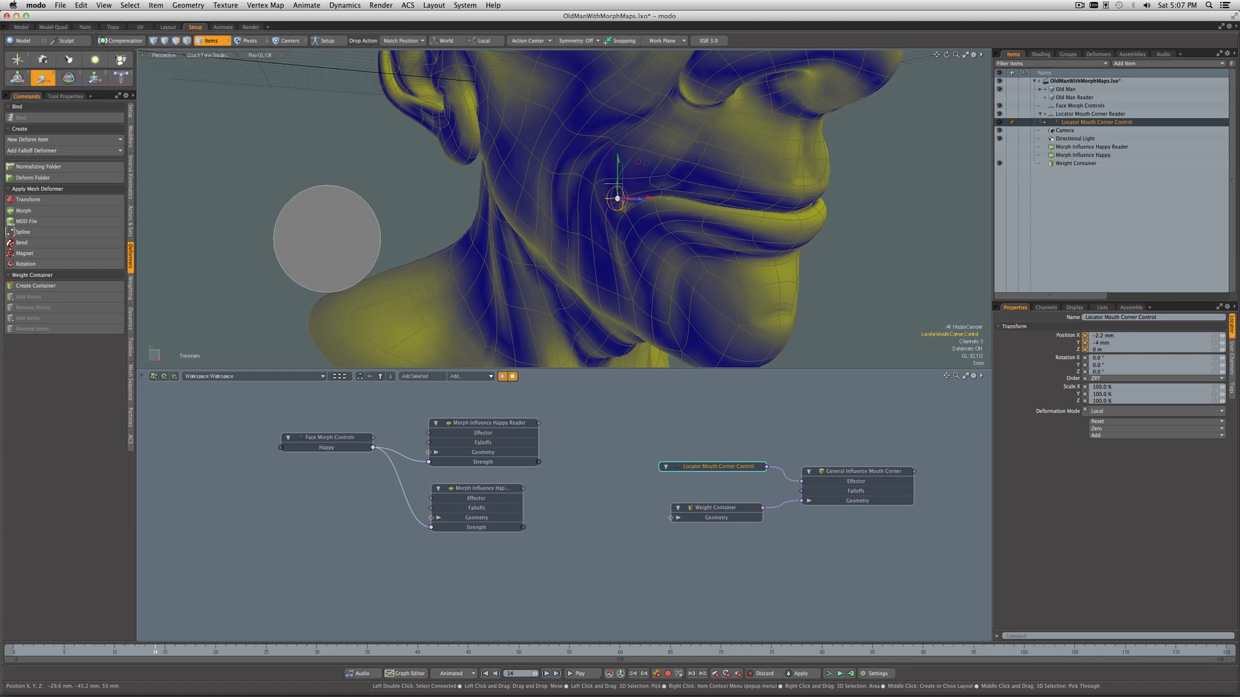
{"action": "left_click_drag", "start_coordinate": [617, 198], "coordinate": [628, 186]}
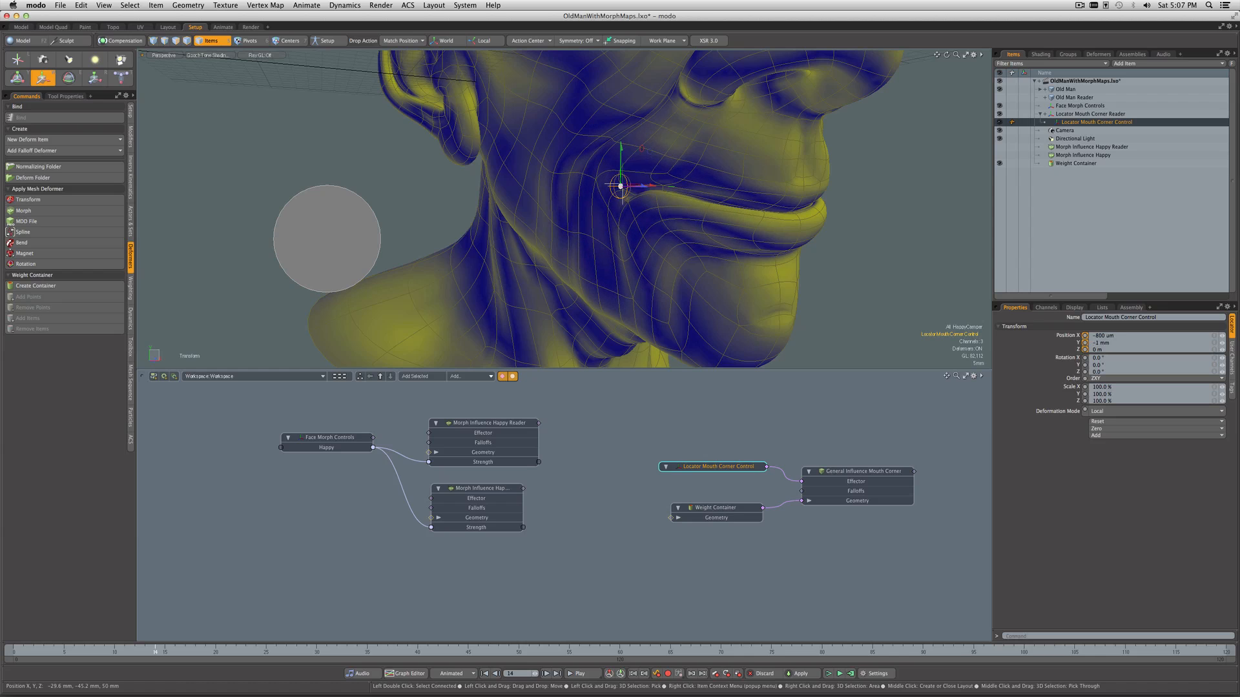
{"action": "left_click_drag", "start_coordinate": [625, 186], "coordinate": [620, 193]}
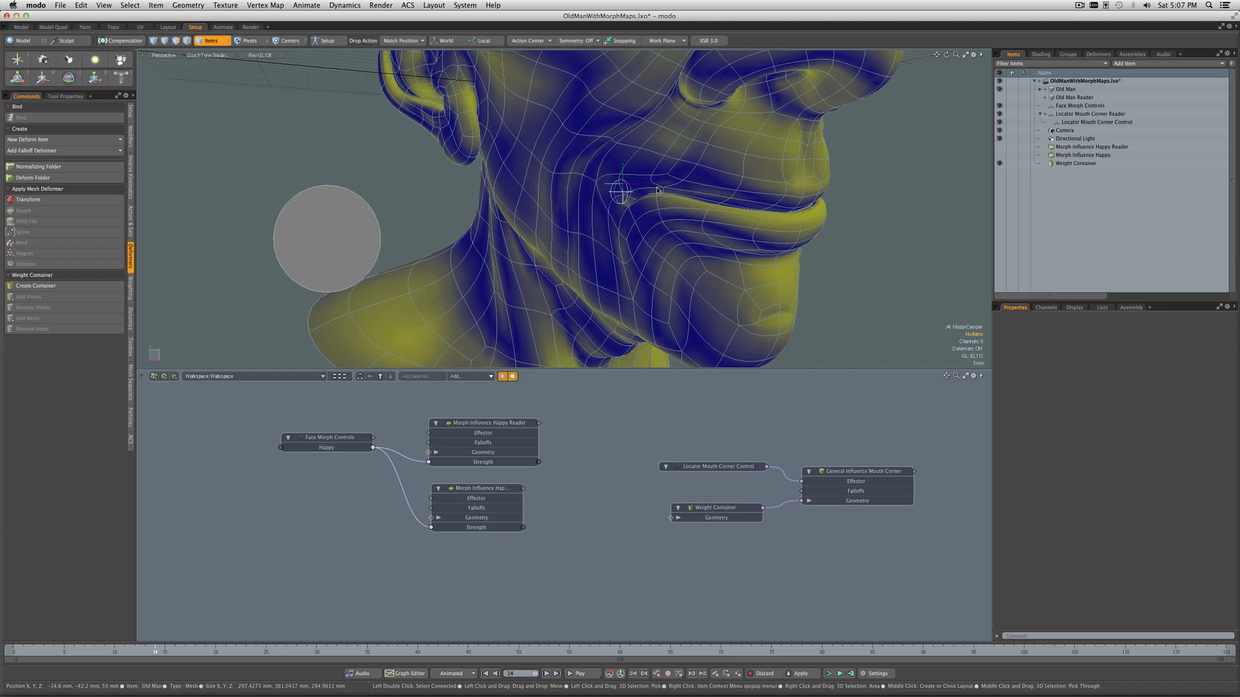
Step: Select Old Man, view its Assembly settings, then clear the selection
{"action": "left_click", "coordinate": [1066, 98]}
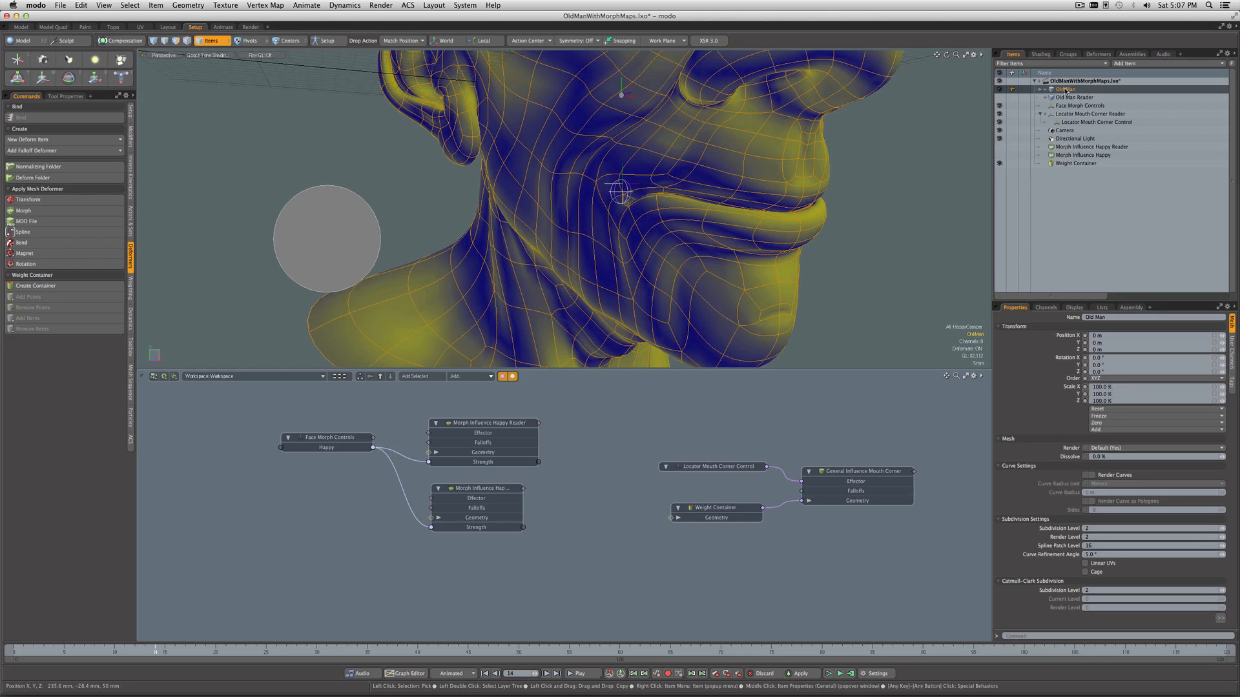
{"action": "left_click", "coordinate": [1071, 98]}
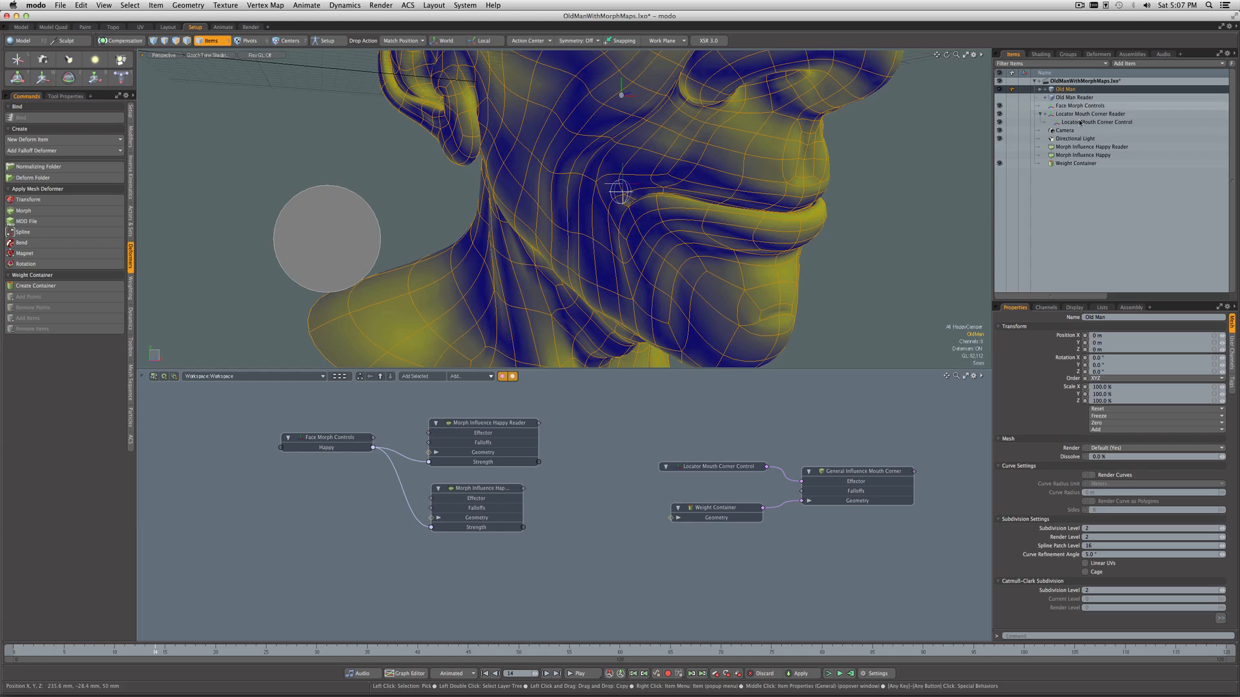
{"action": "left_click", "coordinate": [1130, 306]}
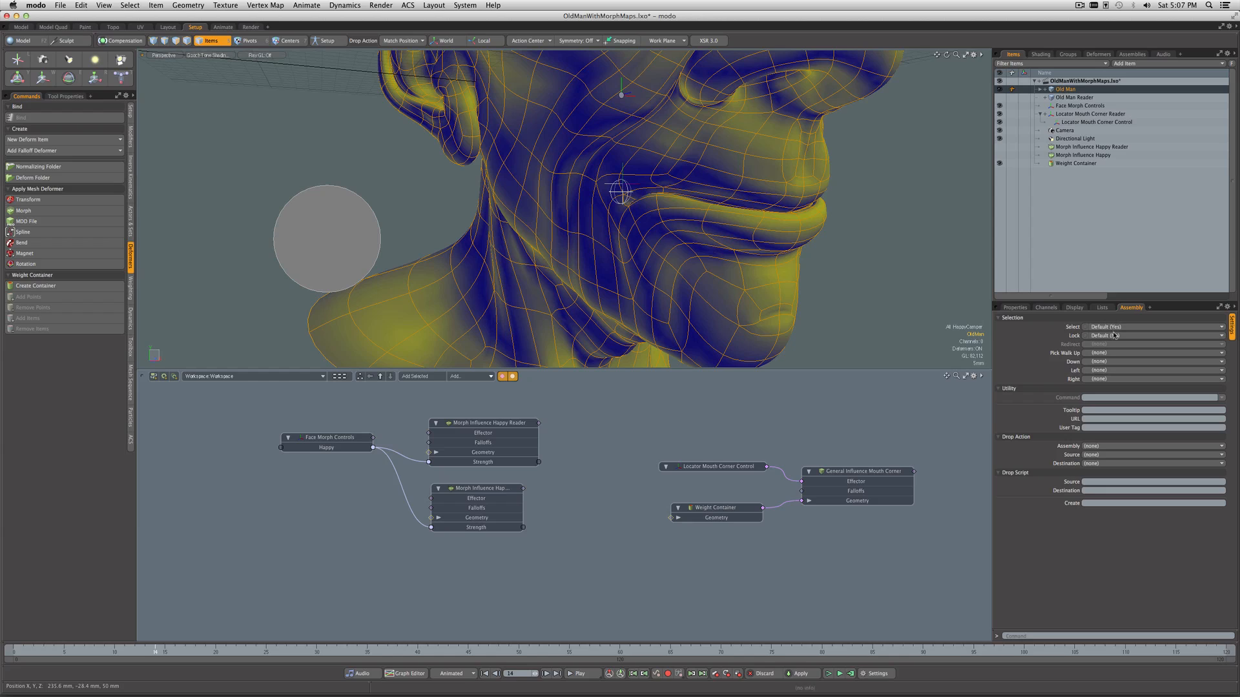
{"action": "left_click", "coordinate": [1151, 335]}
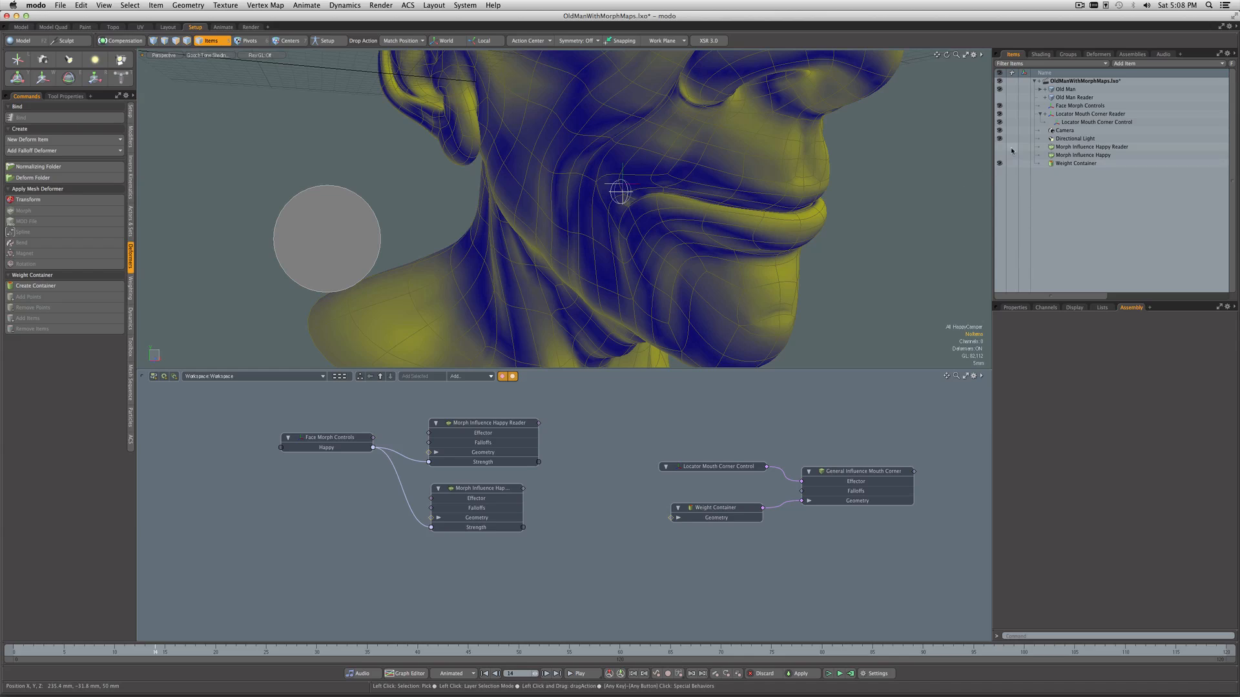
Step: Select Locator Mouth Corner Reader and view its Display settings
{"action": "left_click", "coordinate": [1094, 113]}
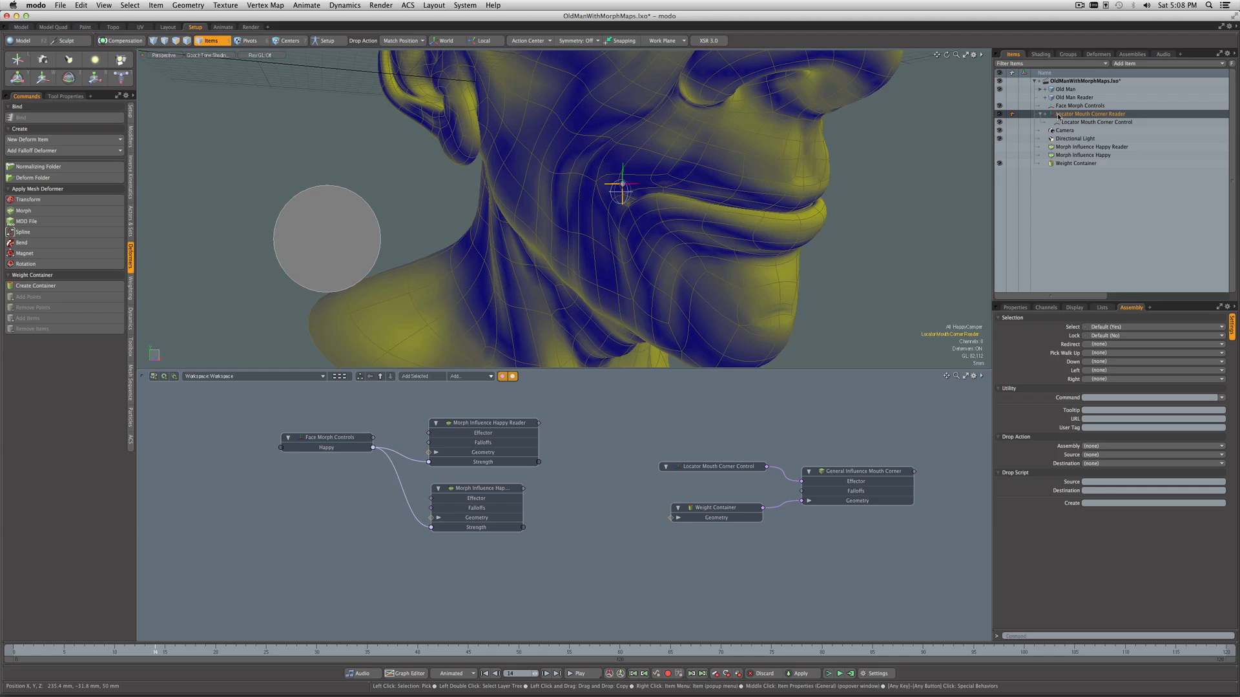
{"action": "left_click", "coordinate": [1098, 122]}
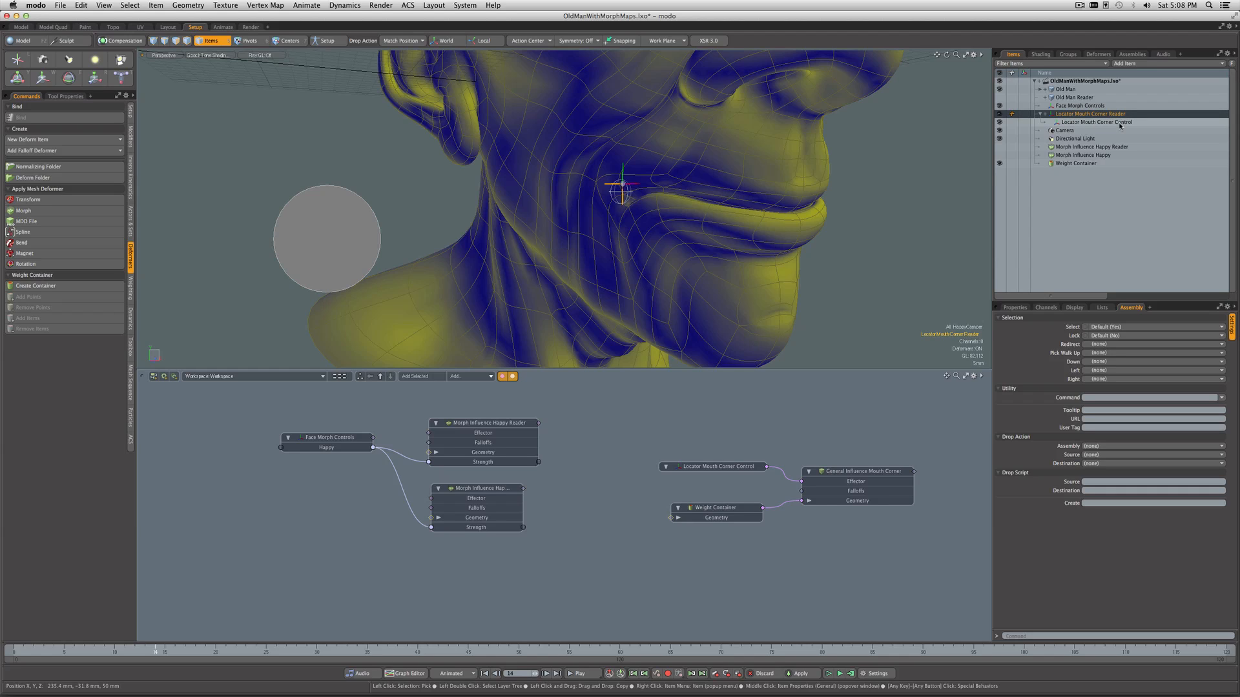
{"action": "mouse_move", "coordinate": [1096, 123]}
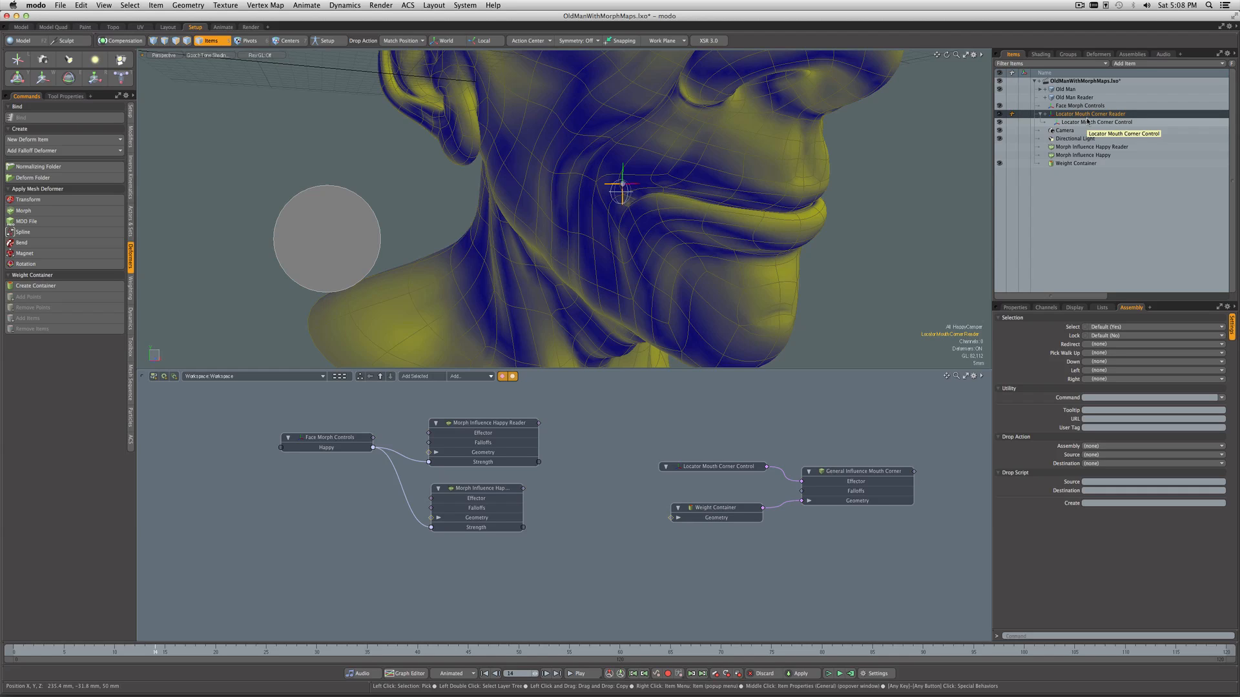
{"action": "mouse_move", "coordinate": [1086, 123]}
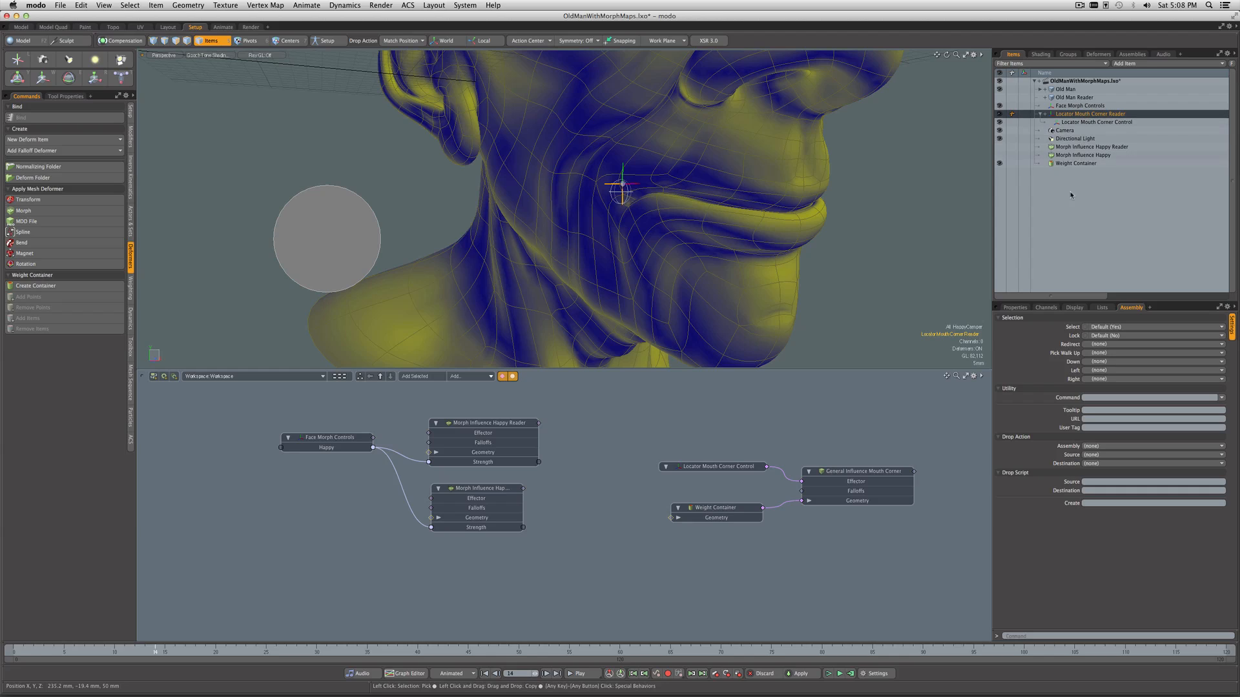
{"action": "left_click", "coordinate": [1074, 307]}
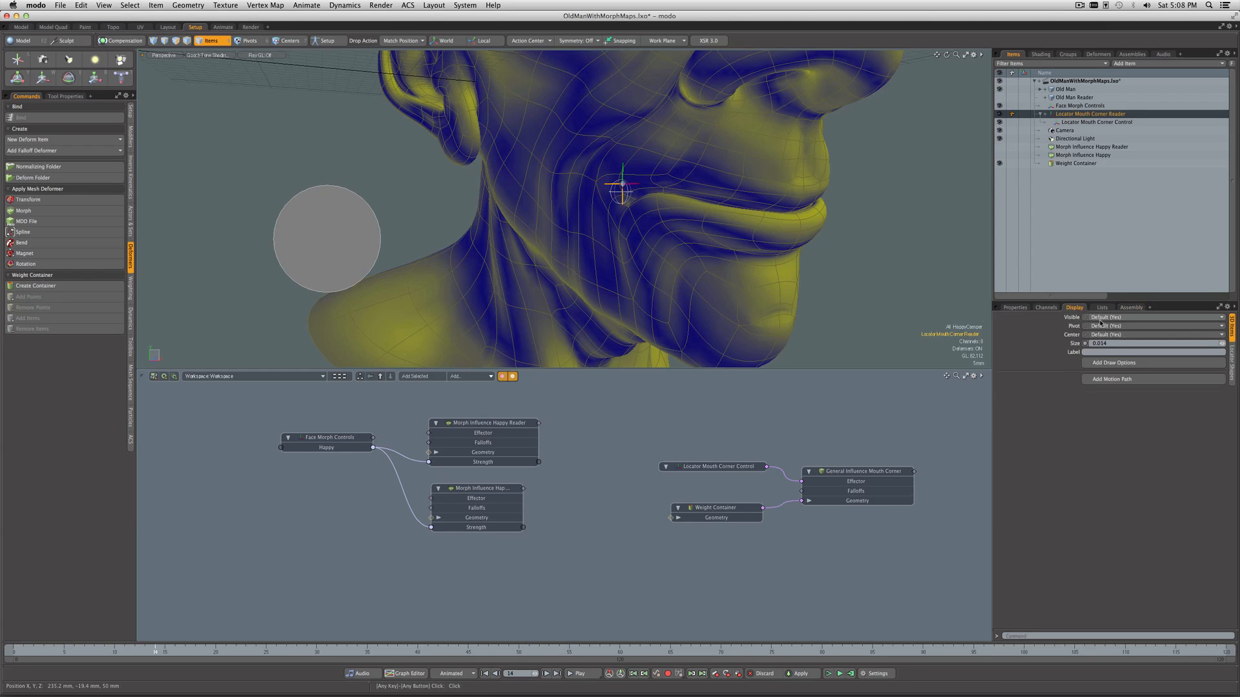
{"action": "left_click", "coordinate": [1148, 317]}
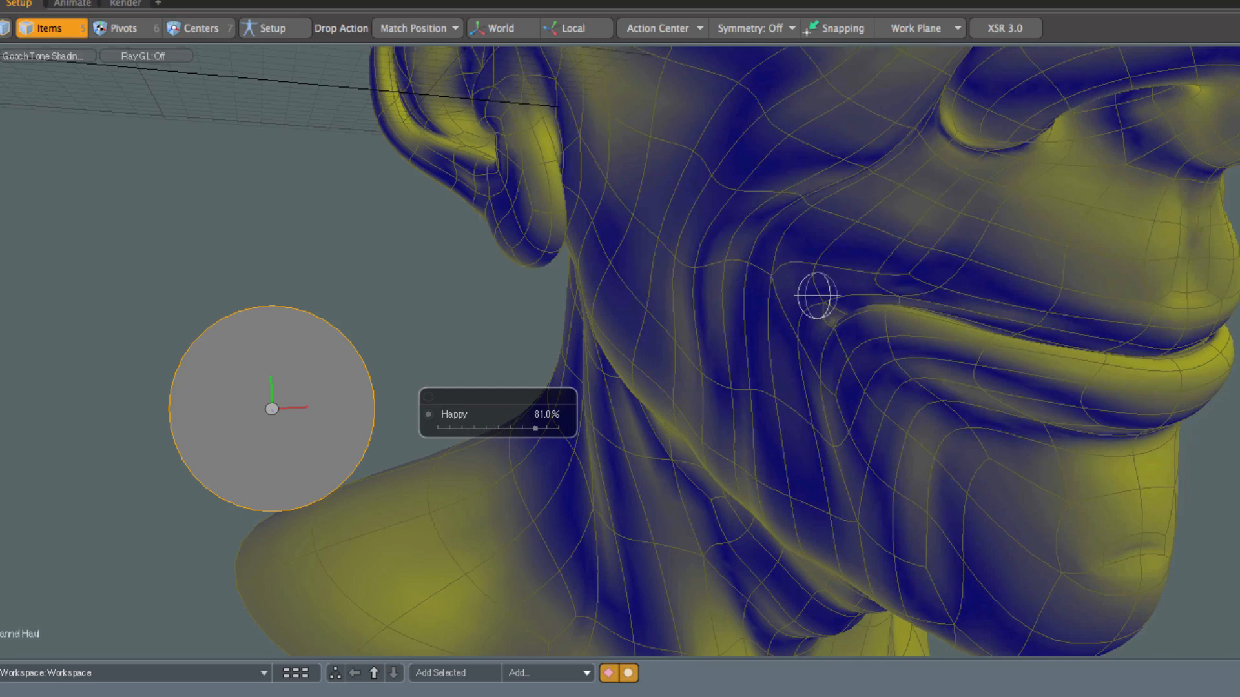
Step: Drag Happy to 81%, then down to 25%, checking the control follows
{"action": "left_click_drag", "start_coordinate": [536, 427], "coordinate": [512, 427]}
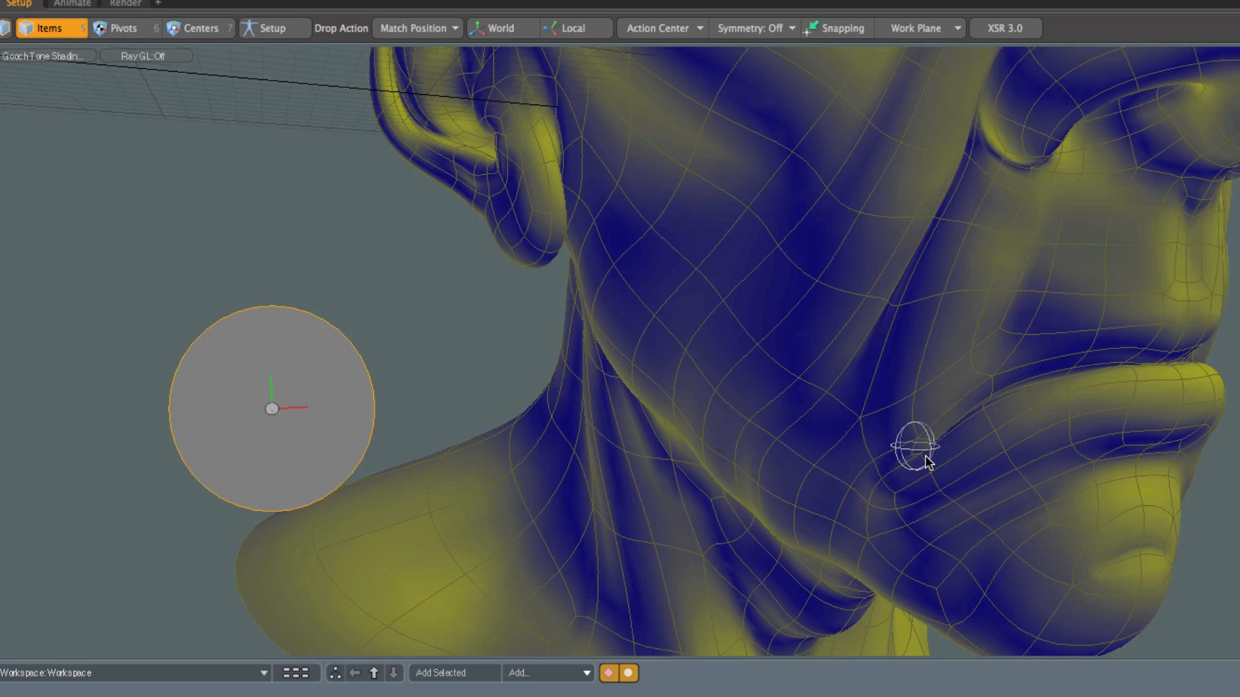
{"action": "left_click", "coordinate": [913, 443]}
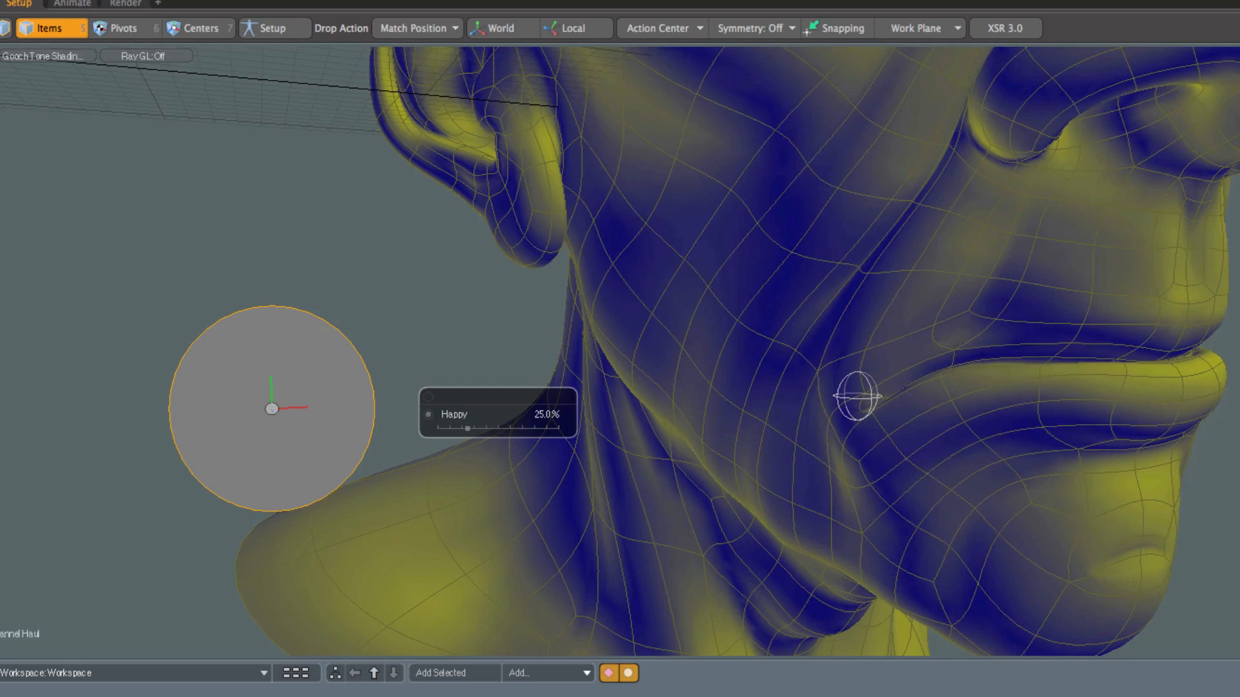
{"action": "left_click_drag", "start_coordinate": [466, 428], "coordinate": [557, 427]}
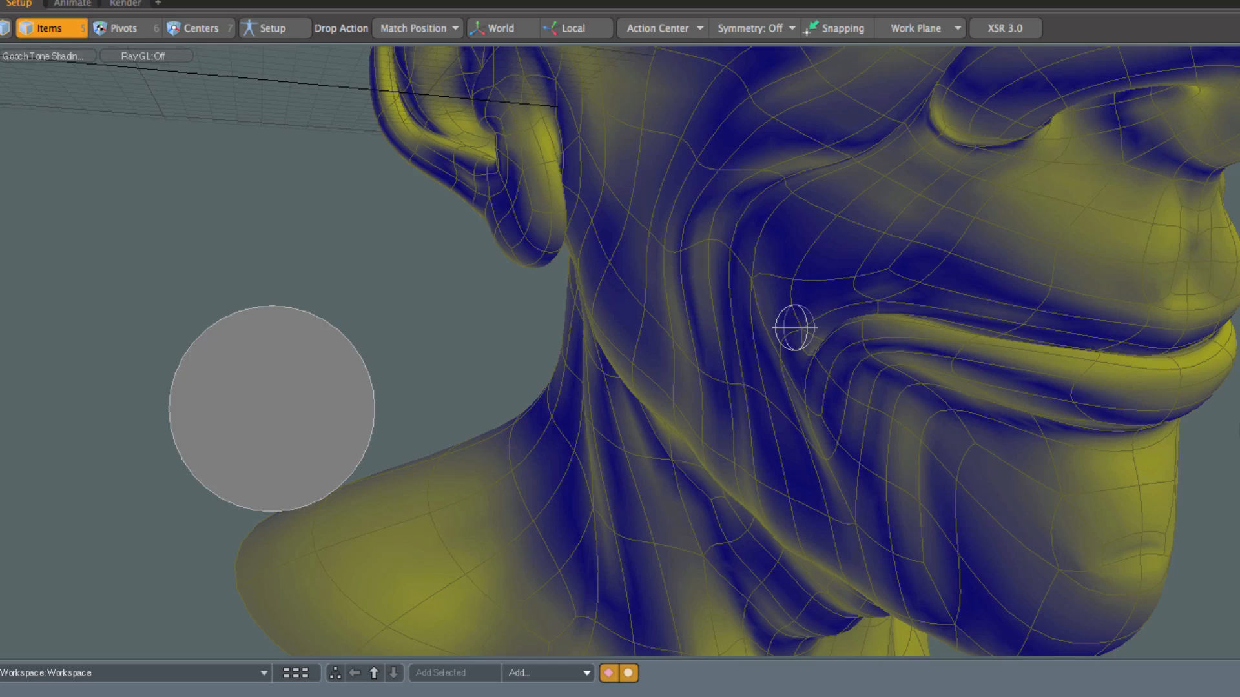
{"action": "mouse_move", "coordinate": [1139, 440]}
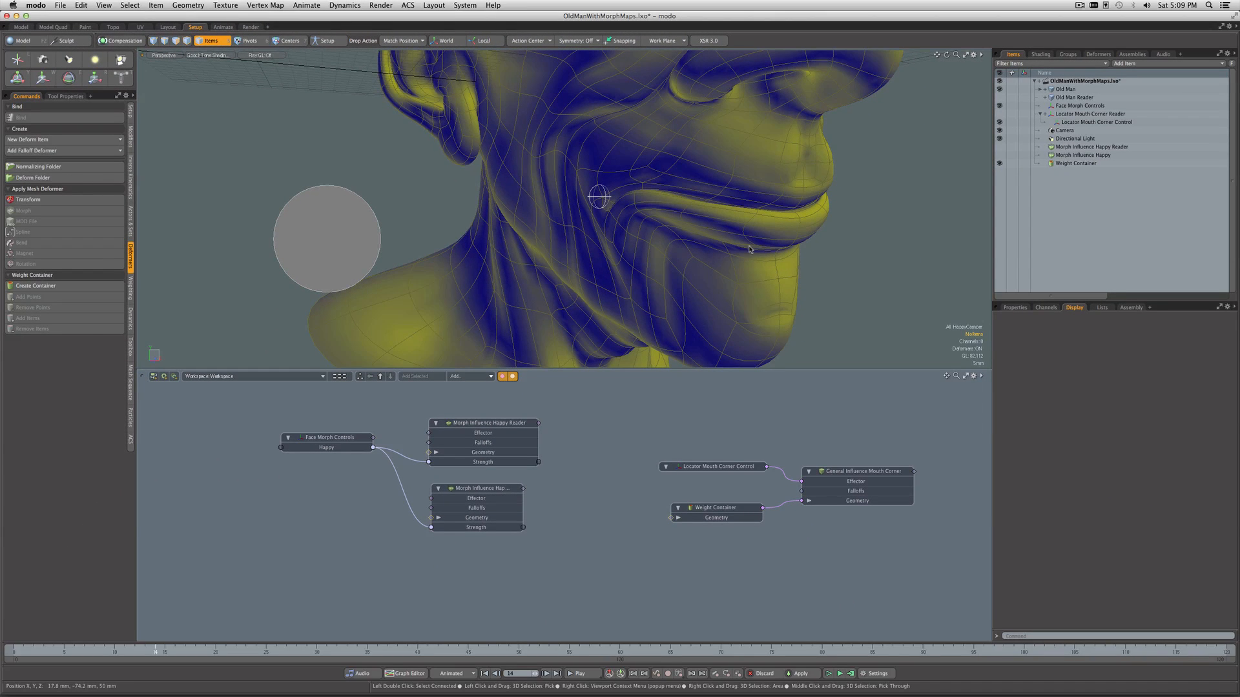
{"action": "left_click", "coordinate": [1074, 97]}
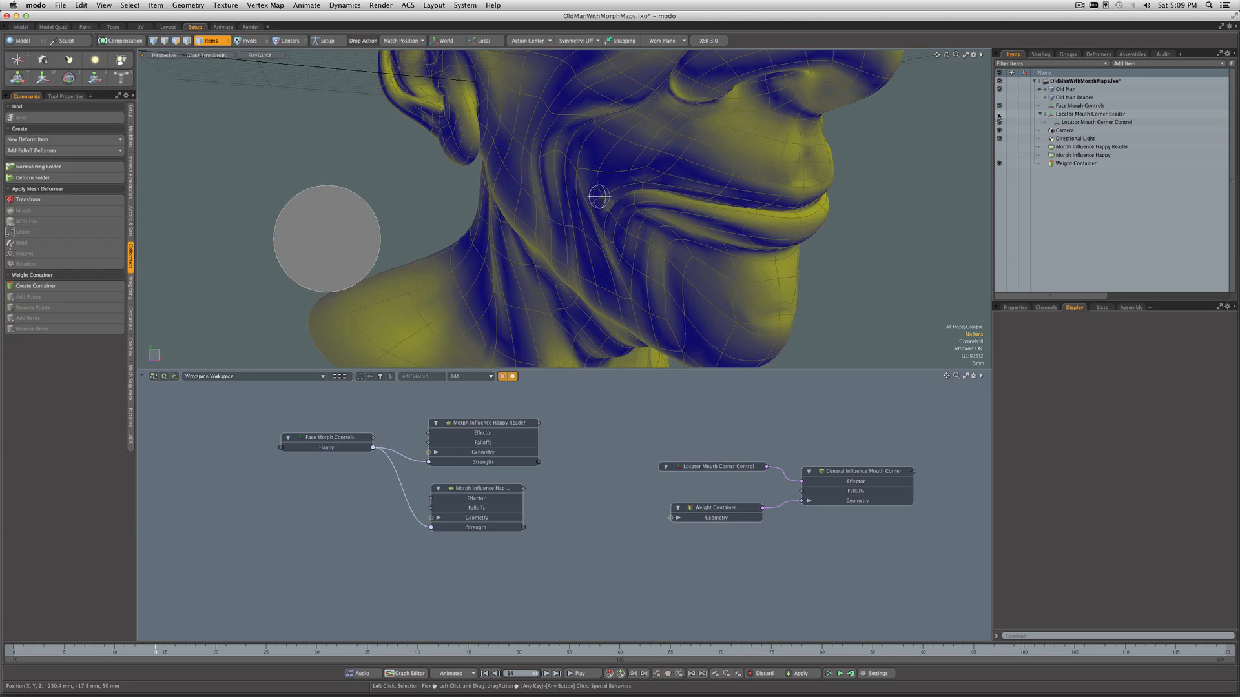
{"action": "left_click", "coordinate": [1092, 114]}
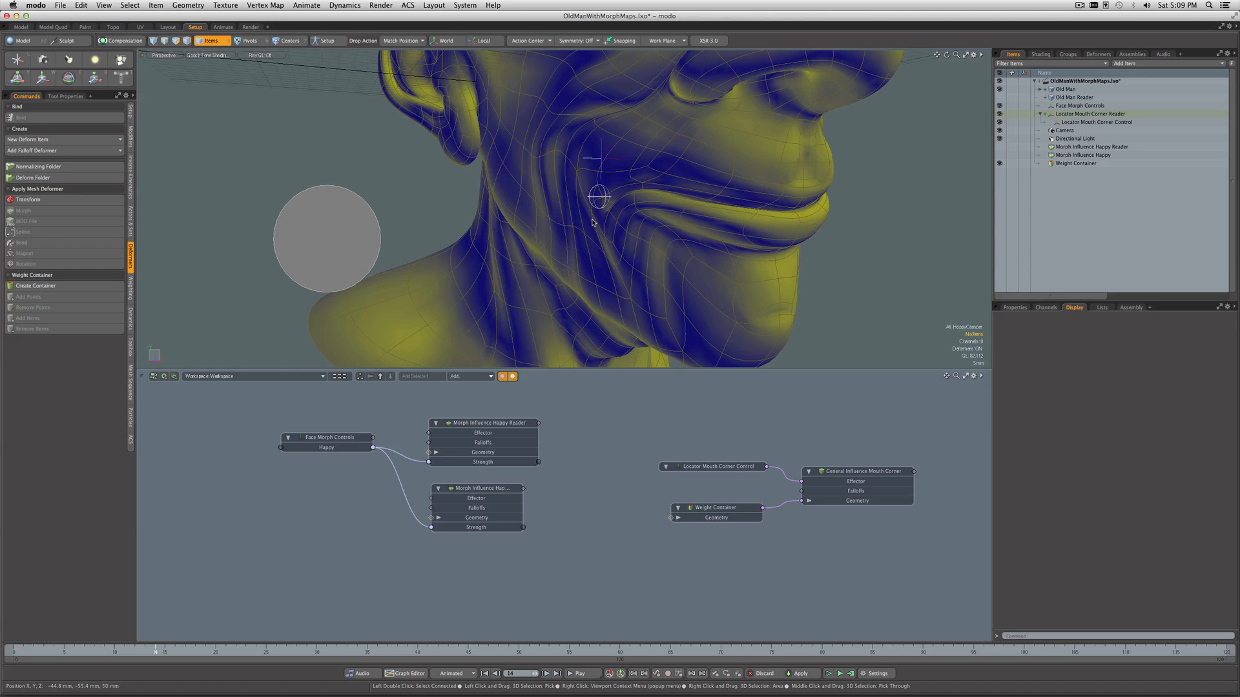
{"action": "mouse_move", "coordinate": [608, 219]}
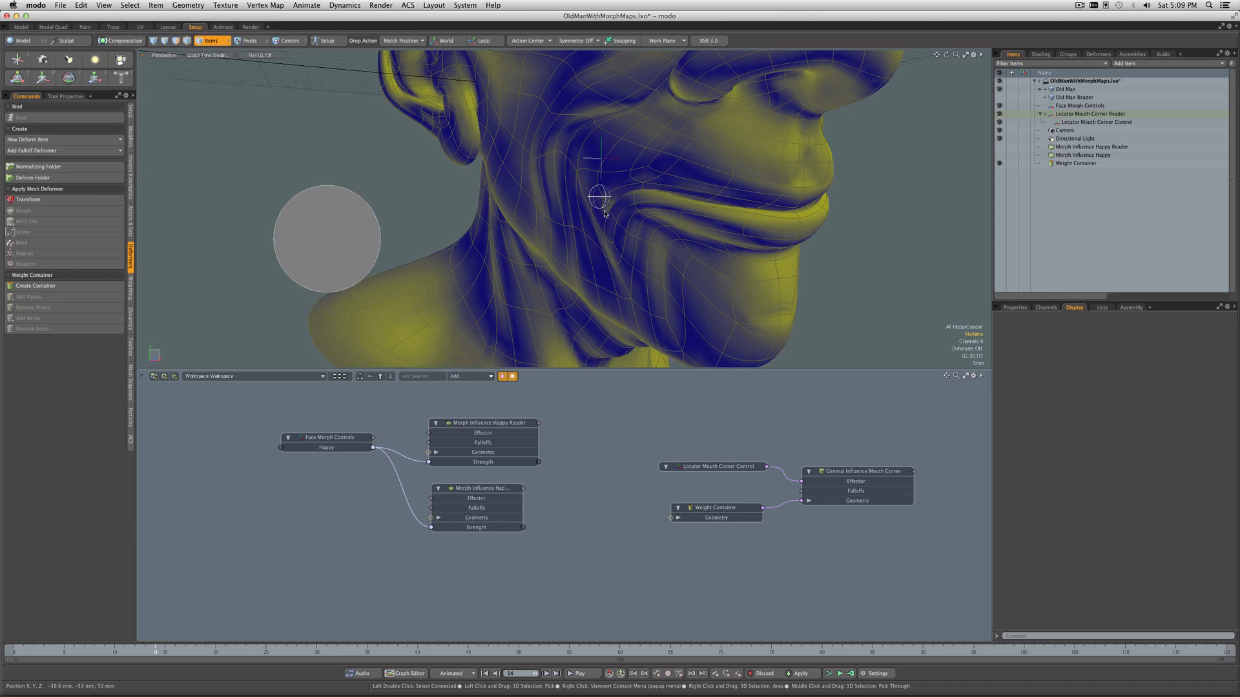
{"action": "left_click", "coordinate": [712, 466]}
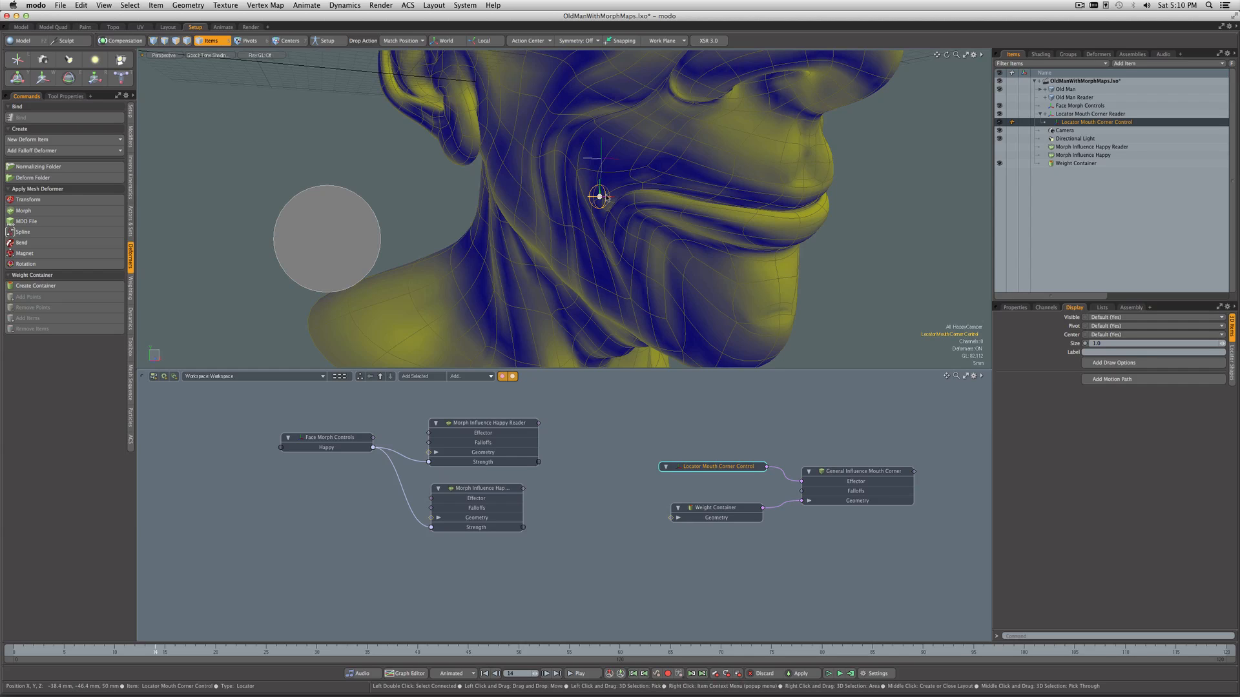
{"action": "left_click_drag", "start_coordinate": [599, 196], "coordinate": [599, 199]}
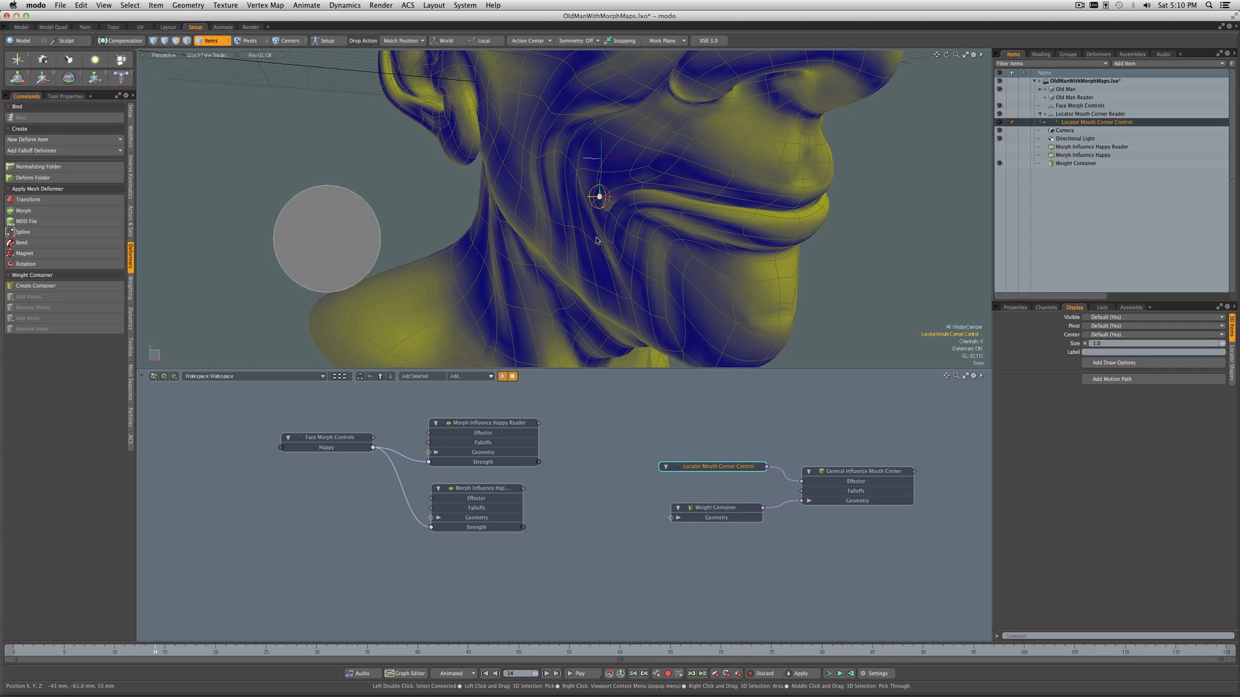
{"action": "mouse_move", "coordinate": [587, 230]}
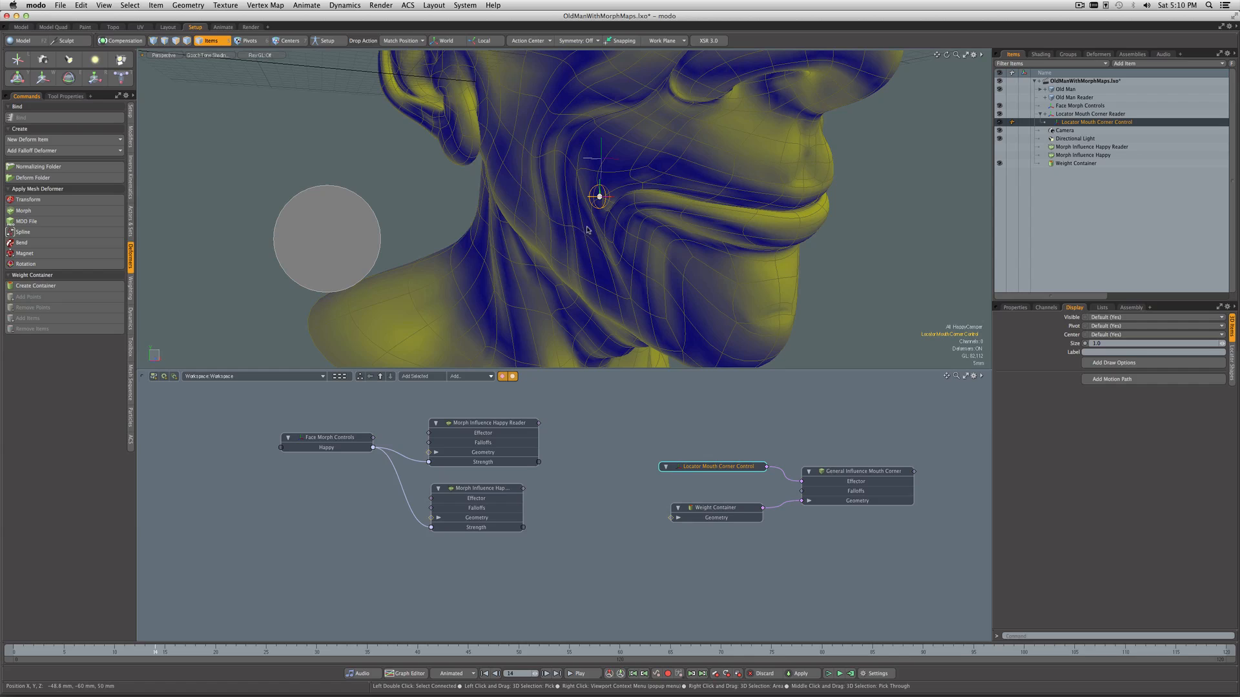
{"action": "mouse_move", "coordinate": [599, 207]}
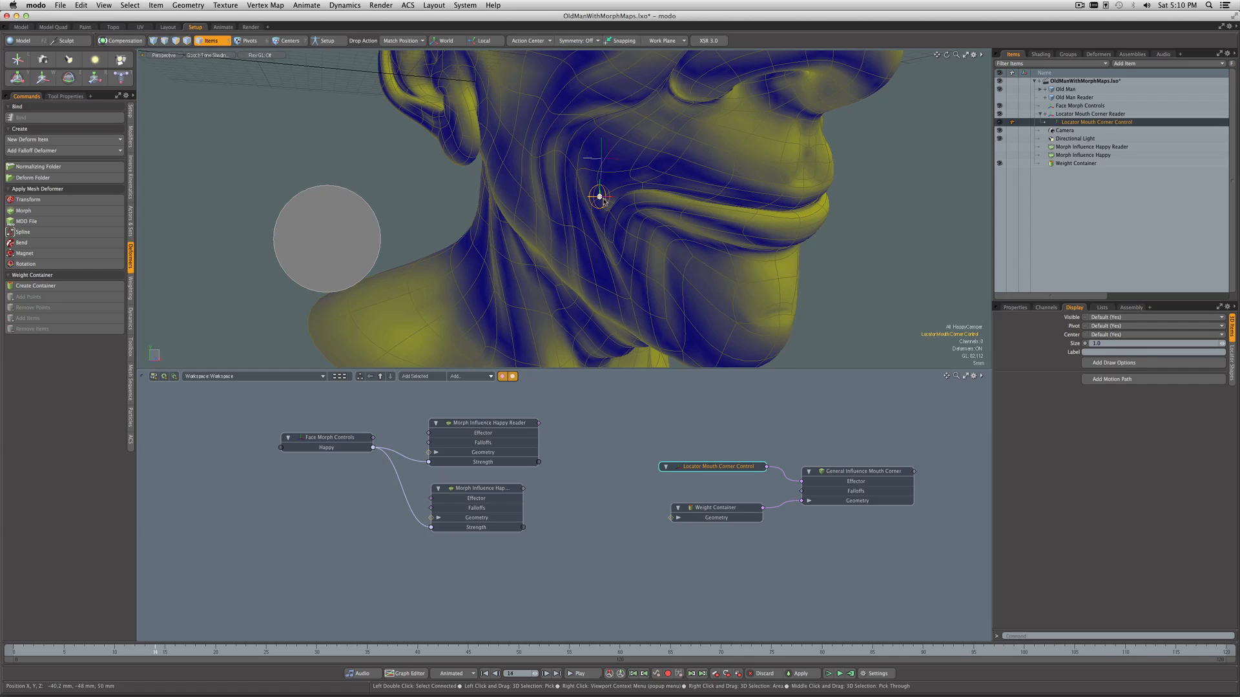
{"action": "mouse_move", "coordinate": [631, 204]}
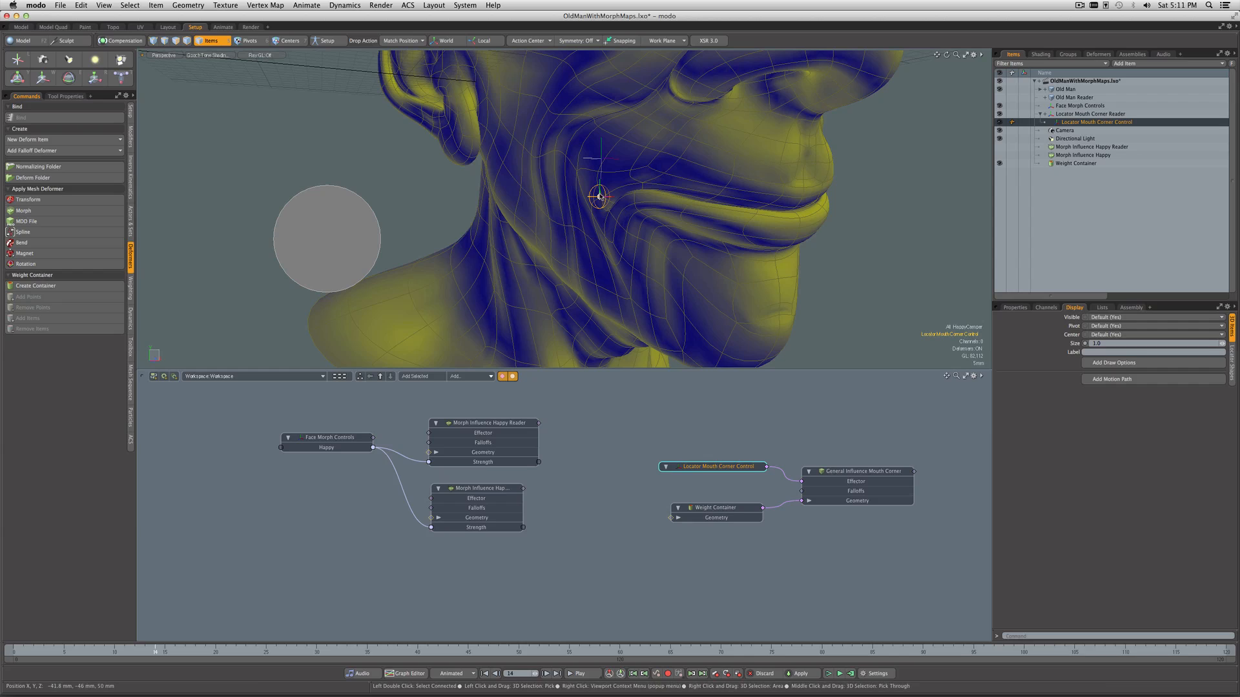
{"action": "mouse_move", "coordinate": [616, 243]}
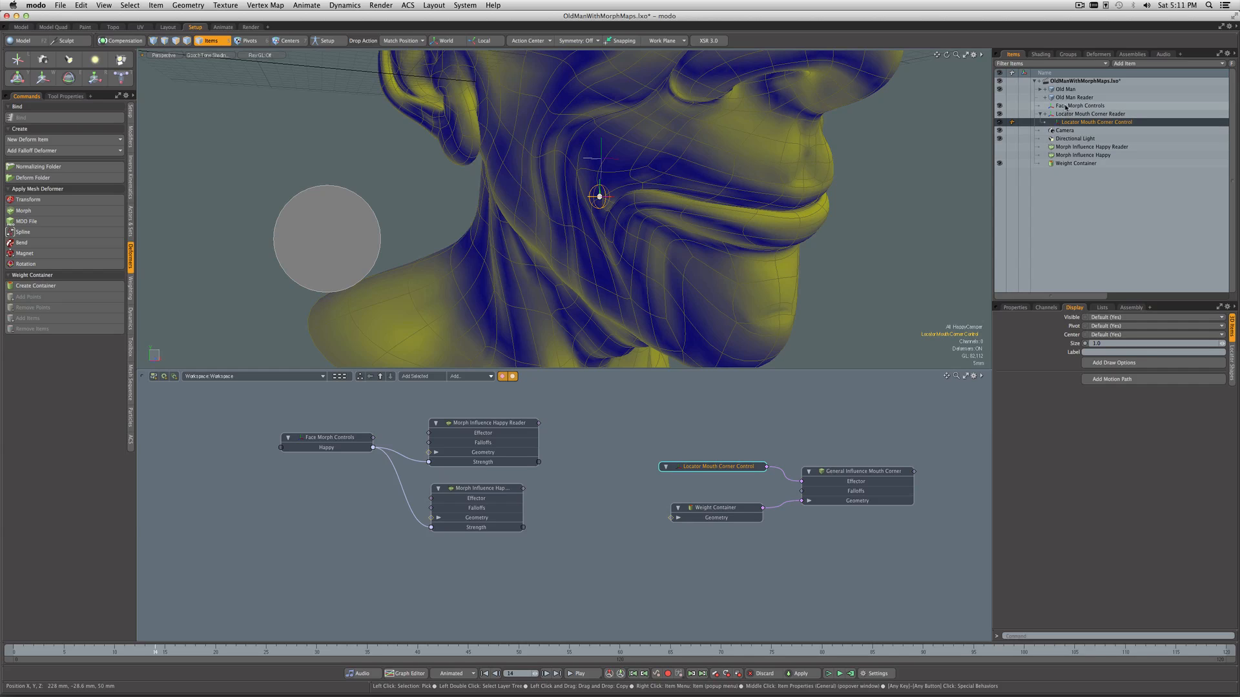
{"action": "left_click", "coordinate": [1079, 105]}
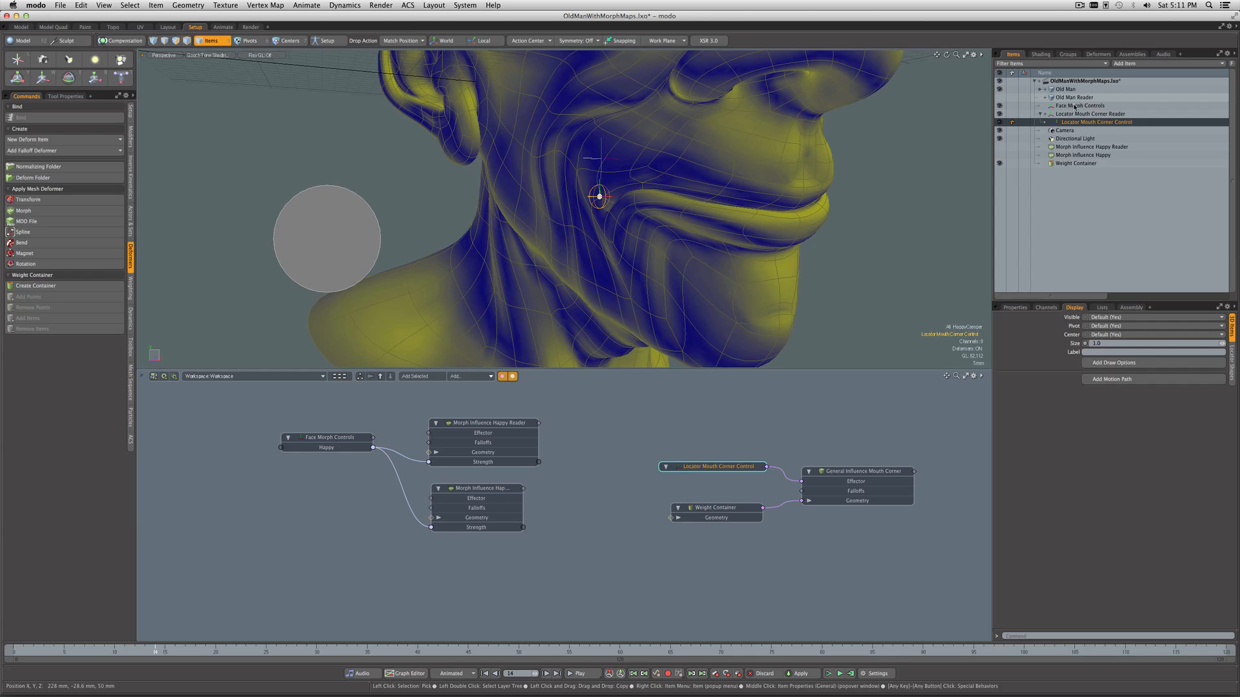